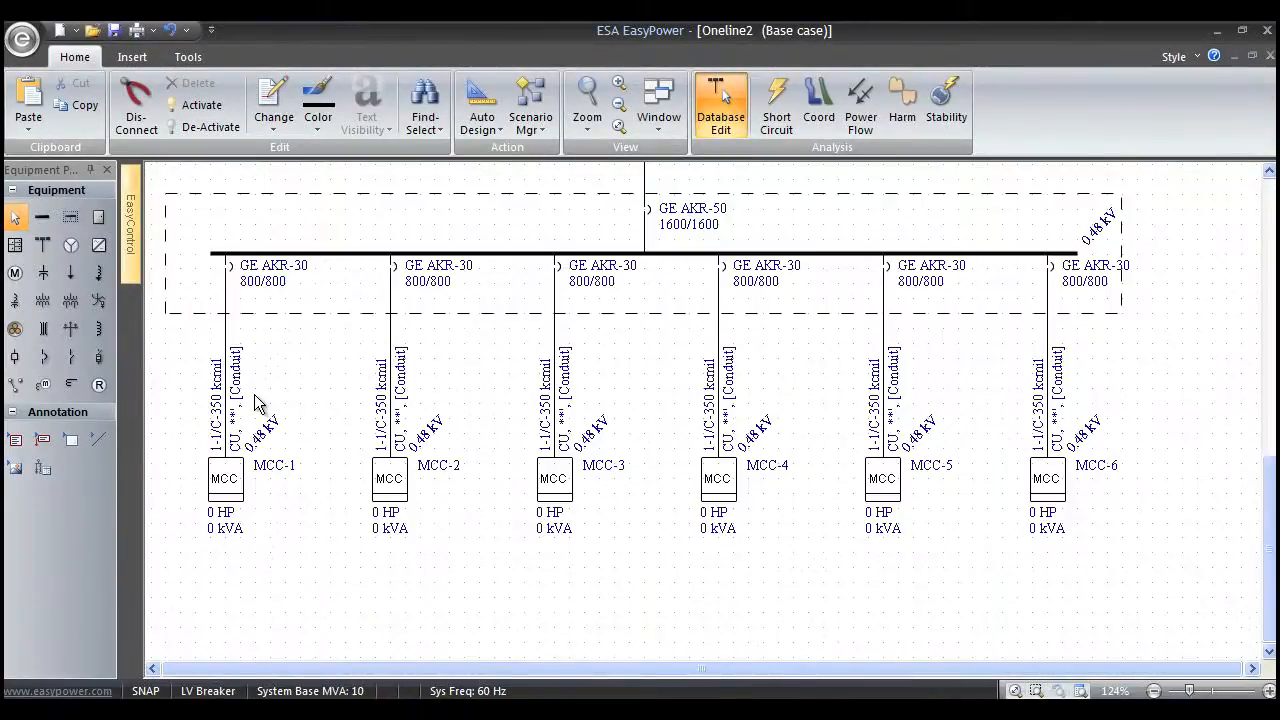
mouse_move(245, 395)
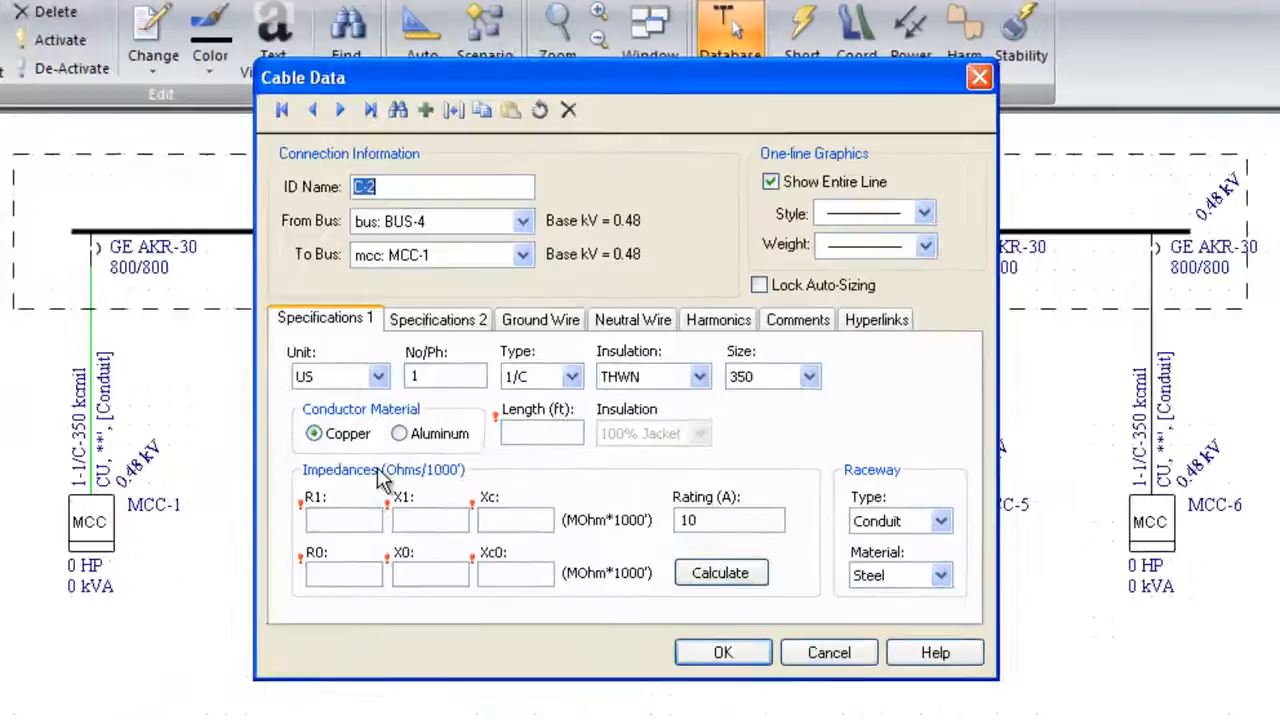
mouse_move(640, 525)
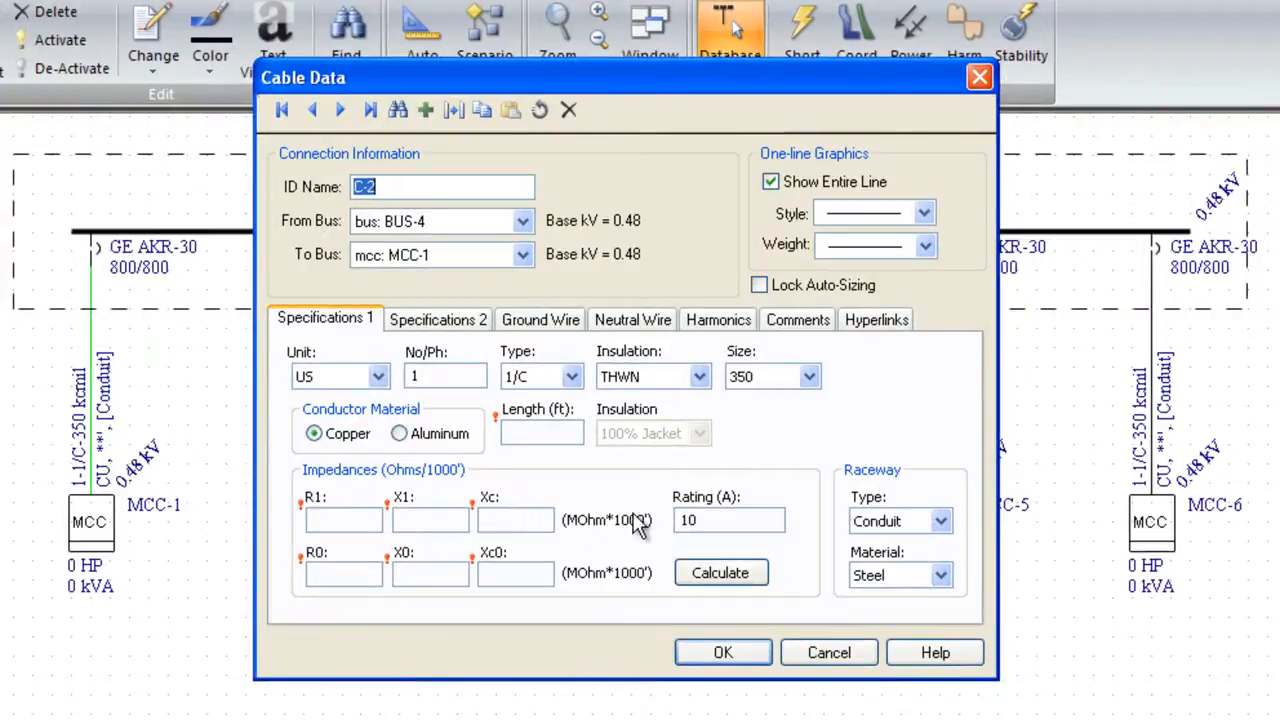
mouse_move(455, 405)
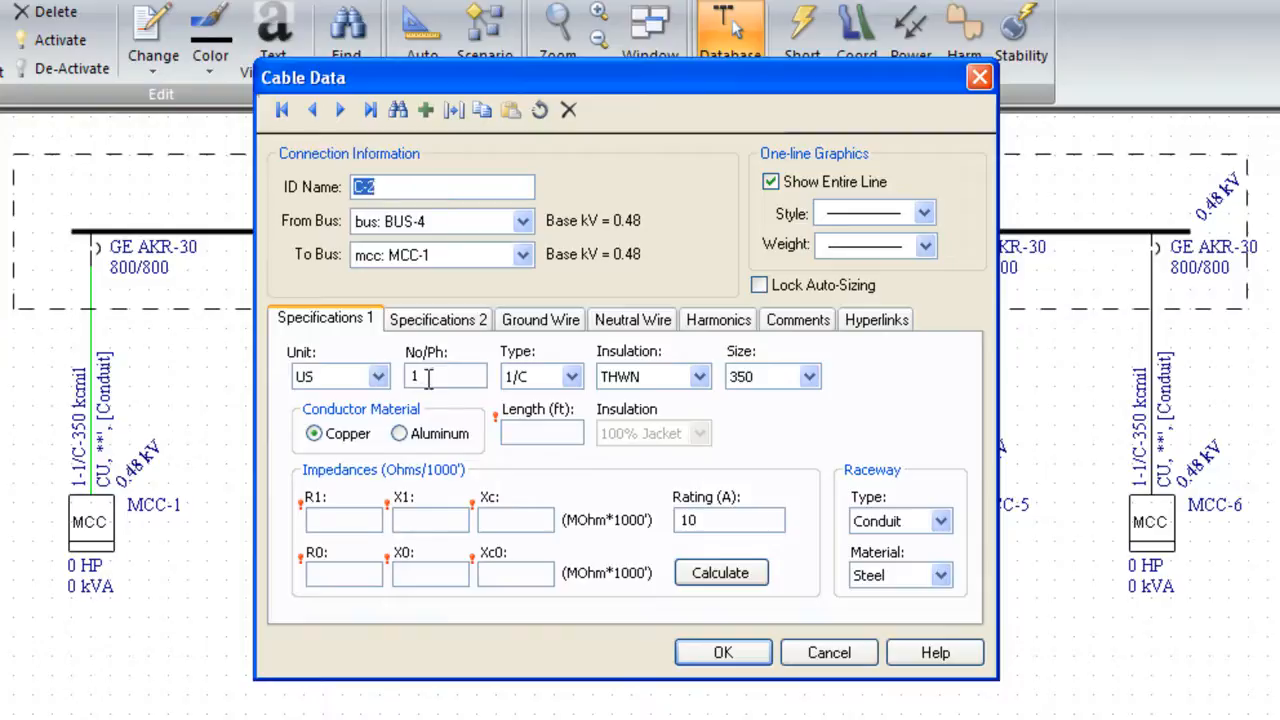
Step: Set cable C-2 to 3 conductors per phase, keeping the single-conductor 1/C type
click(445, 376)
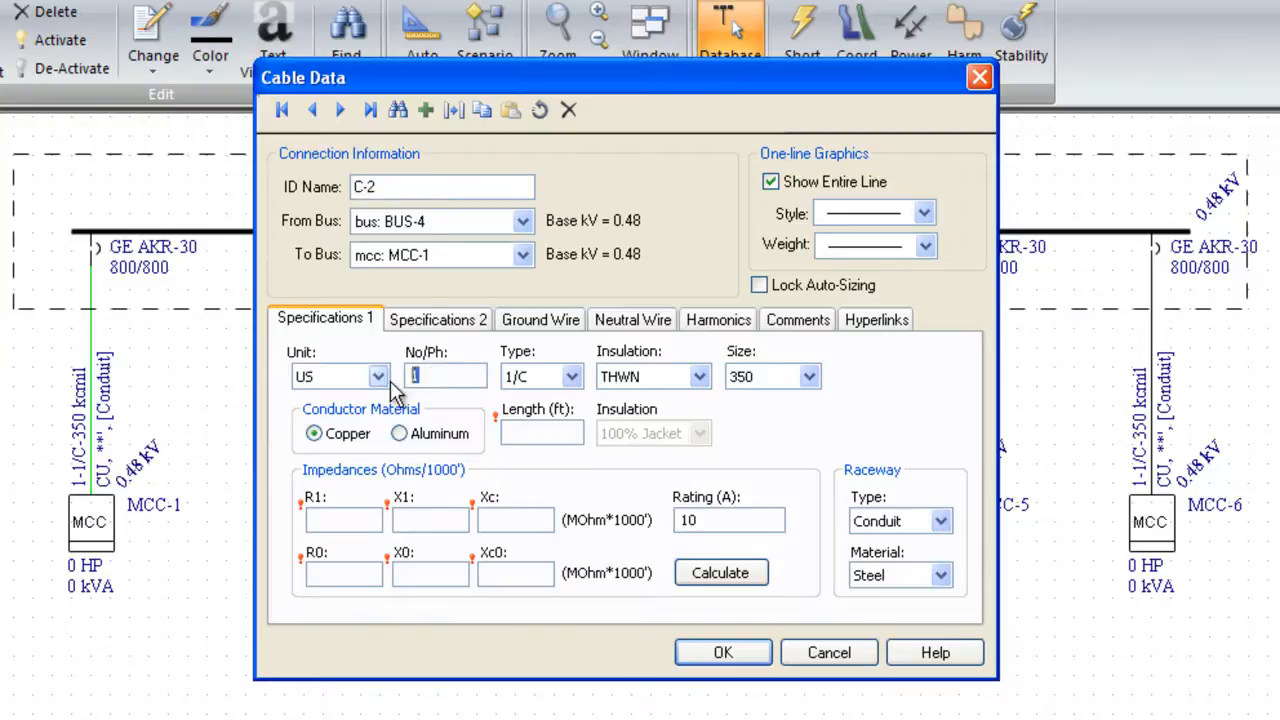
text(3)
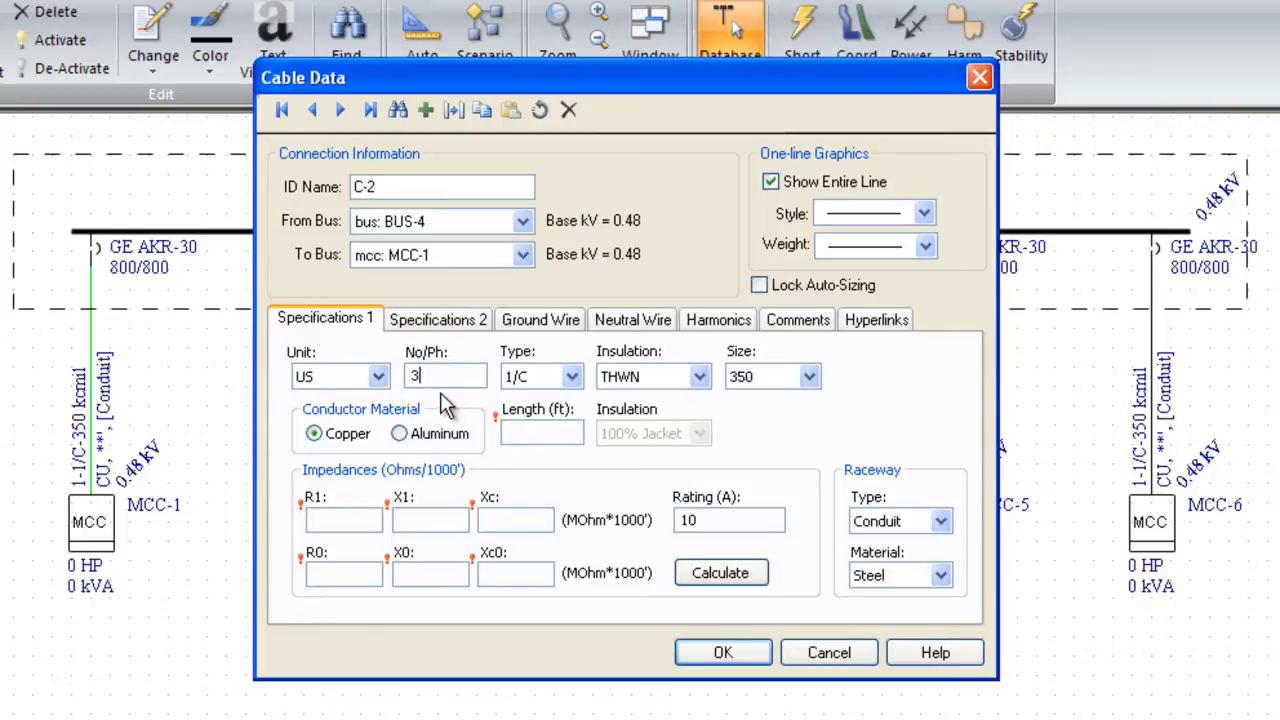
mouse_move(455, 405)
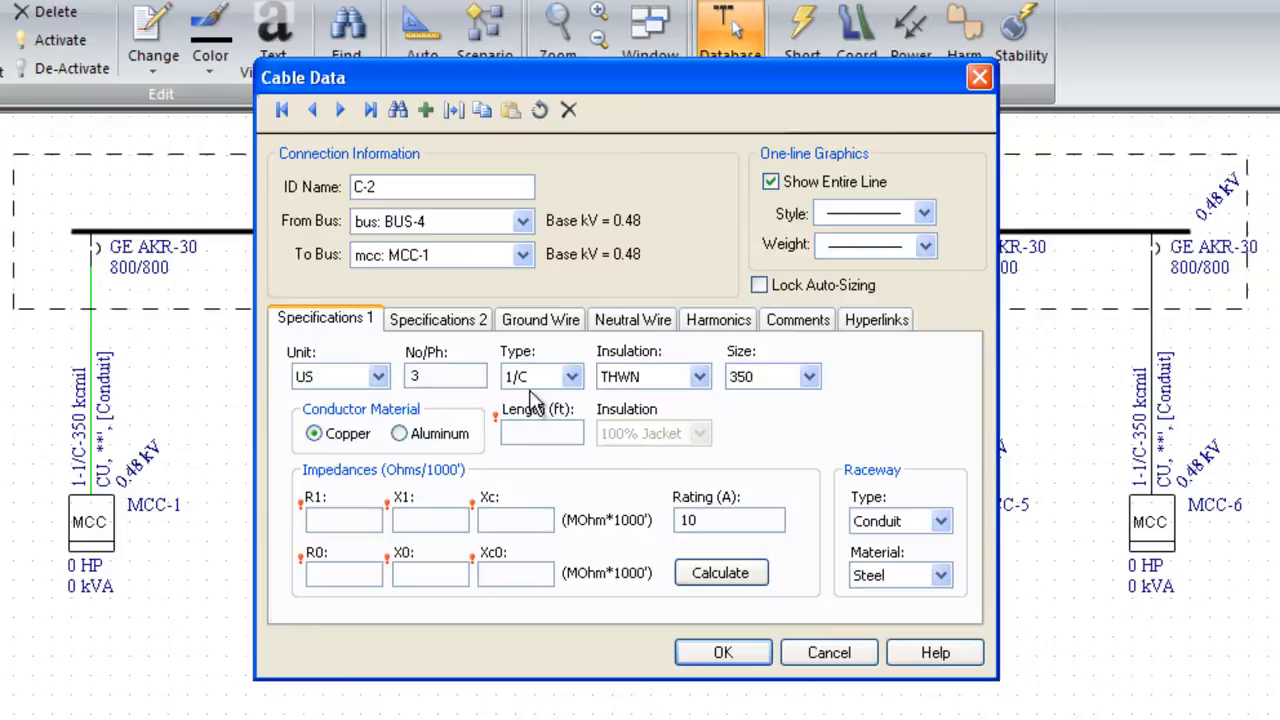
click(572, 376)
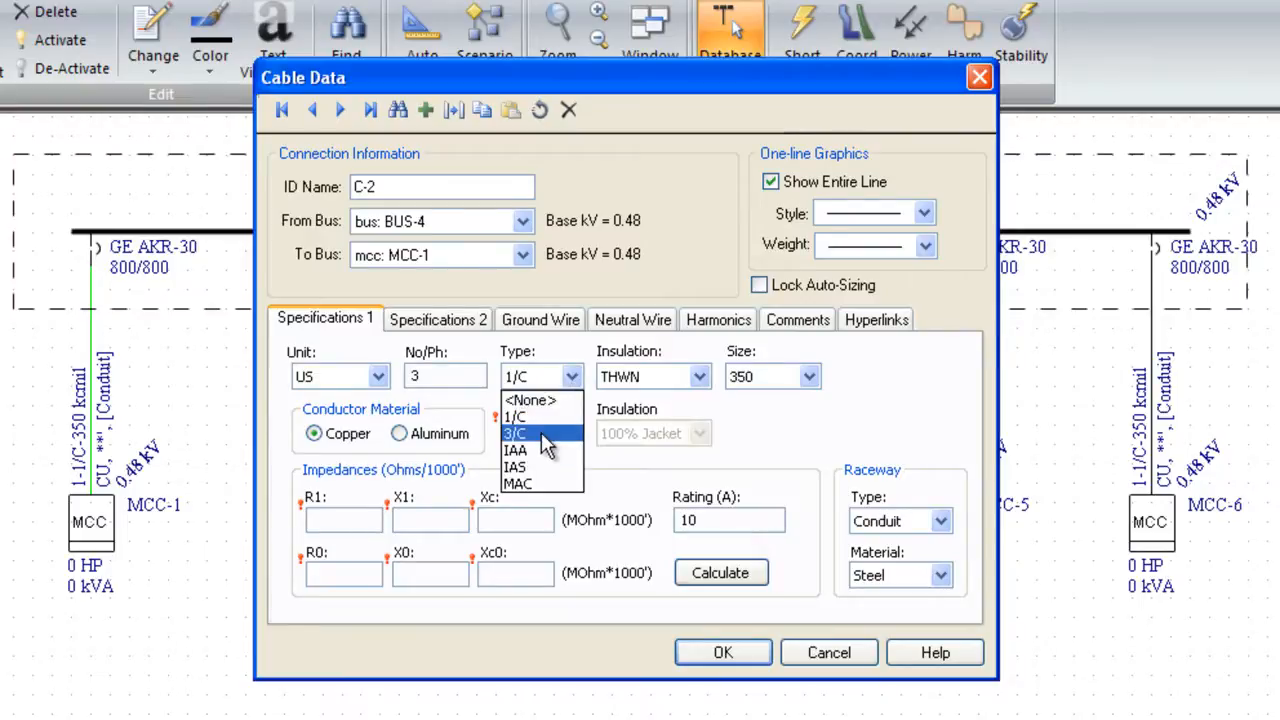
mouse_move(530, 440)
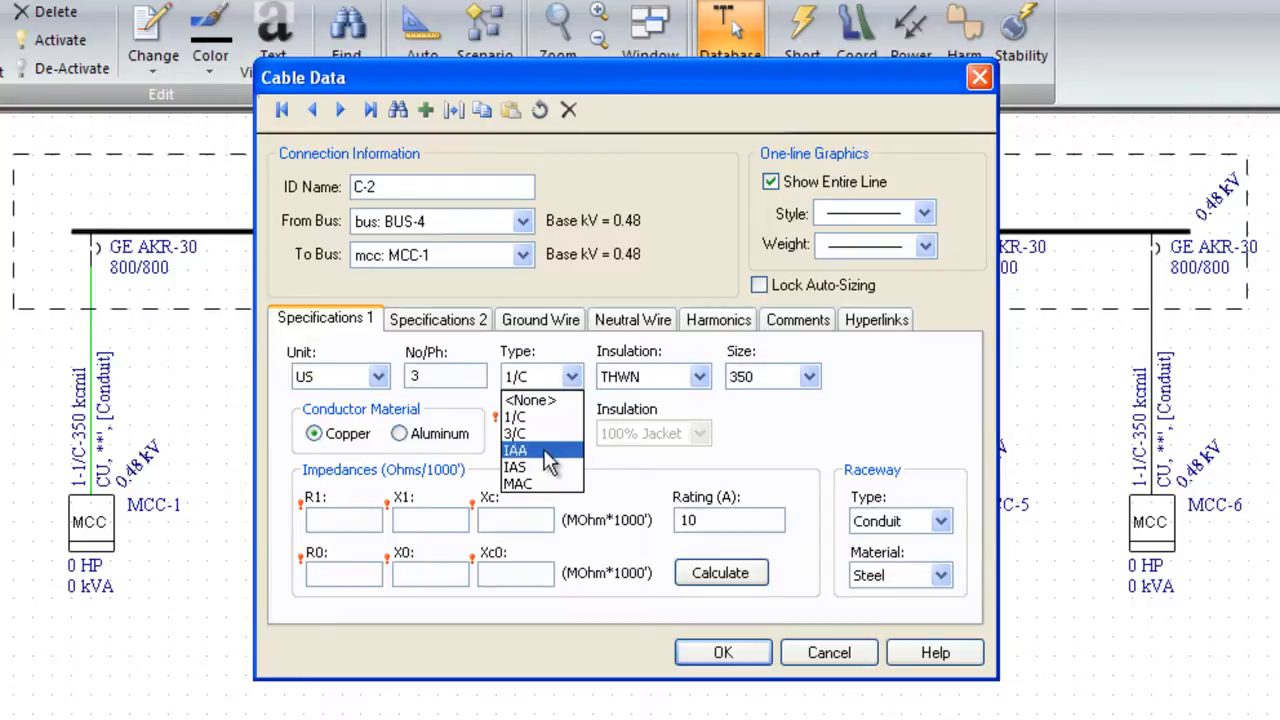
mouse_move(540, 467)
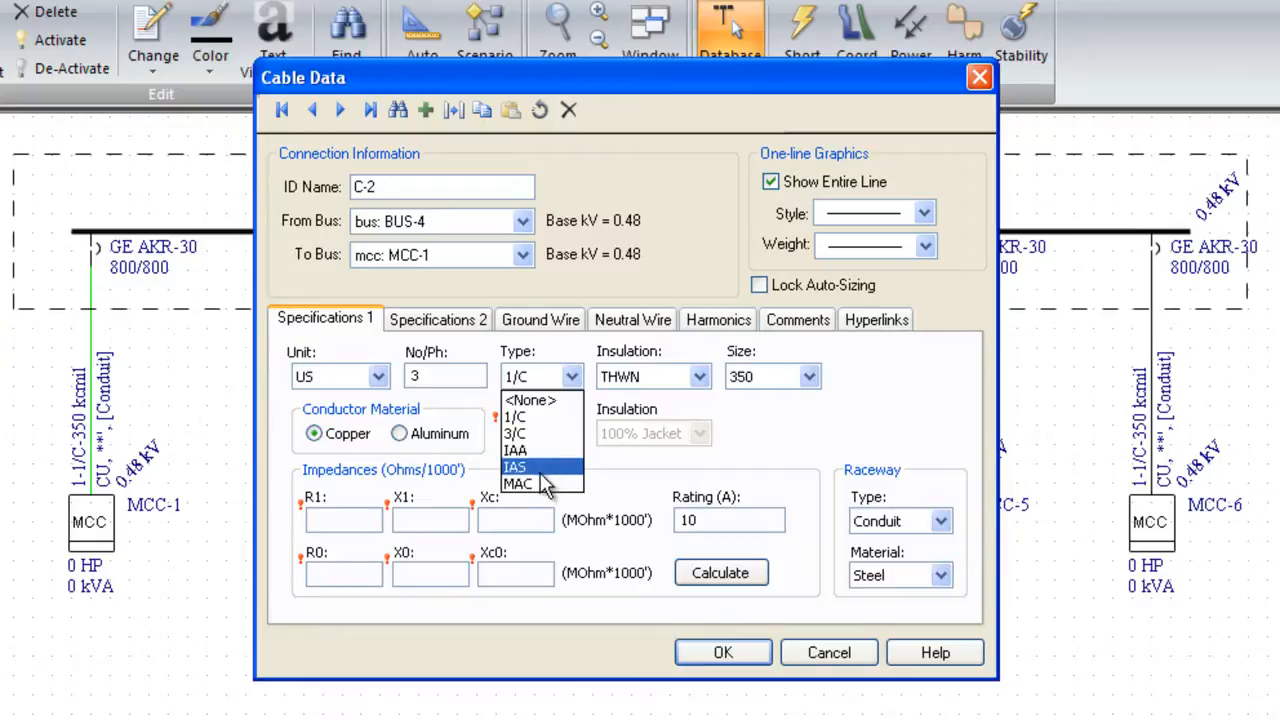
mouse_move(540, 416)
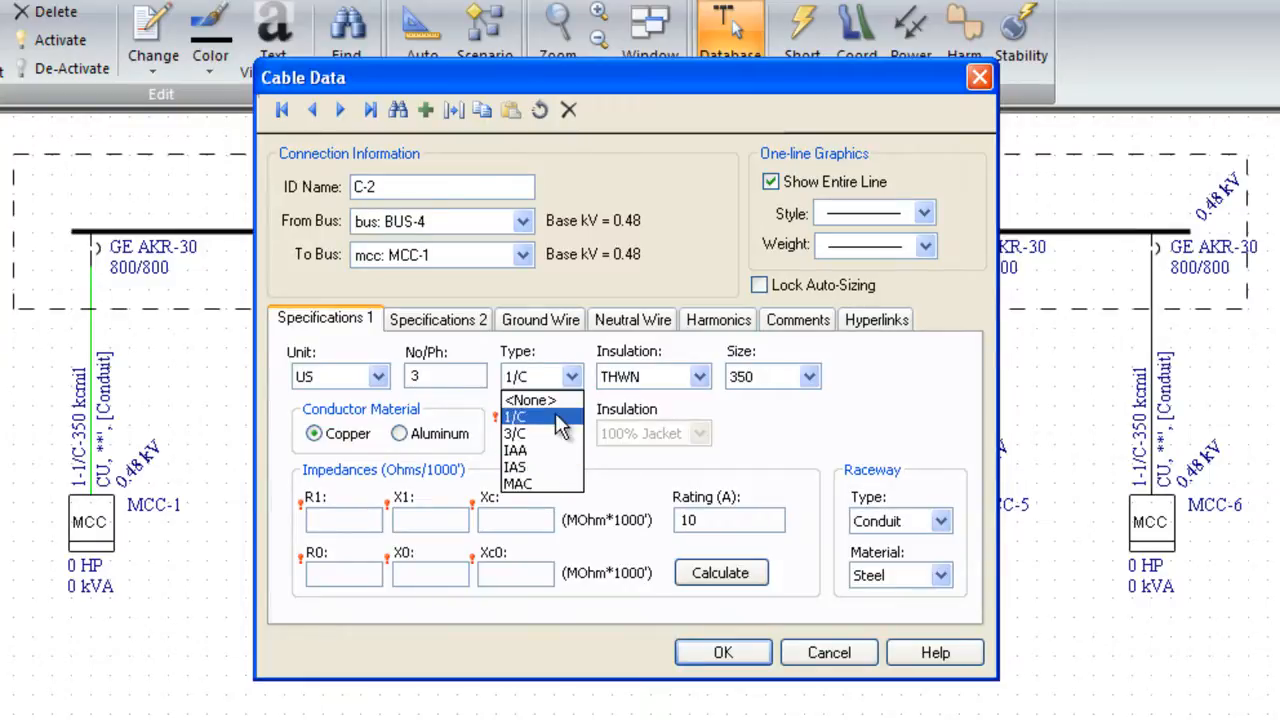
mouse_move(548, 435)
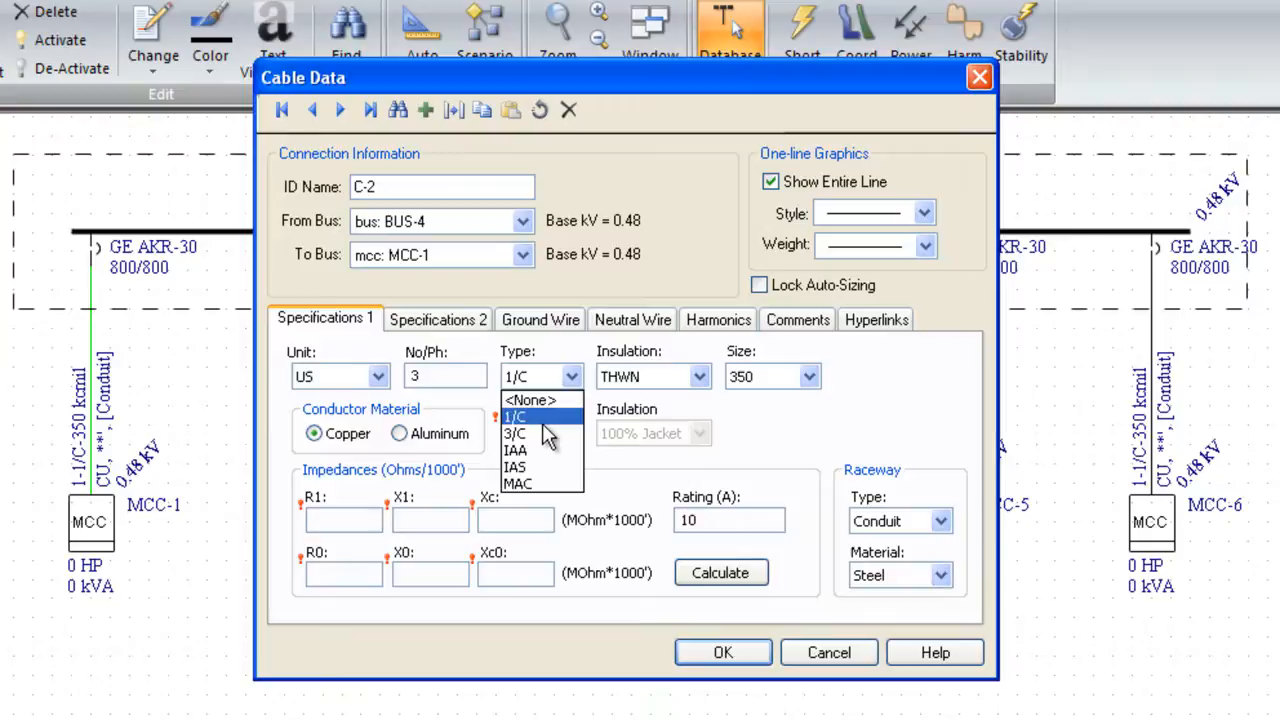
click(516, 417)
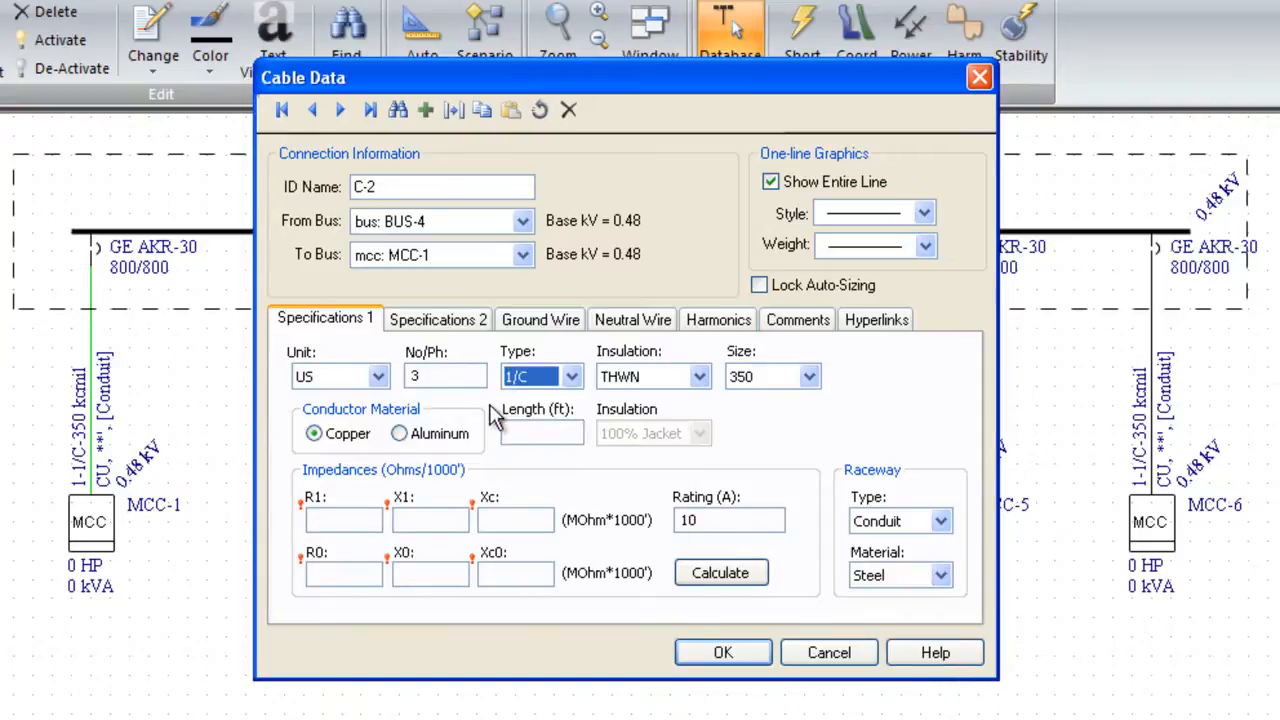
mouse_move(700, 395)
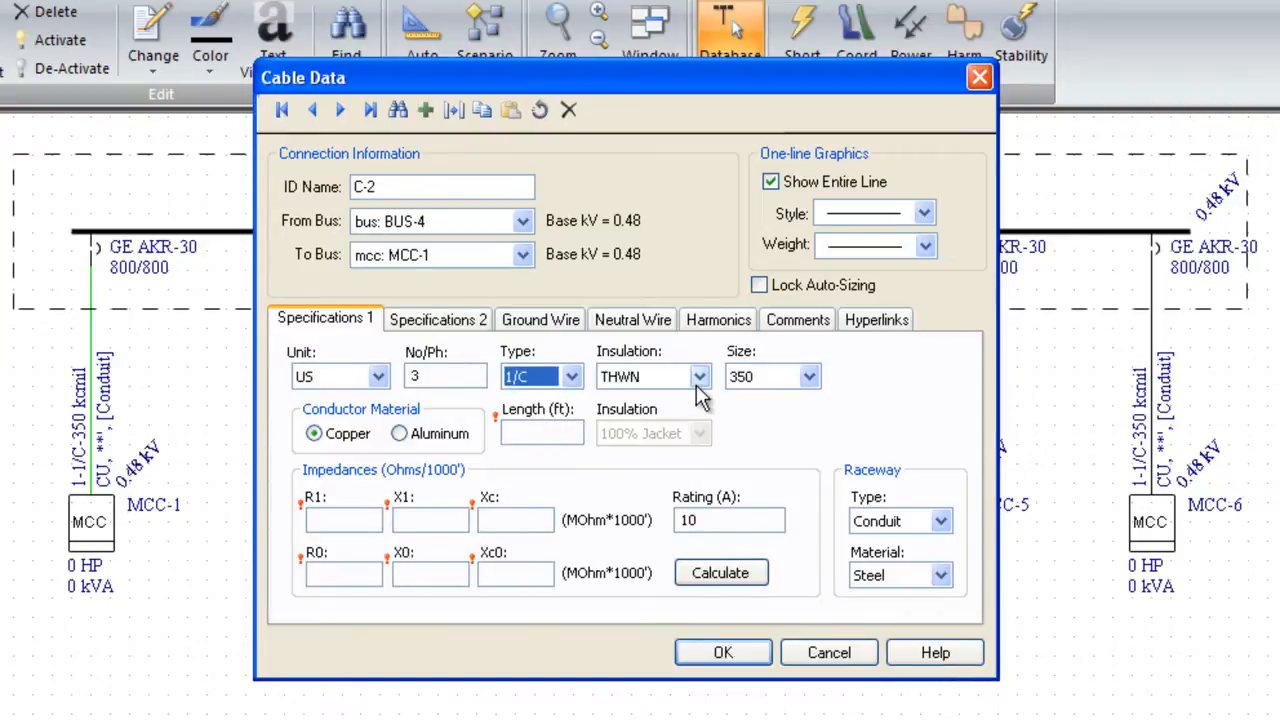
mouse_move(750, 463)
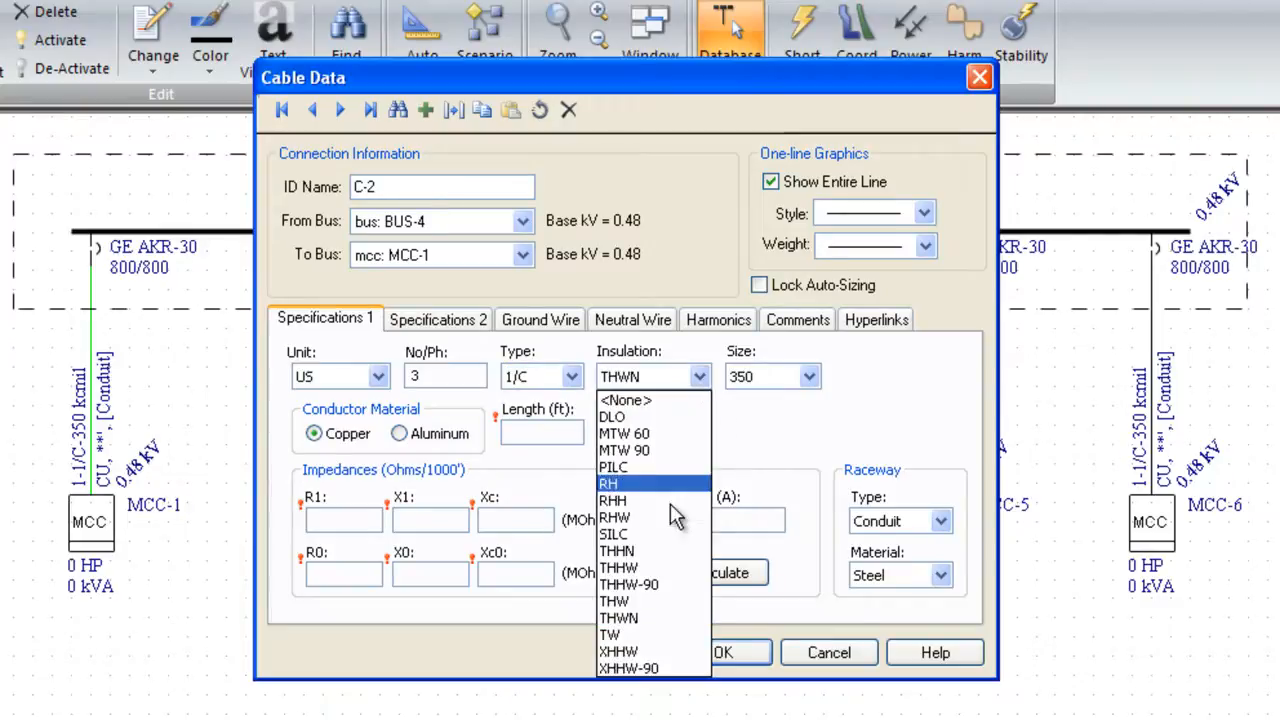
mouse_move(618, 651)
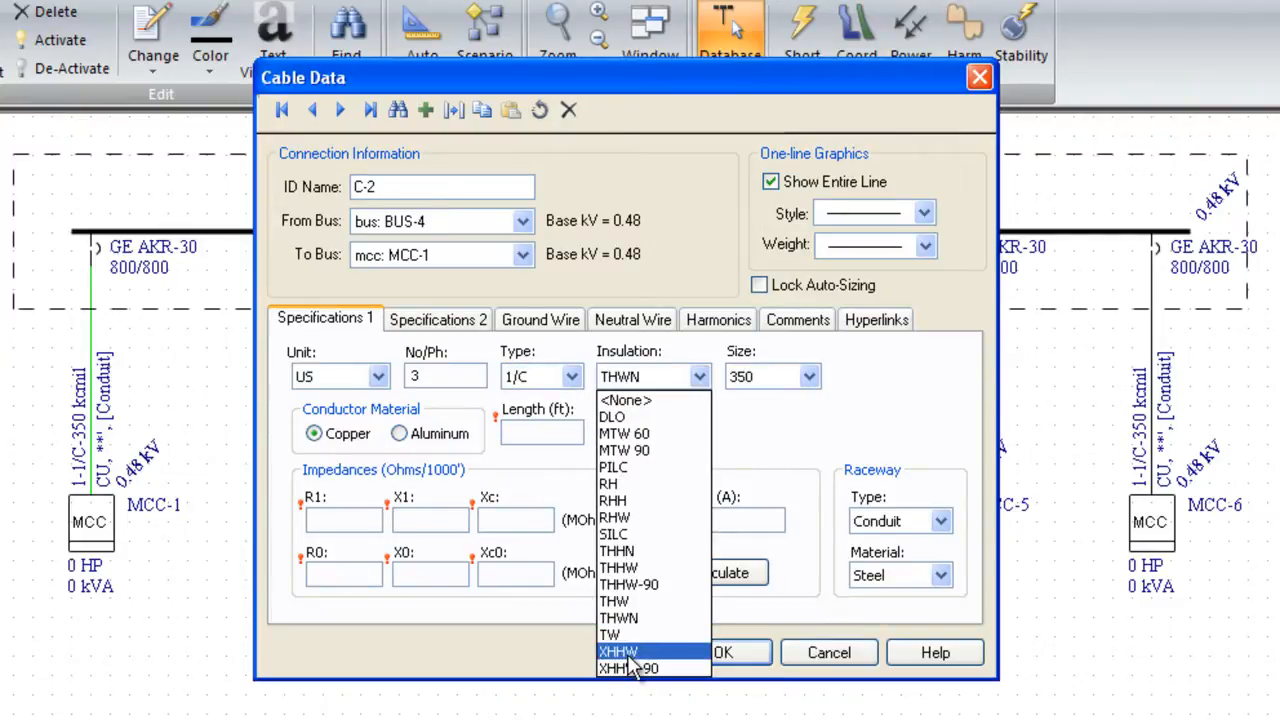
mouse_move(618, 567)
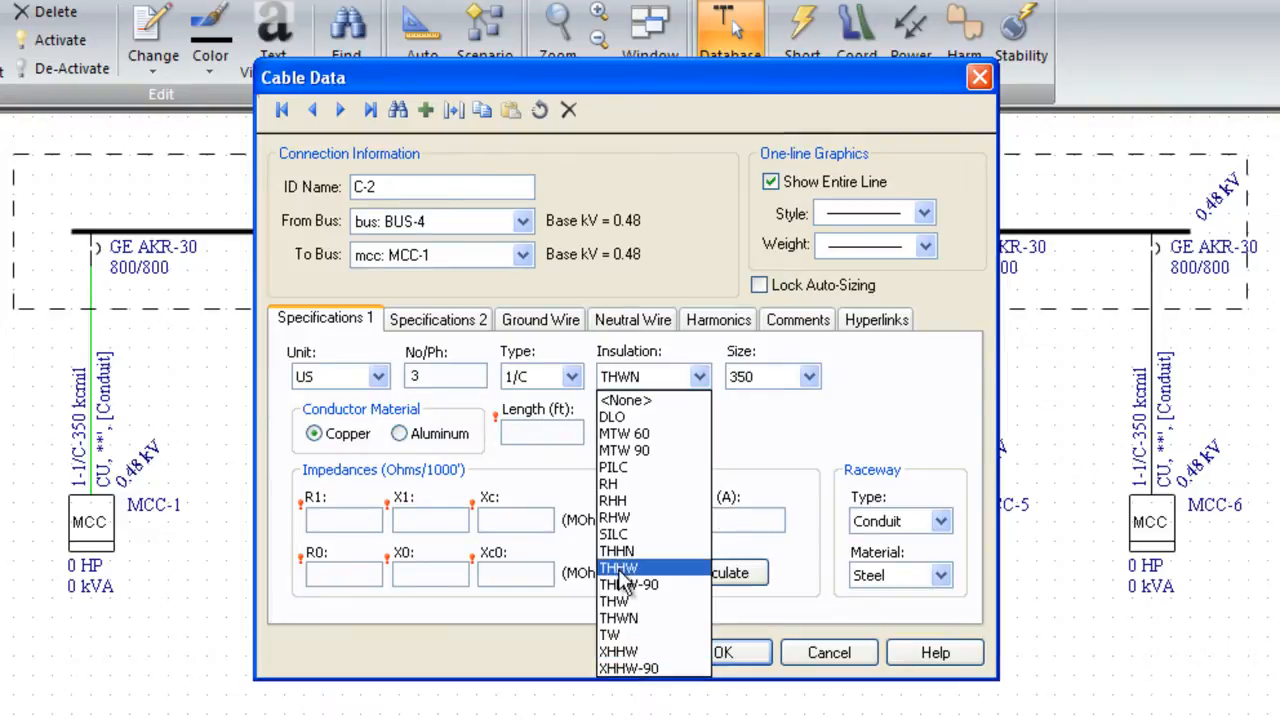
mouse_move(613, 500)
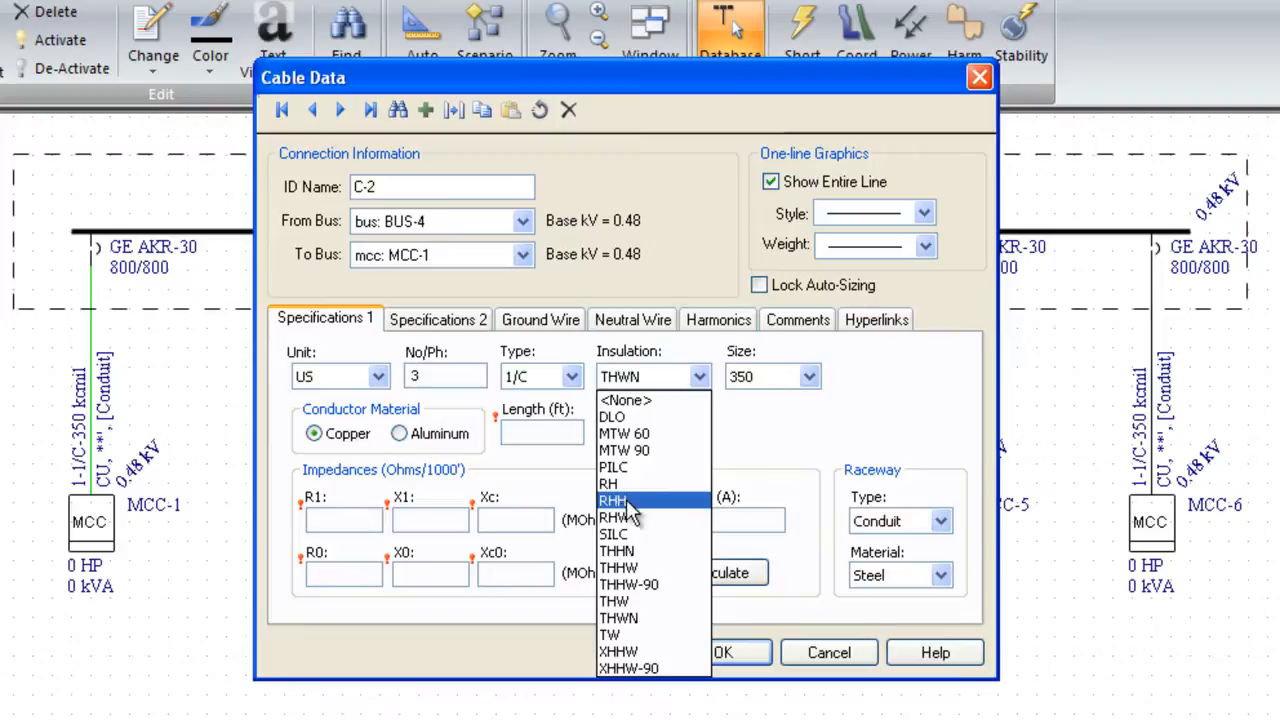
mouse_move(625, 467)
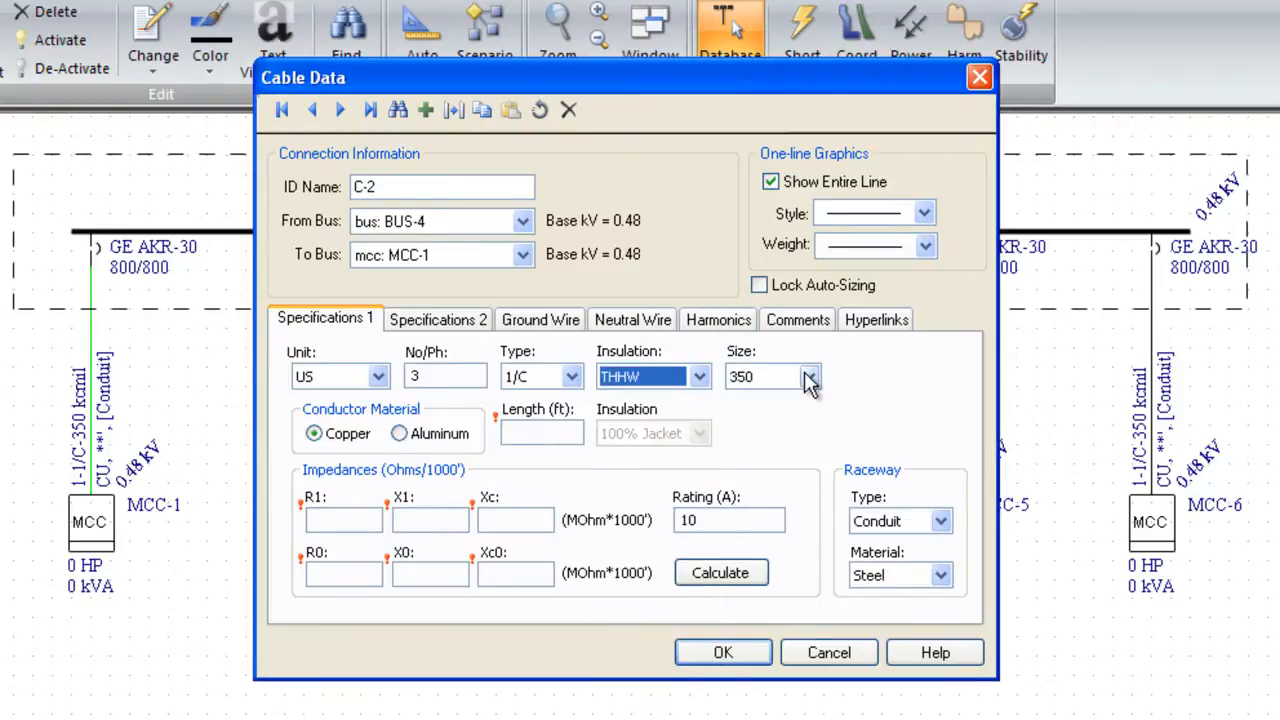
Step: Keep the 350 kcmil size and set cable C-2's length to 125 ft
click(810, 376)
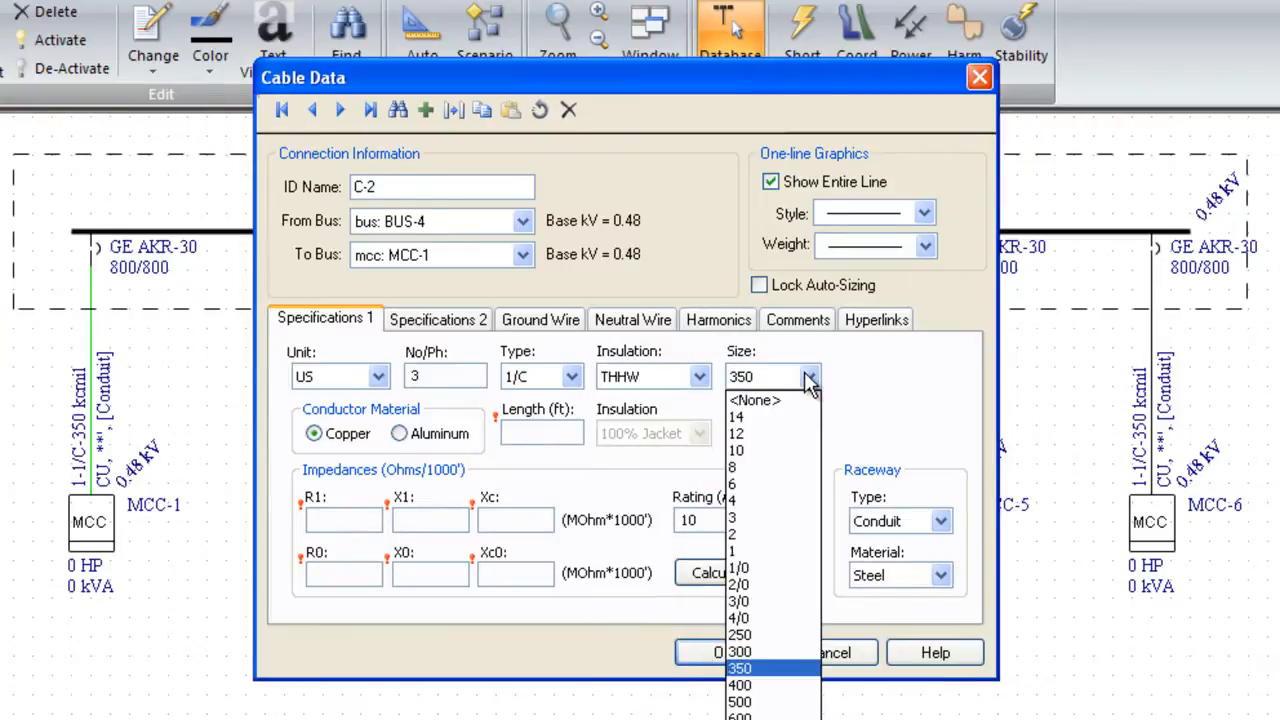
click(740, 668)
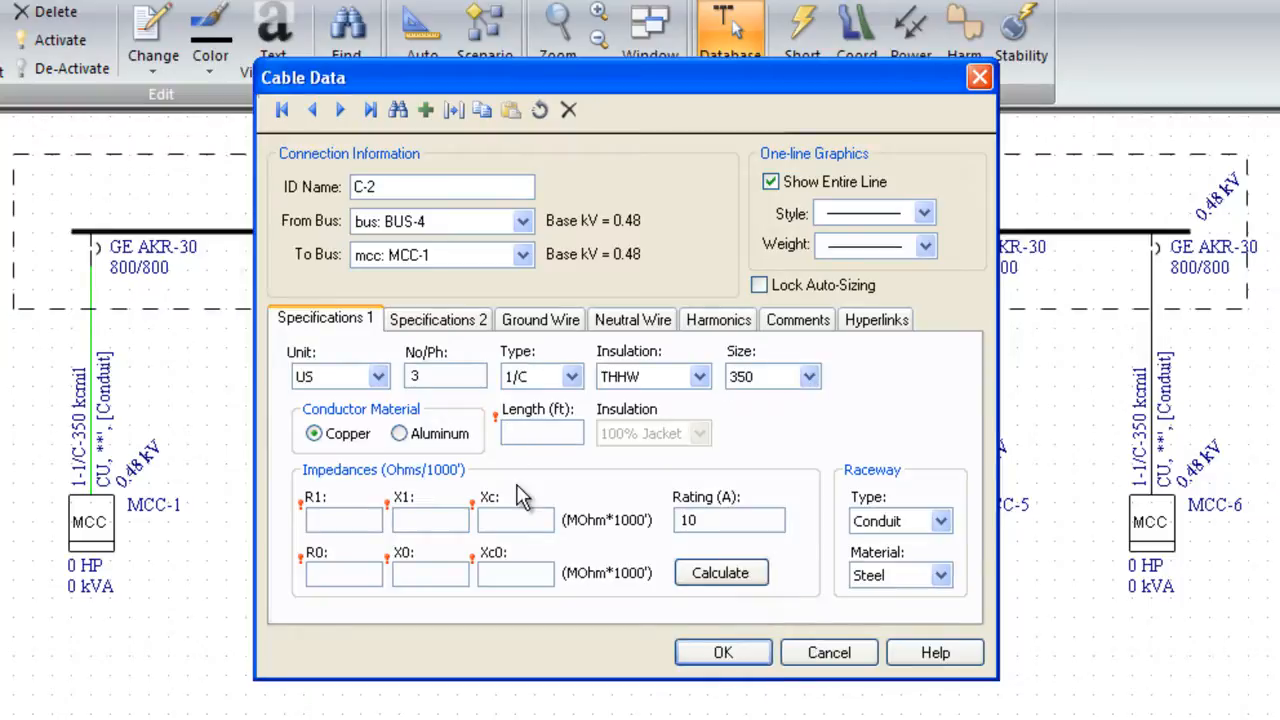
text(125)
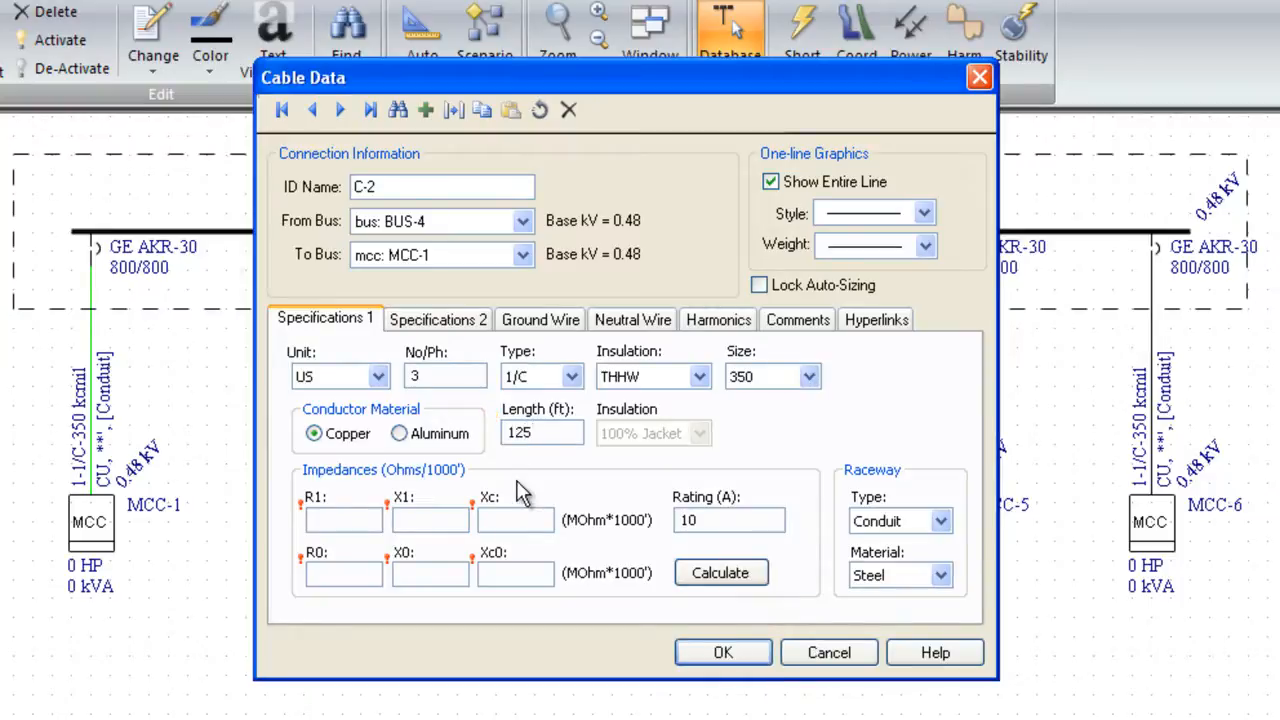
mouse_move(570, 475)
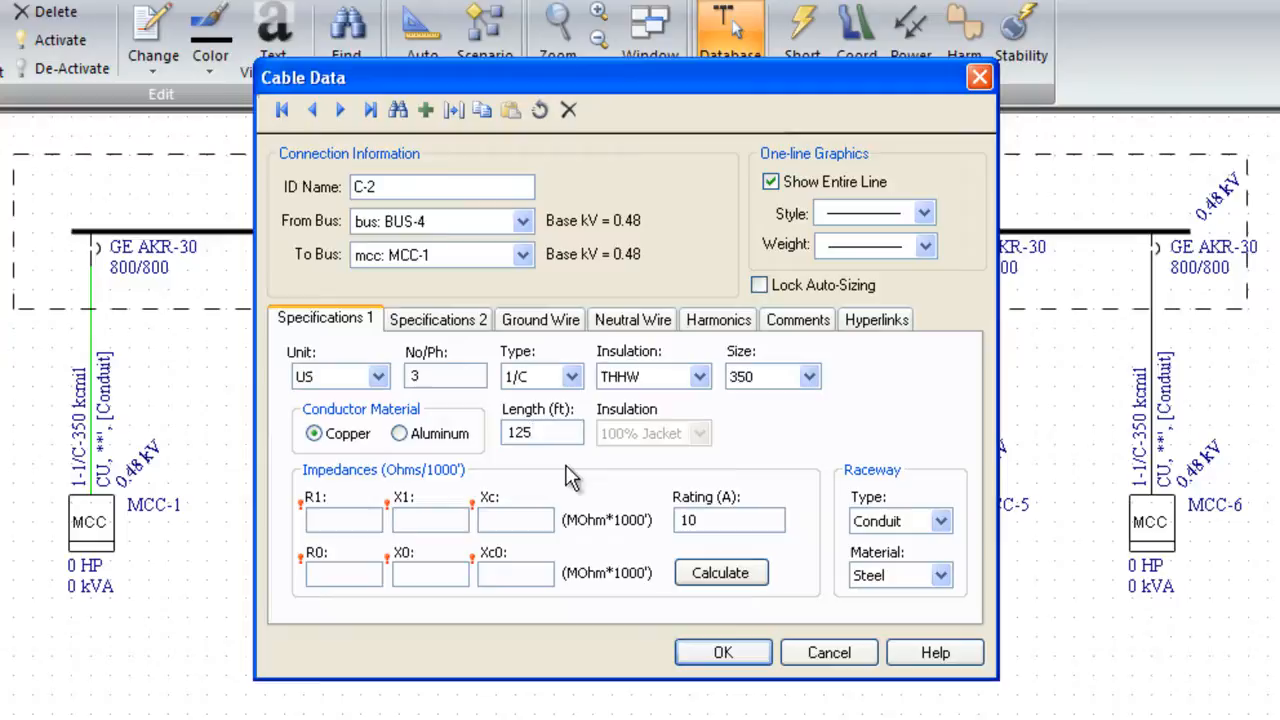
click(542, 432)
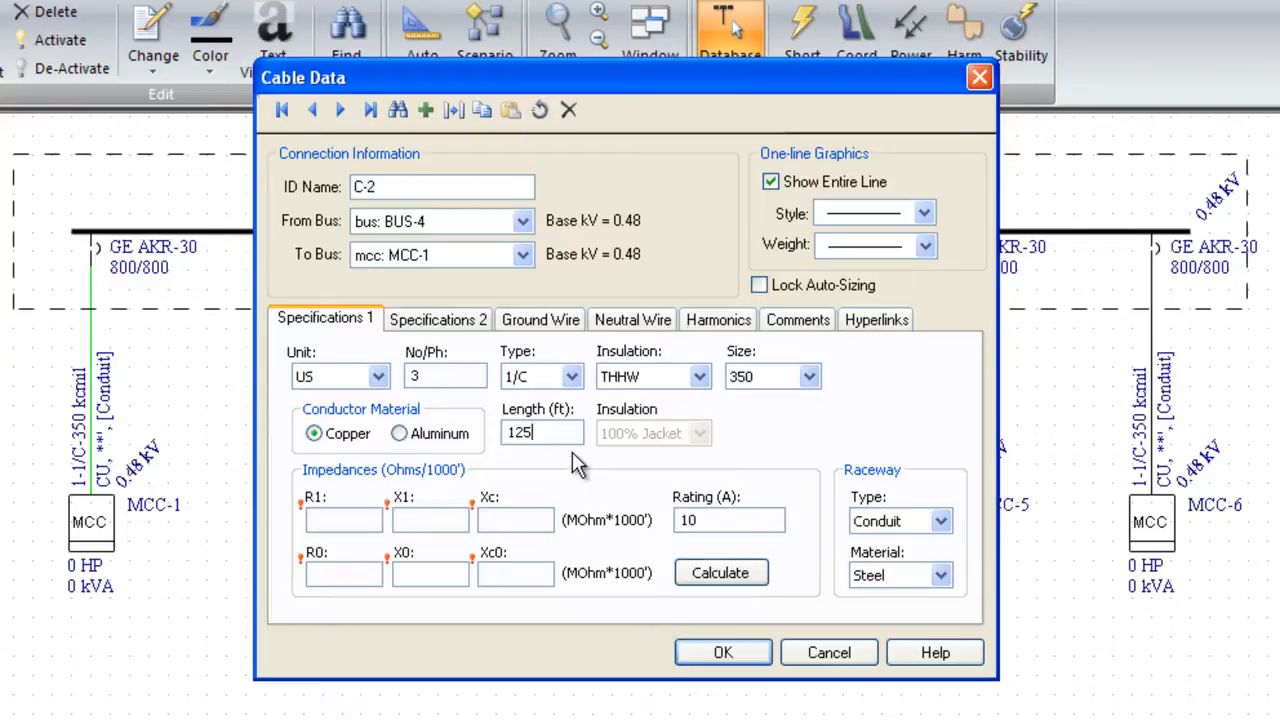
mouse_move(738, 513)
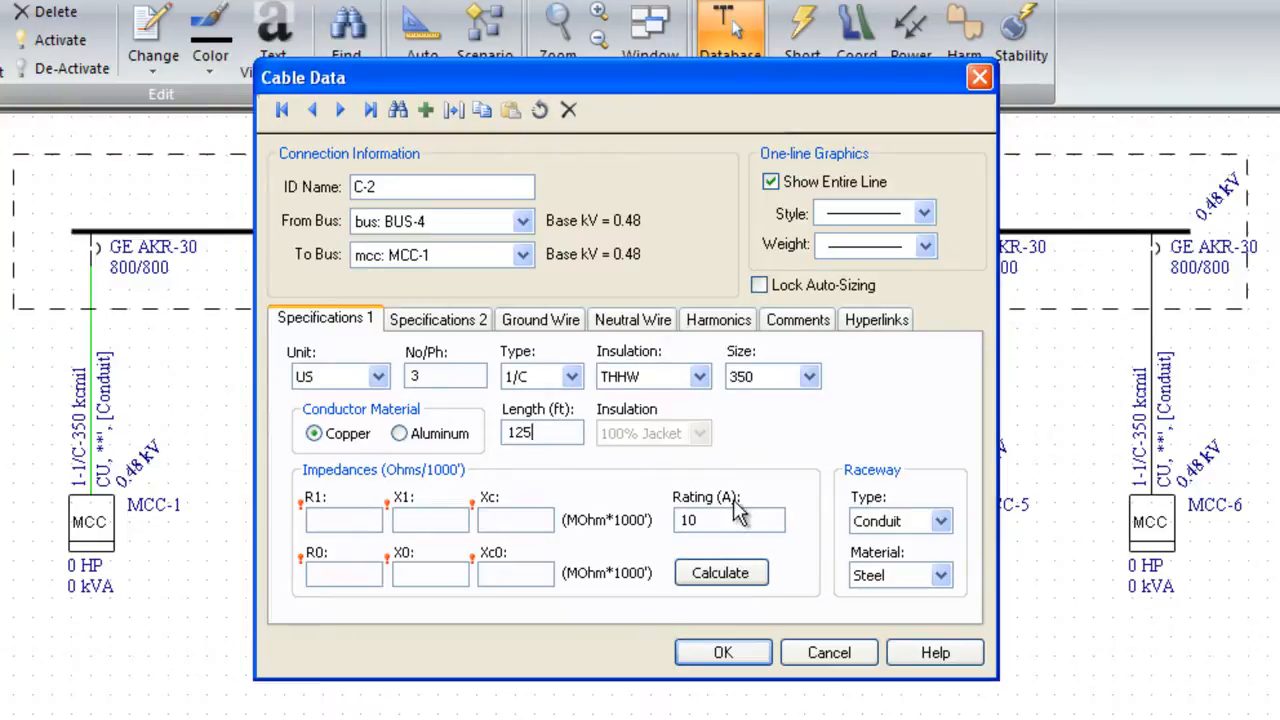
Step: Keep conduit raceway, set its material to steel and calculate impedances for a 930 A rating
click(925, 521)
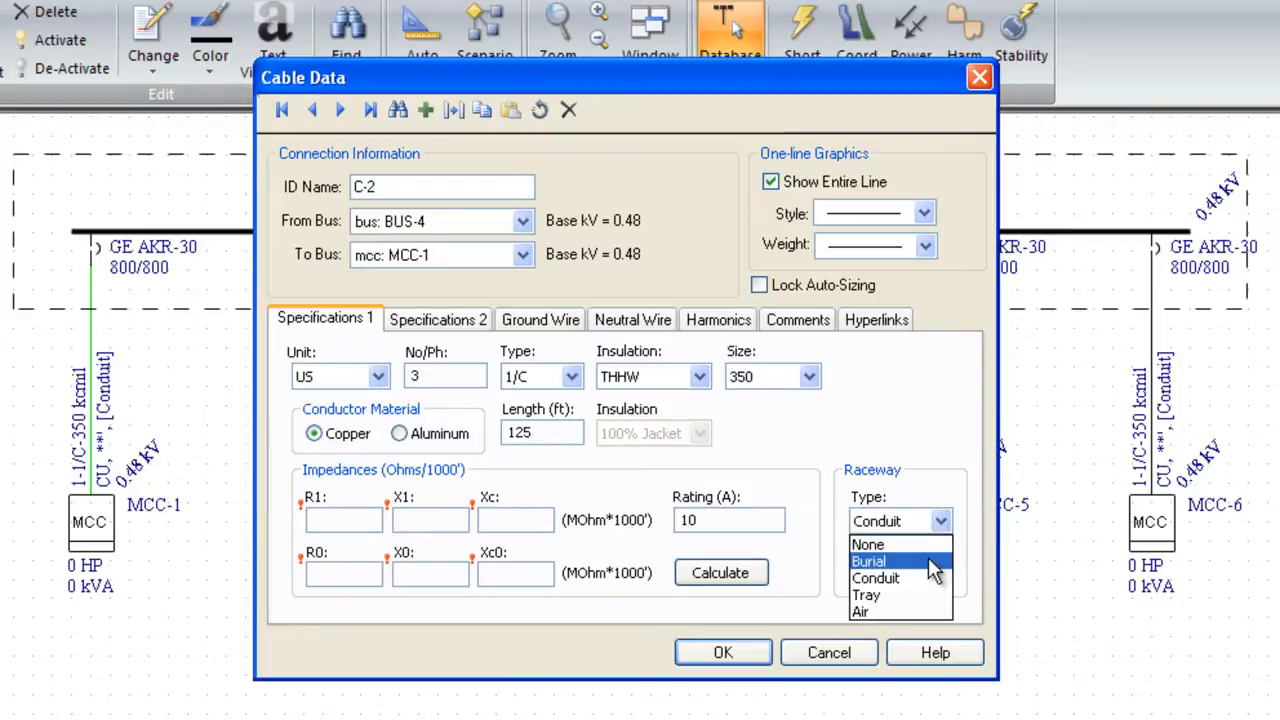
mouse_move(875, 578)
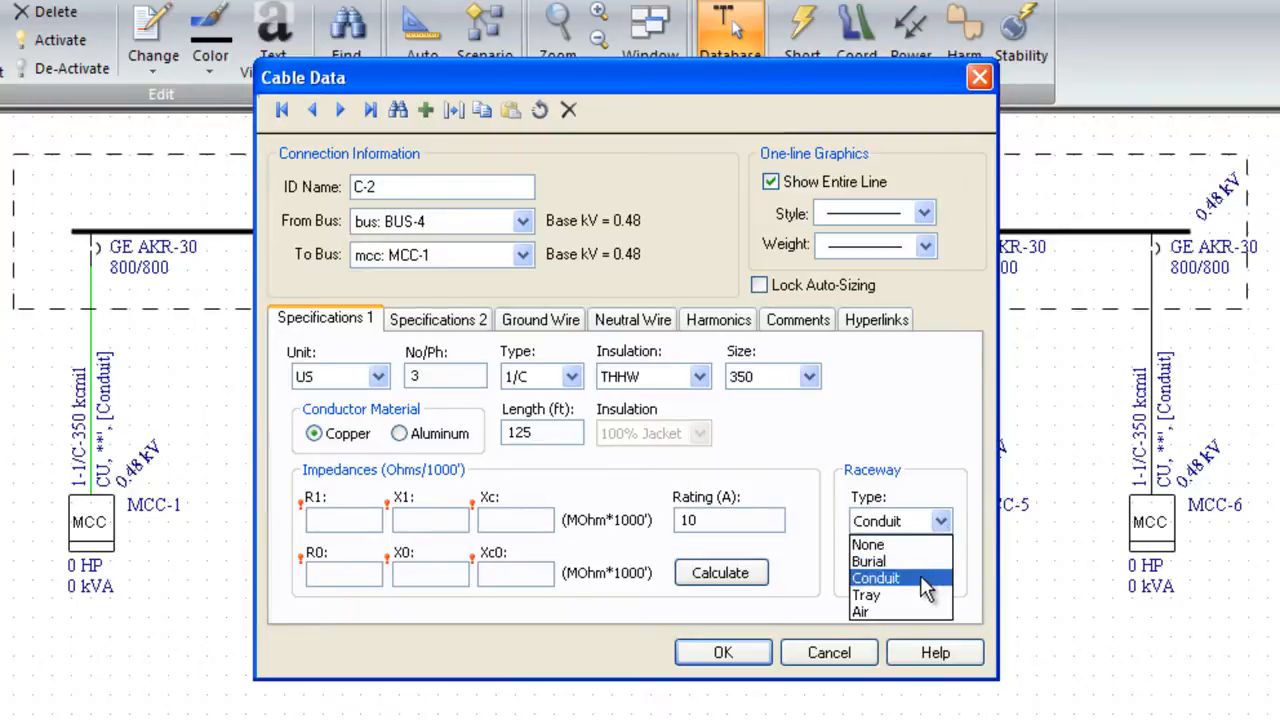
mouse_move(912, 588)
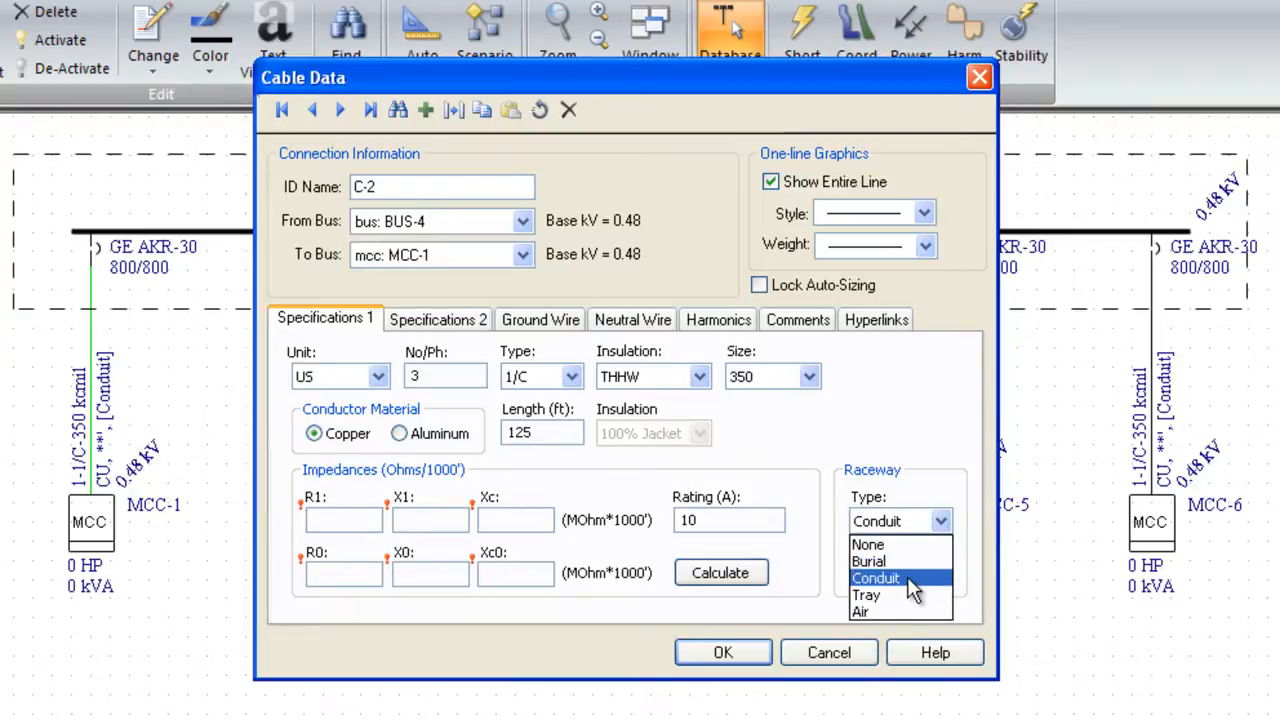
click(876, 578)
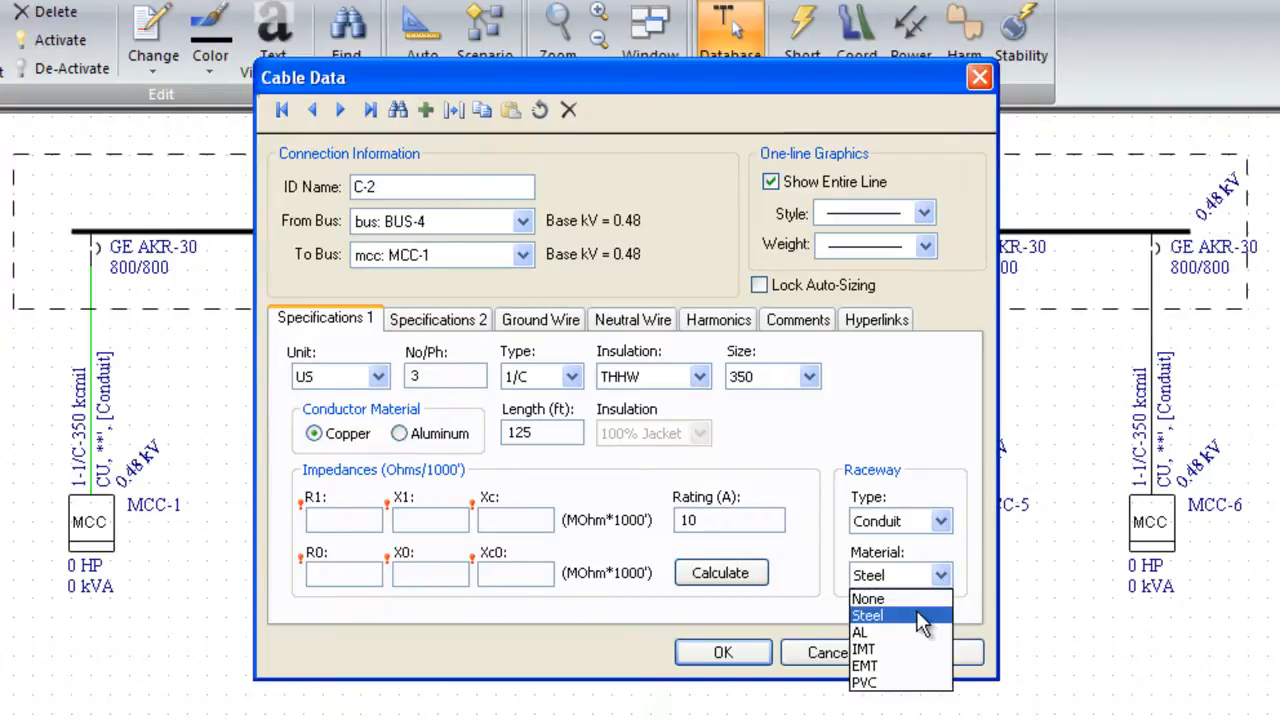
click(866, 614)
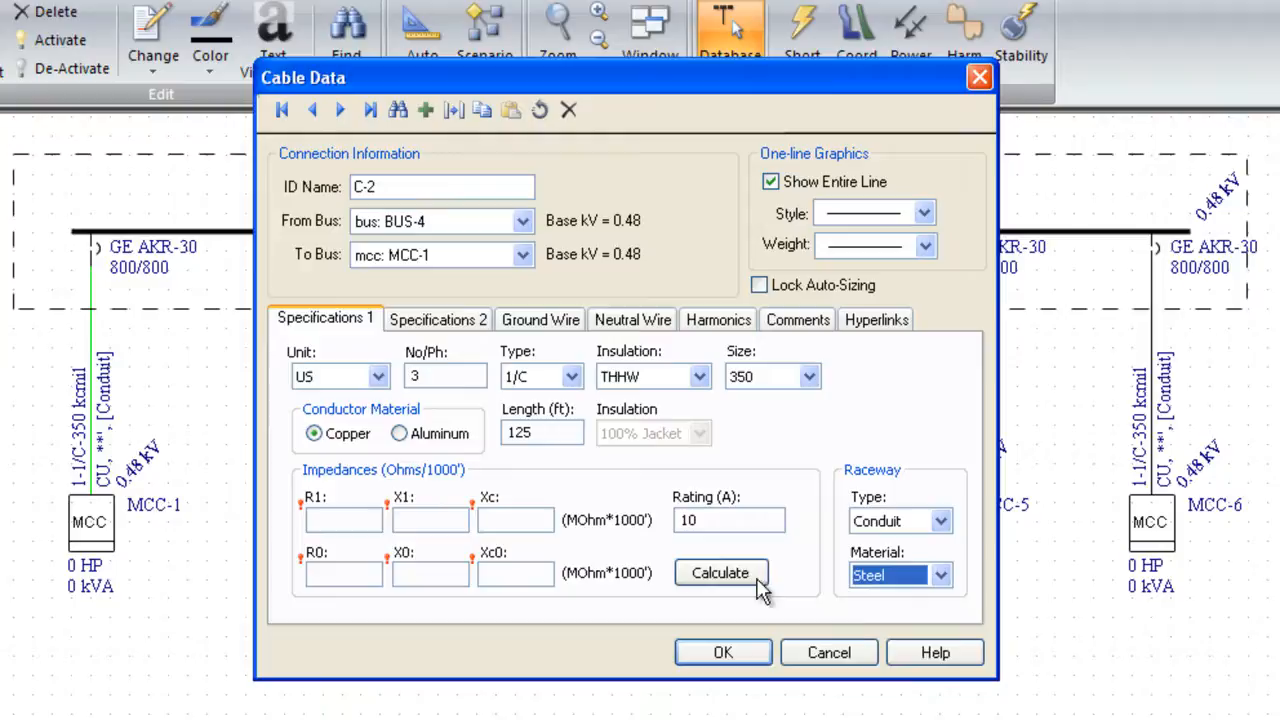
click(720, 572)
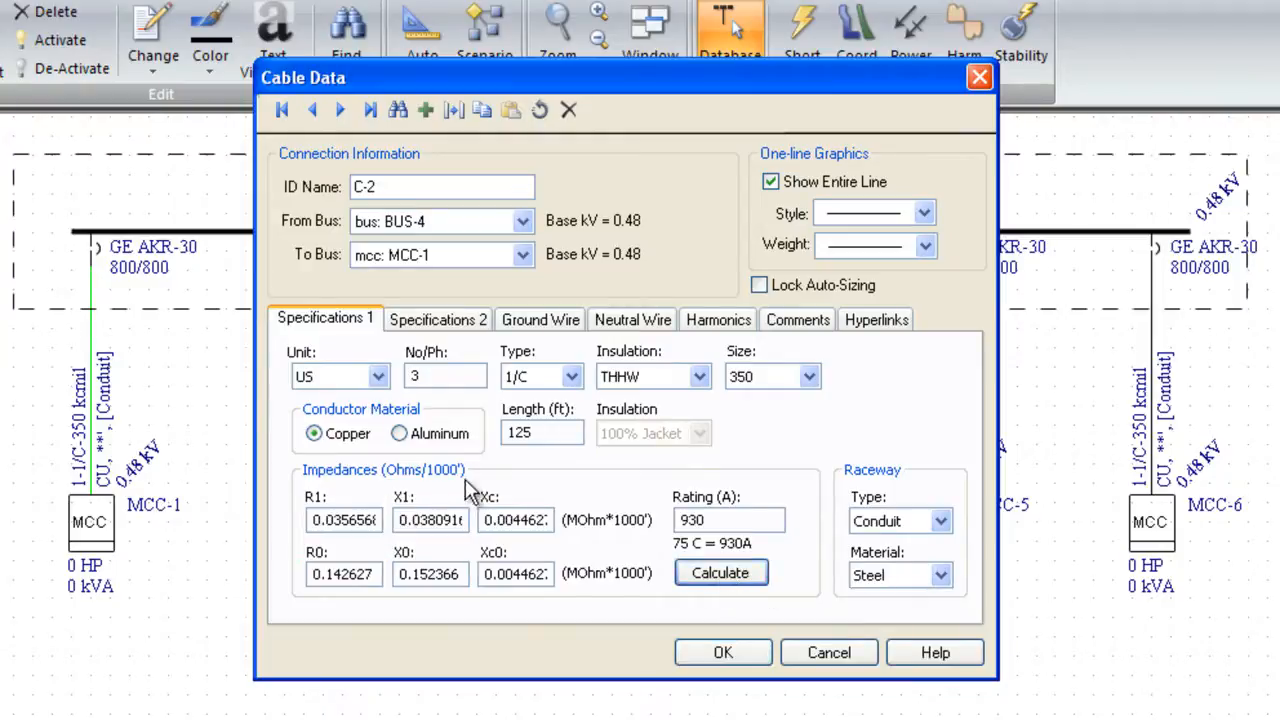
mouse_move(575, 533)
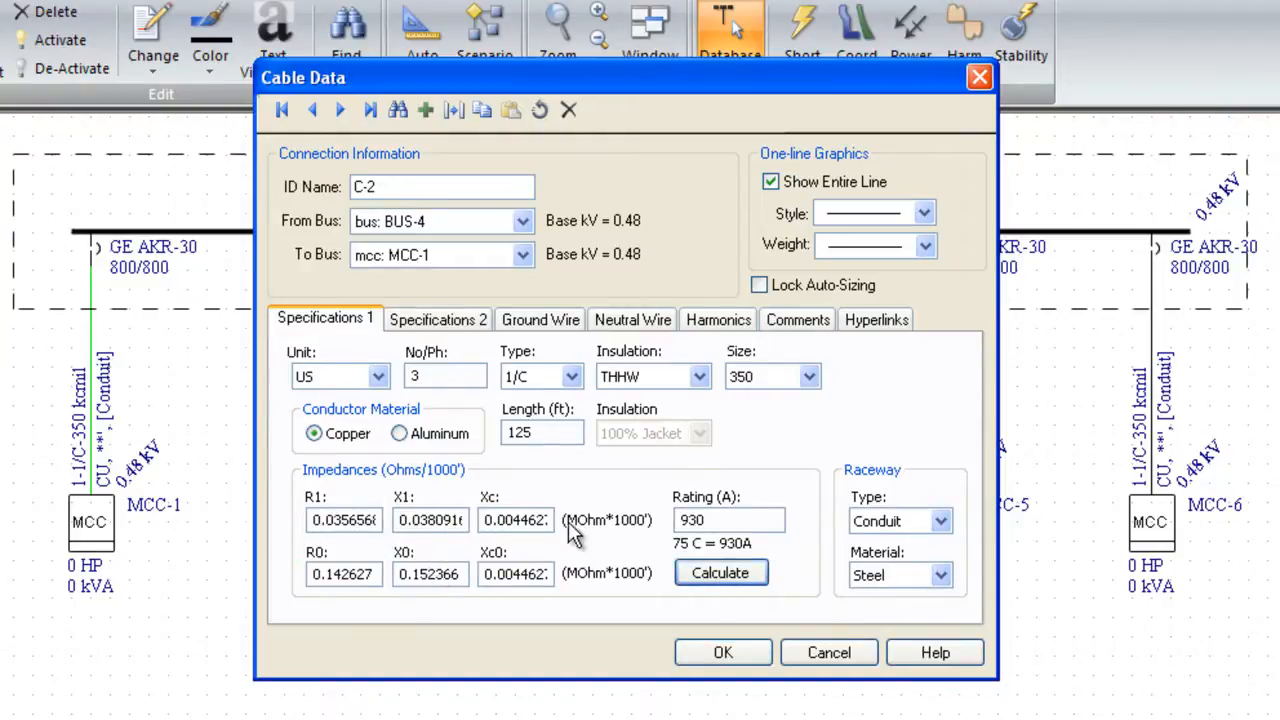
mouse_move(555, 555)
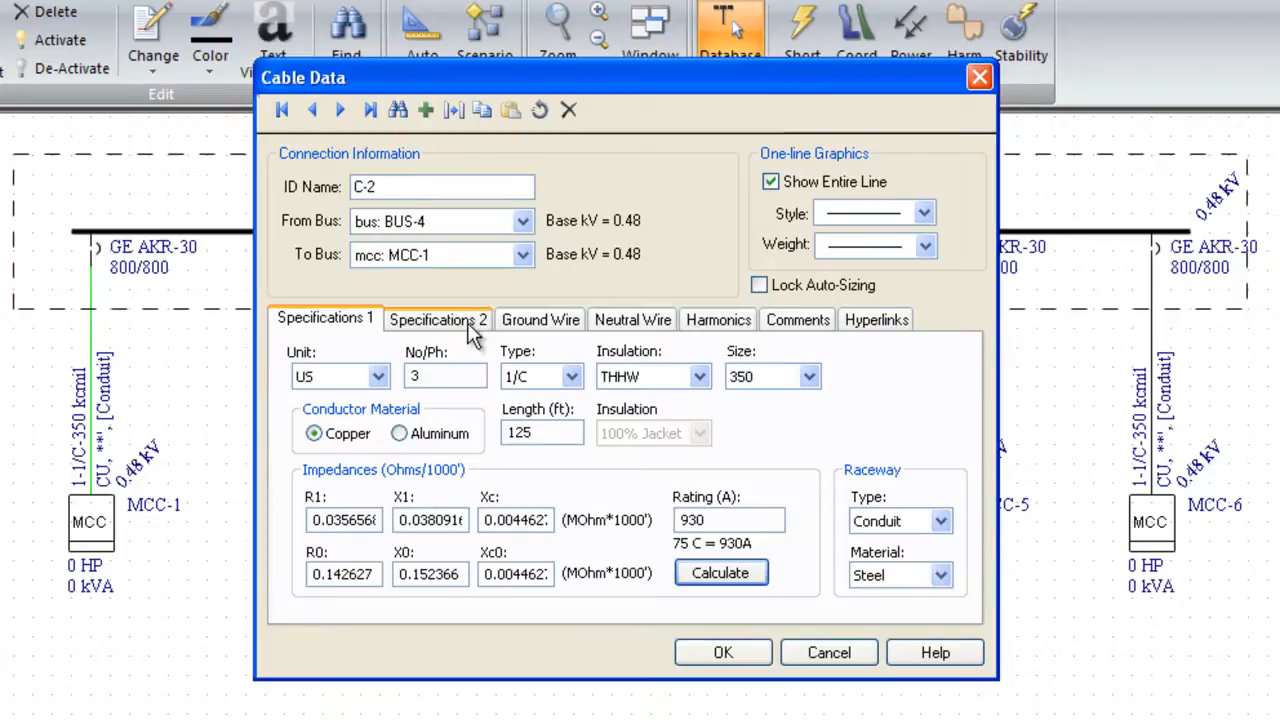
Step: Review C-2's Specifications 2, Ground Wire, Neutral Wire and Harmonics settings
click(437, 319)
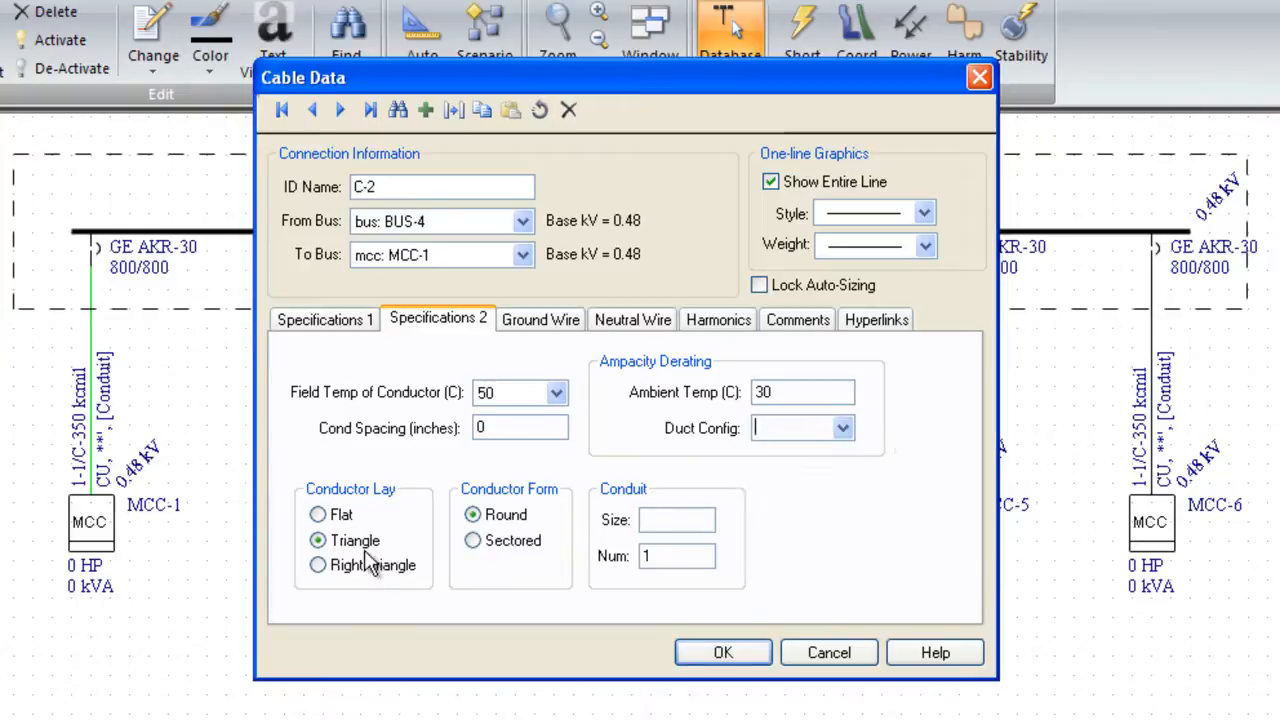
mouse_move(410, 500)
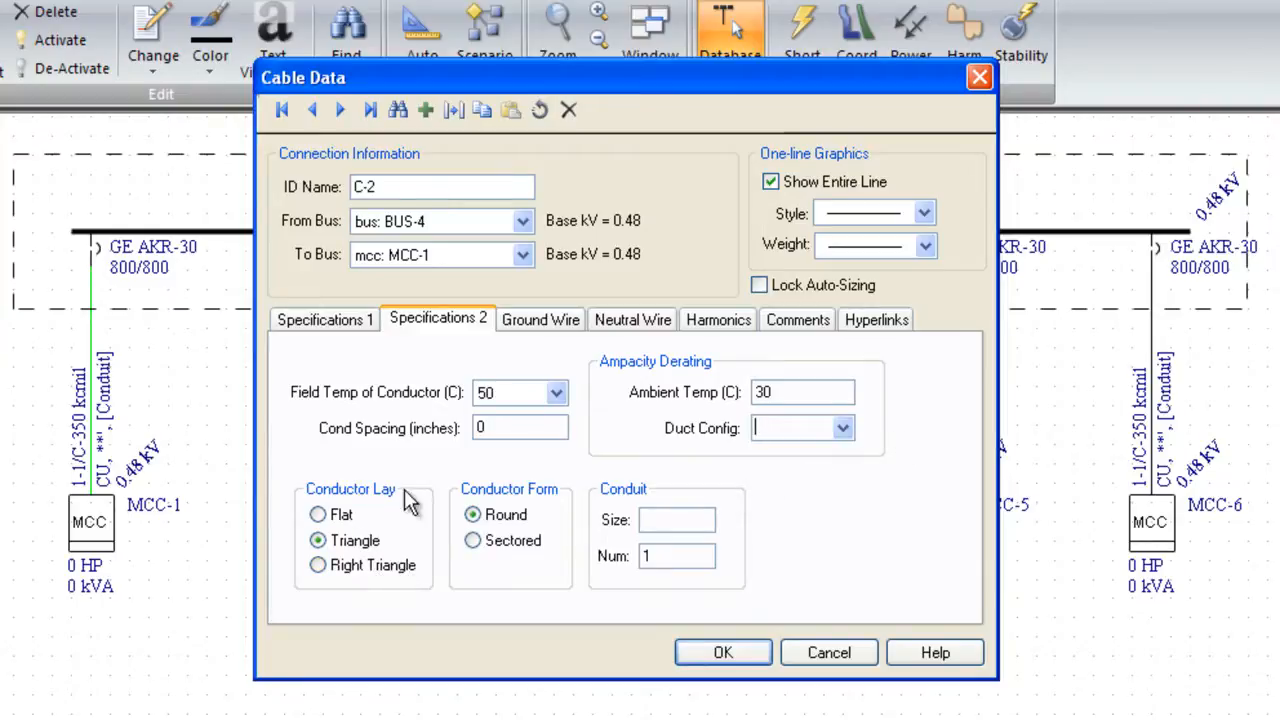
mouse_move(350, 413)
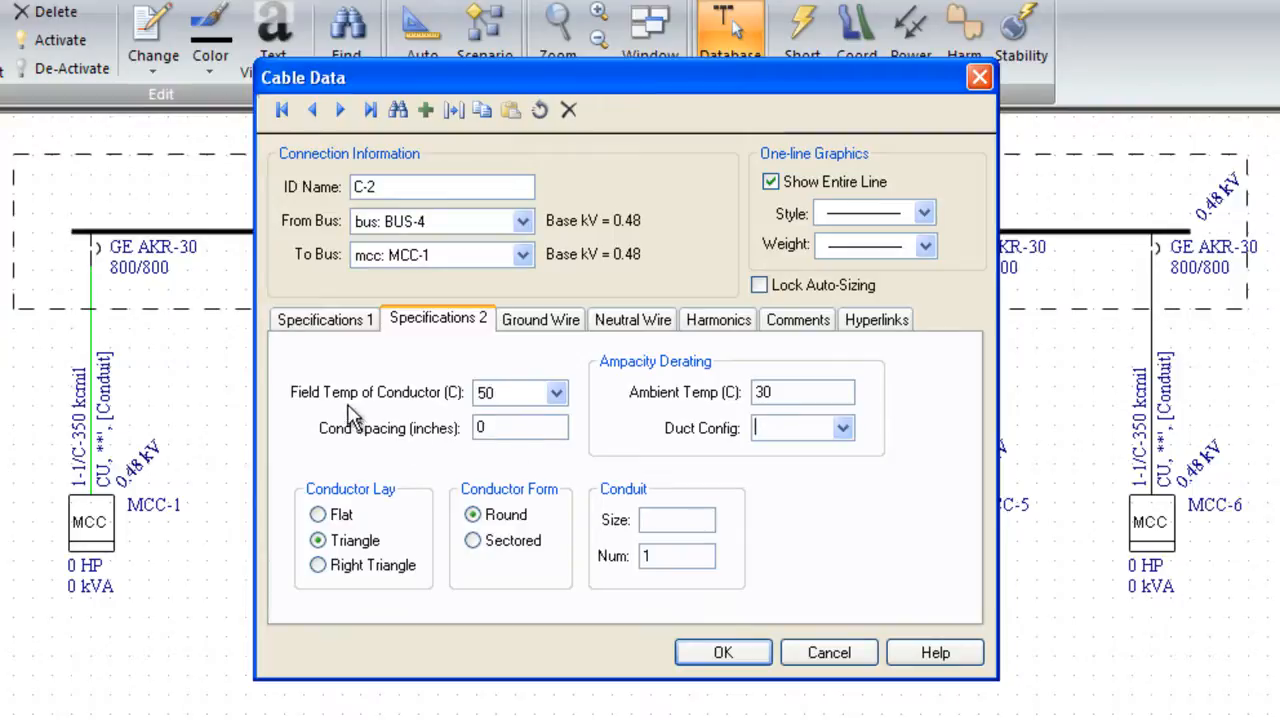
mouse_move(420, 453)
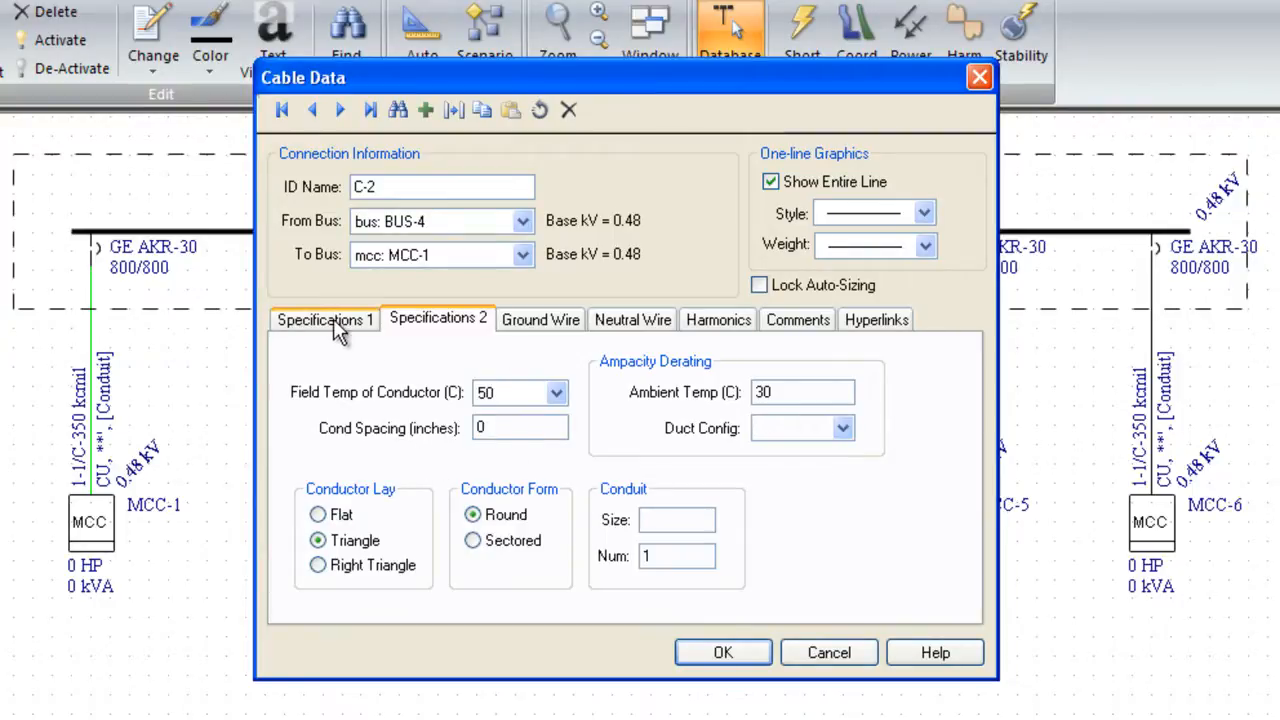
click(539, 319)
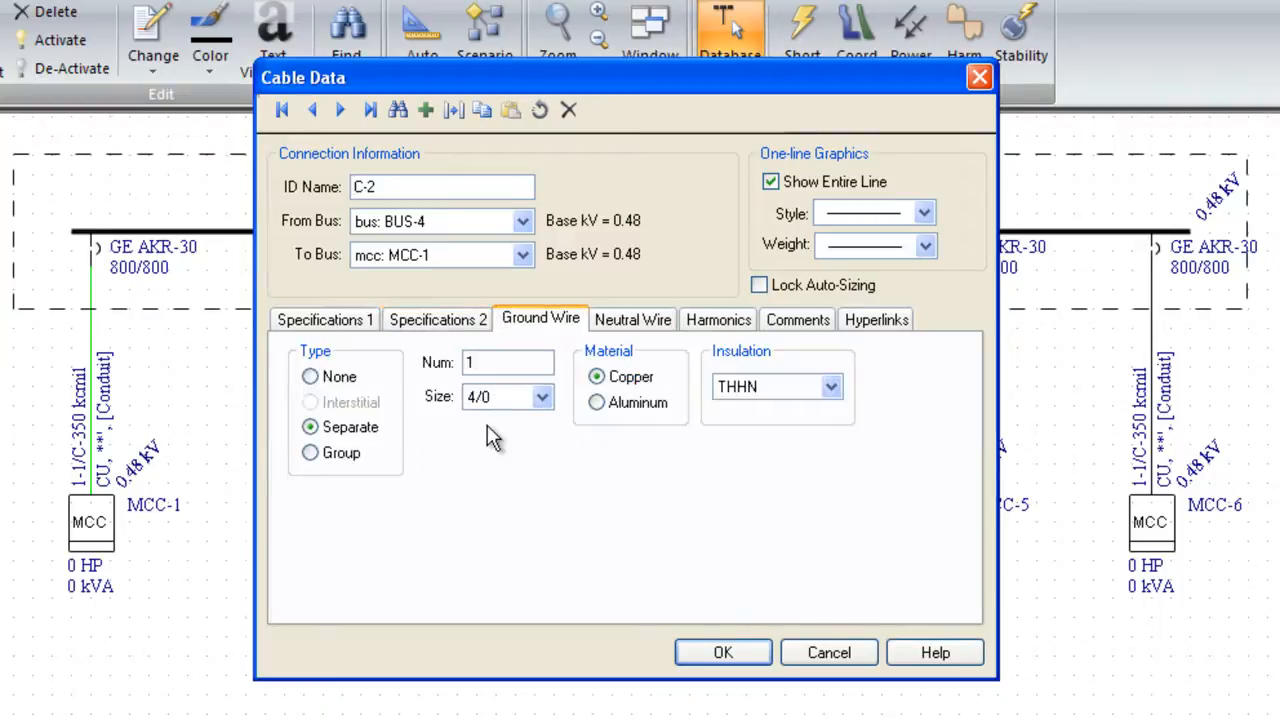
click(632, 319)
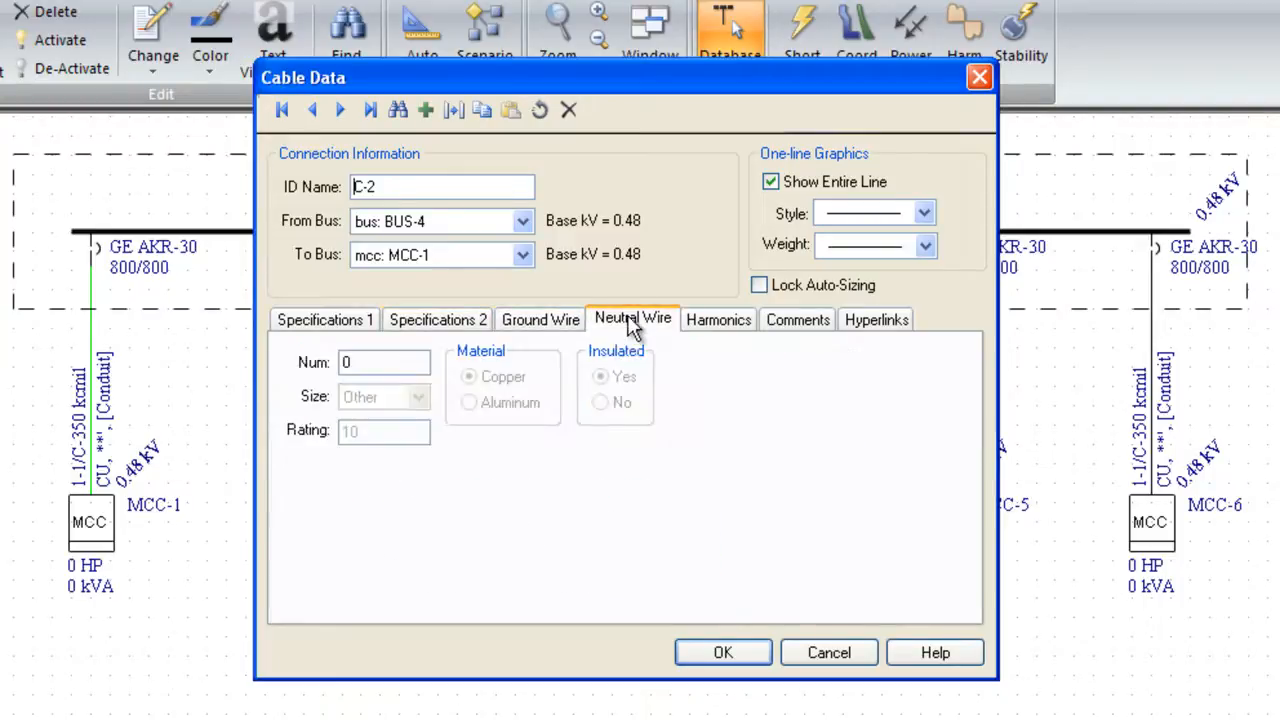
mouse_move(718, 320)
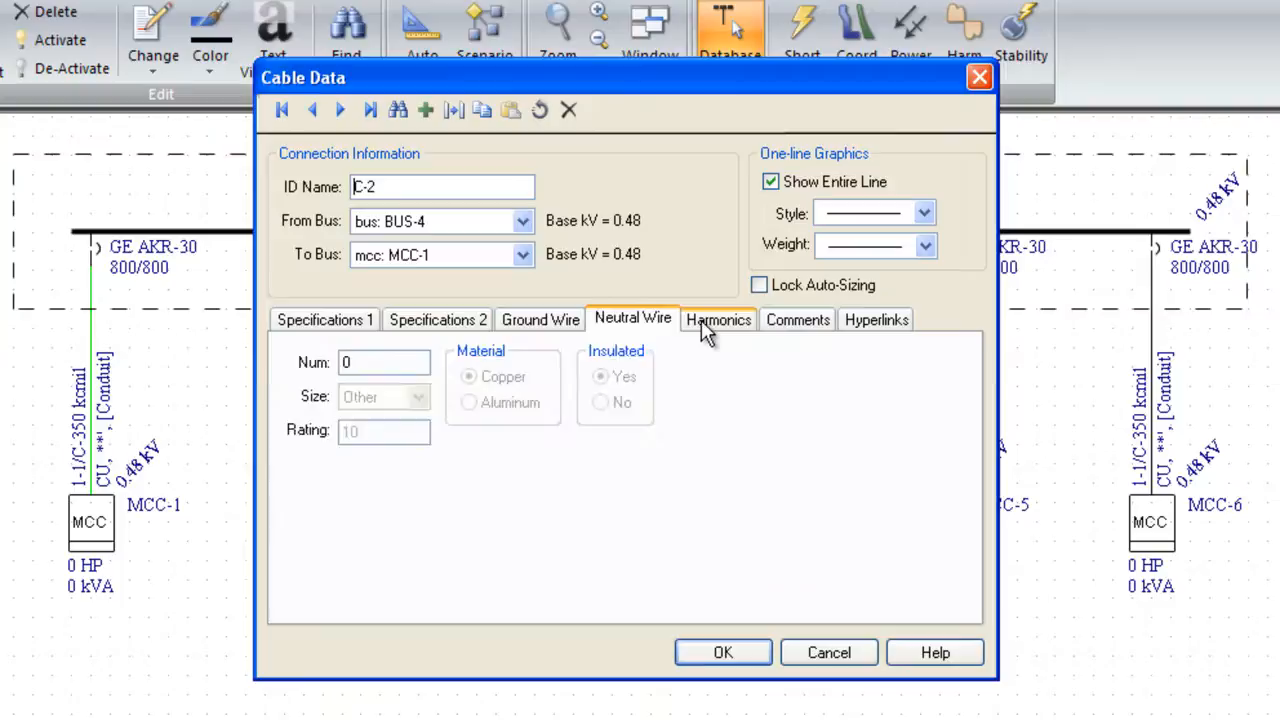
click(717, 319)
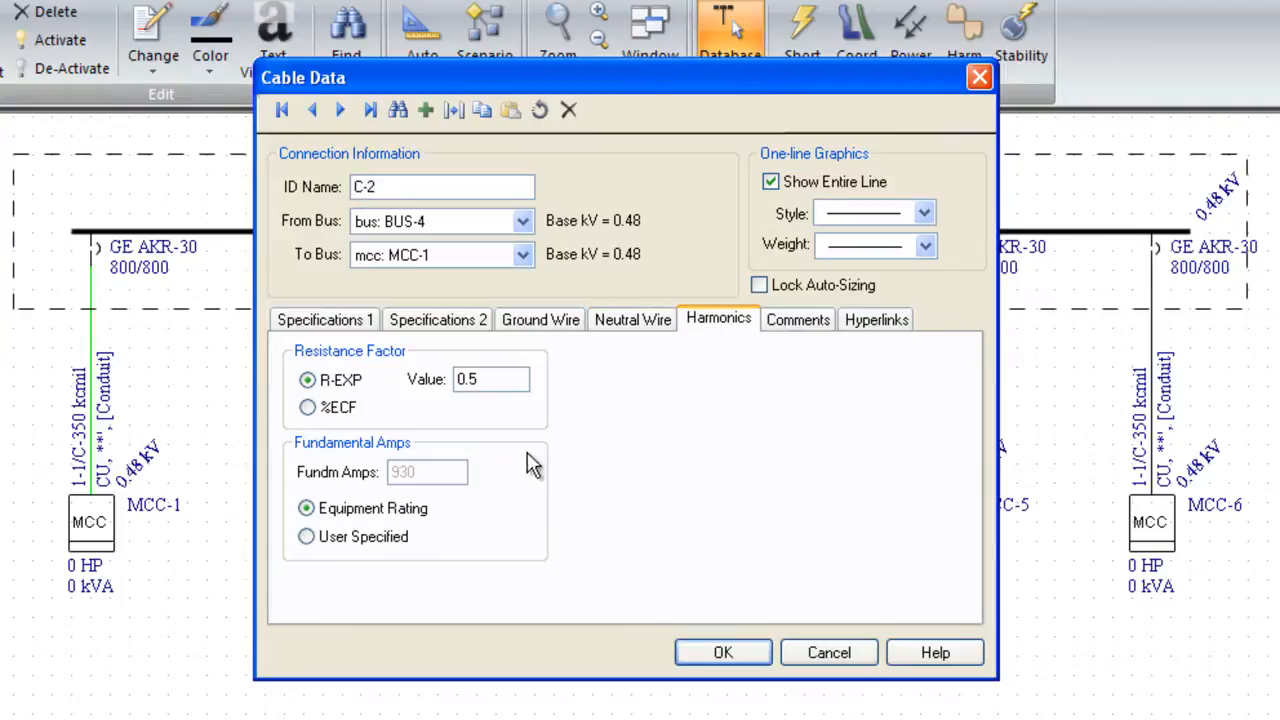
click(324, 319)
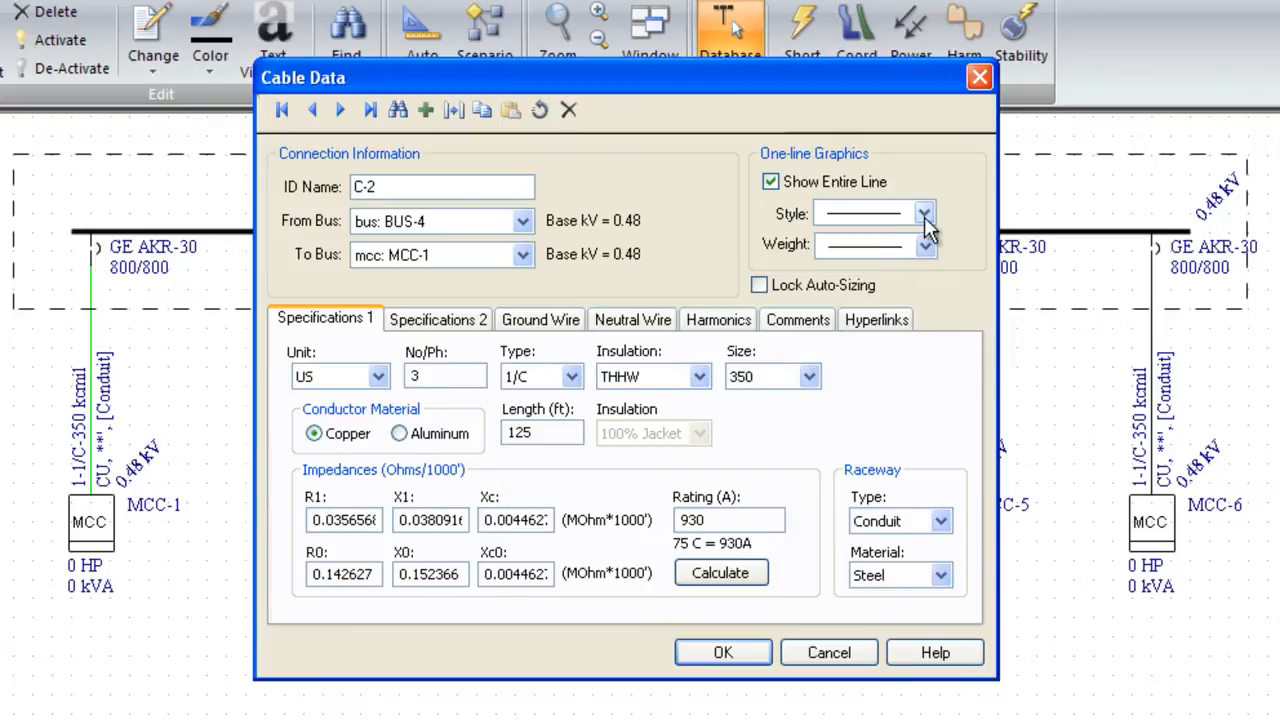
Step: Set C-2's one-line style to dashed with heavier weight and accept the cable data
click(860, 212)
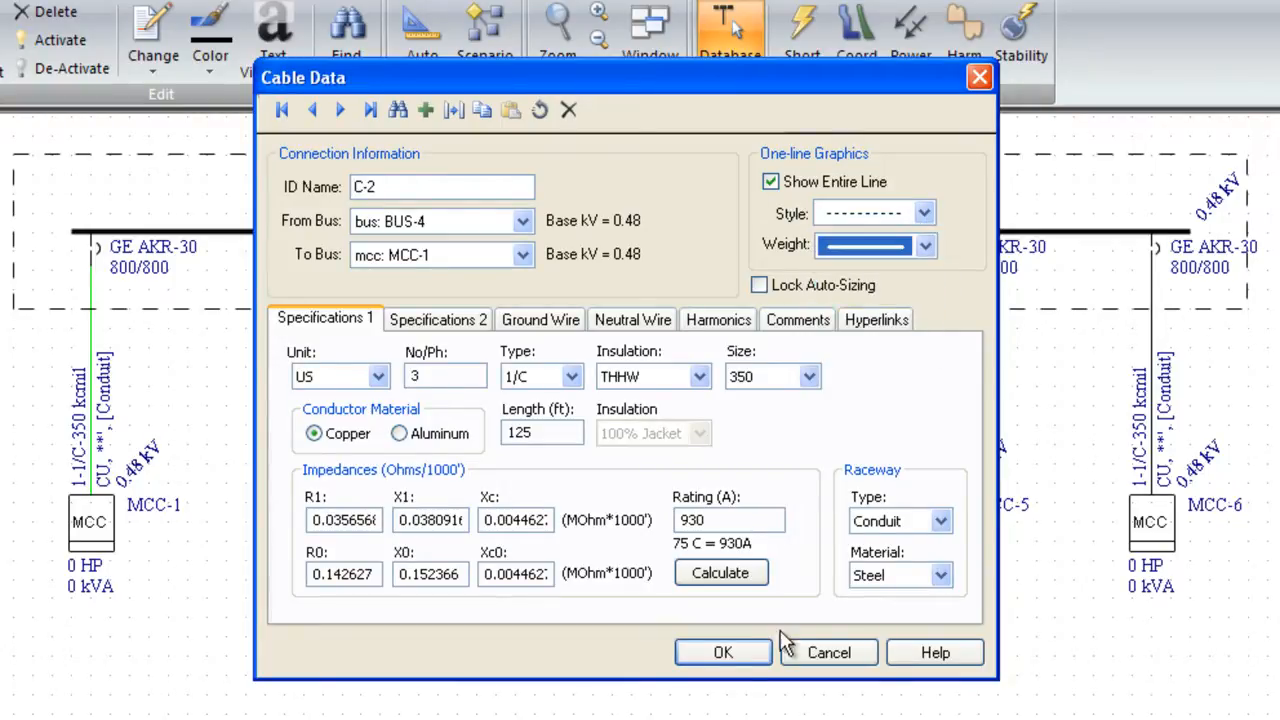
click(723, 652)
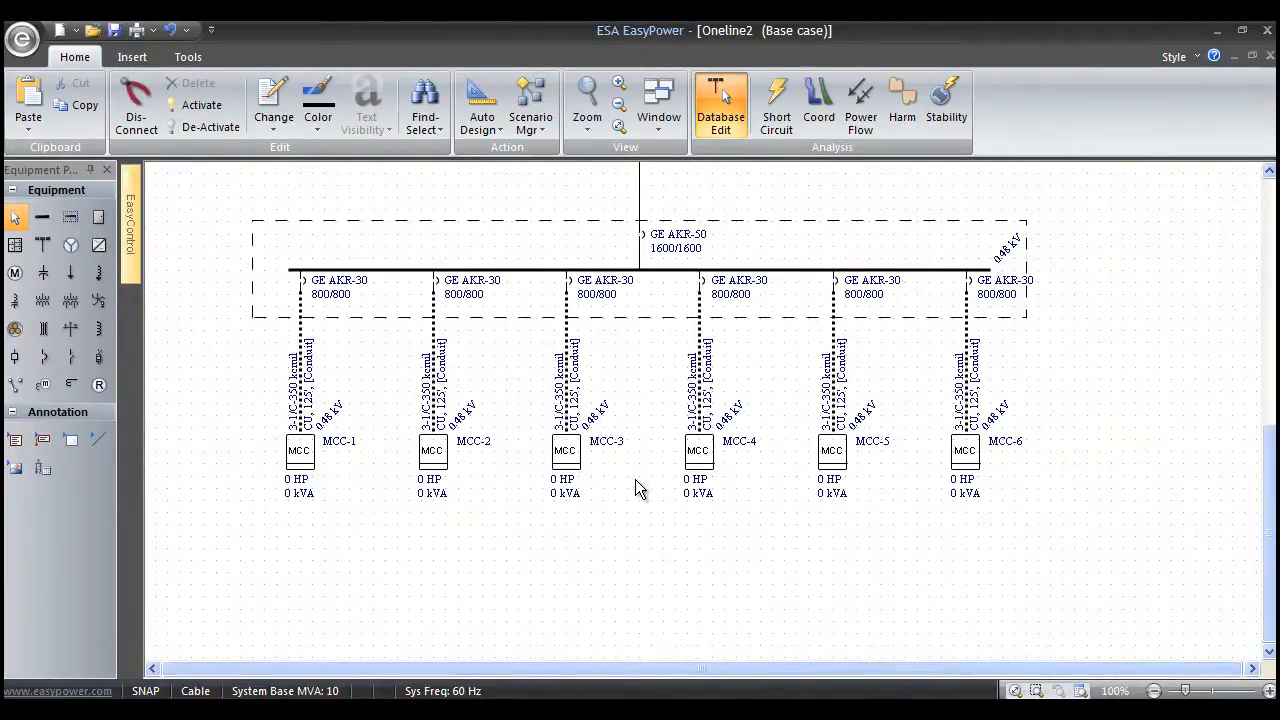
mouse_move(650, 458)
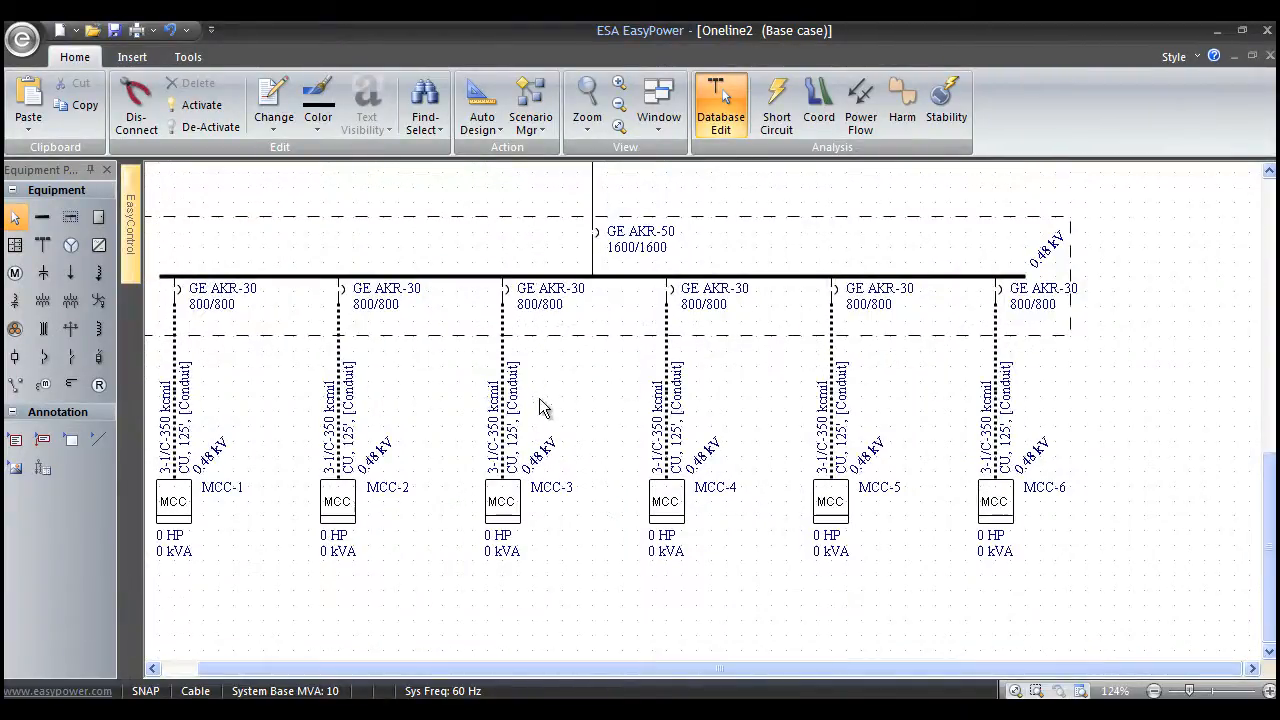
Step: Scroll the one-line to review the six identical 3-1/C 350 kcmil MCC feeder cables
scroll(down, 3)
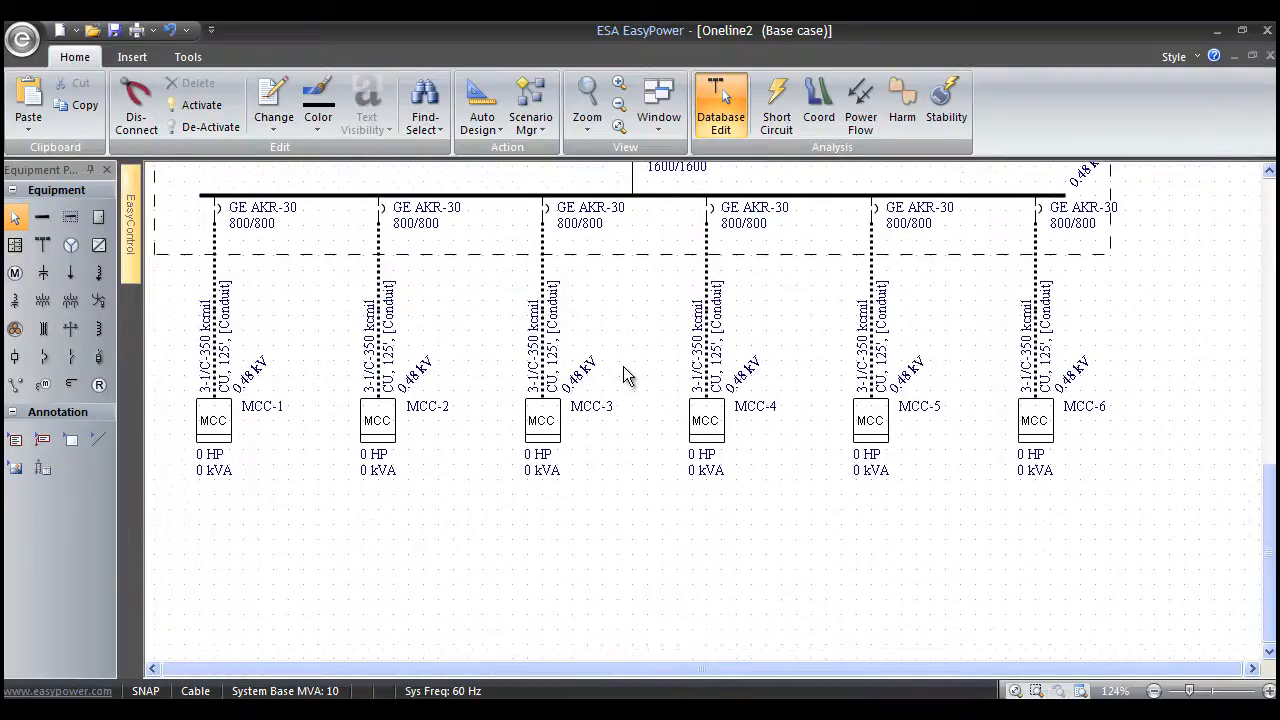
mouse_move(1015, 440)
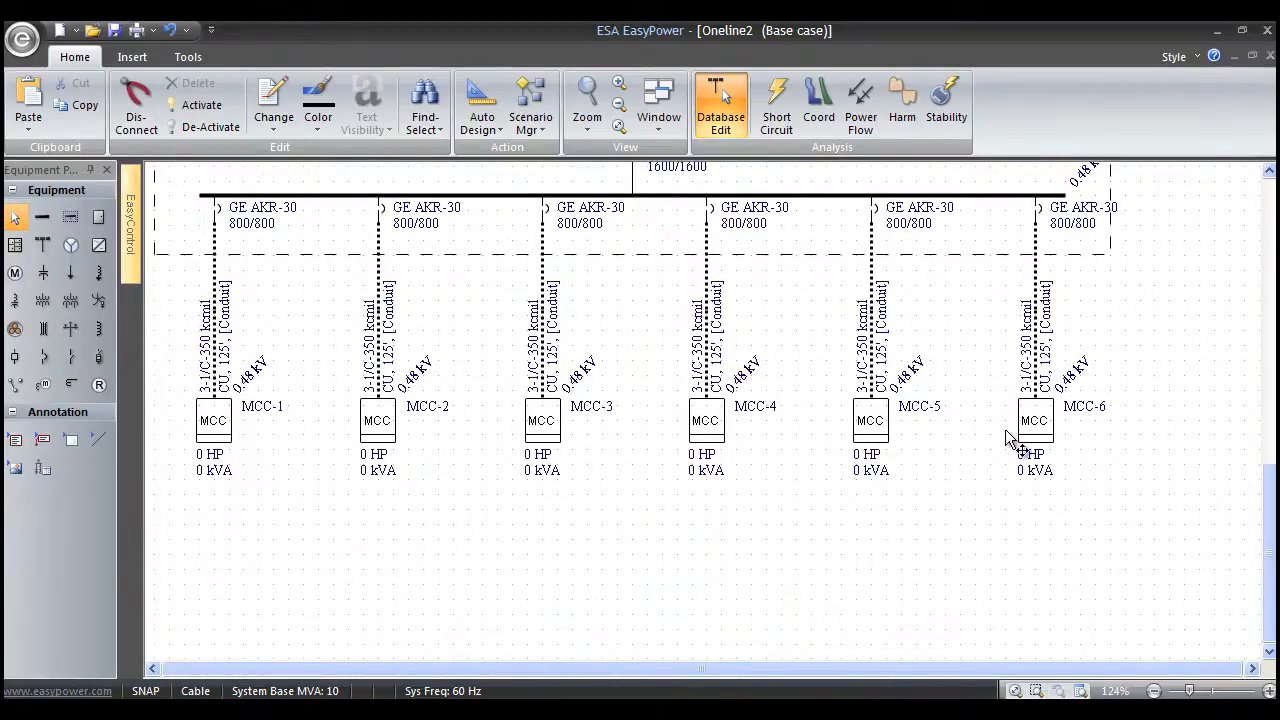
mouse_move(1124, 553)
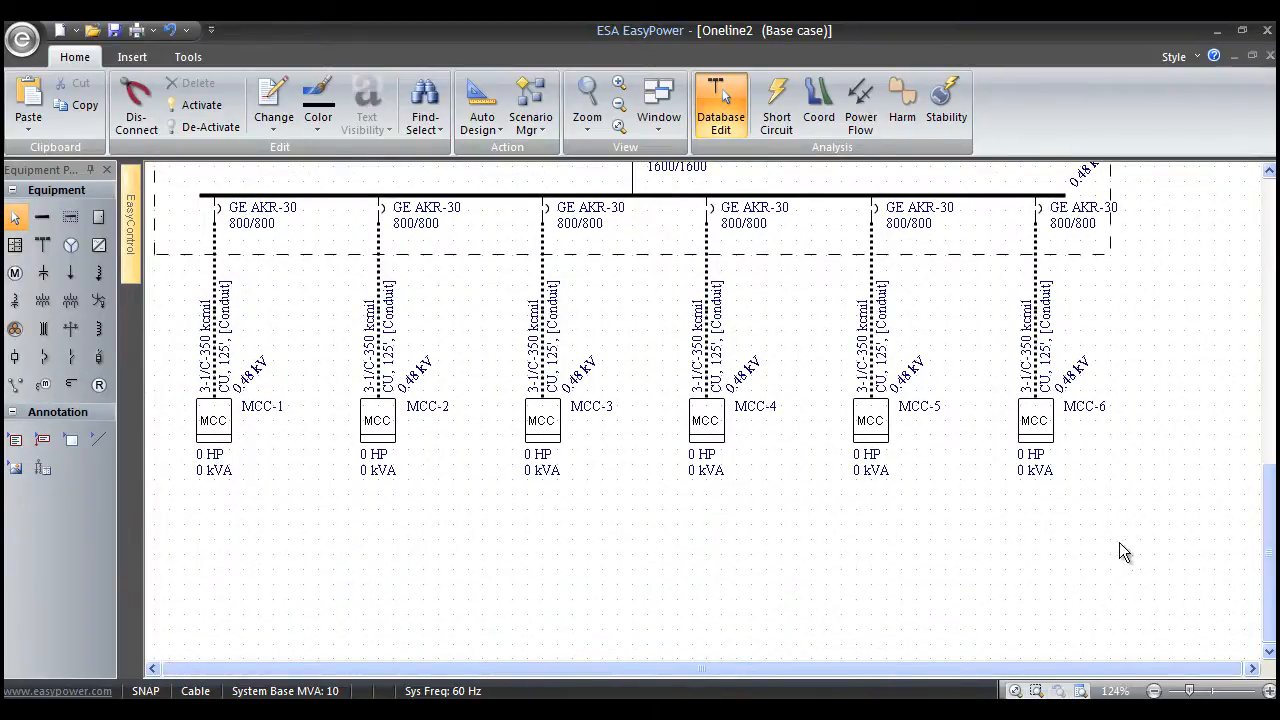
Step: Delete MCC-4, MCC-5 and MCC-6 and pick the Panel symbol to replace them
drag(643, 418, 1120, 548)
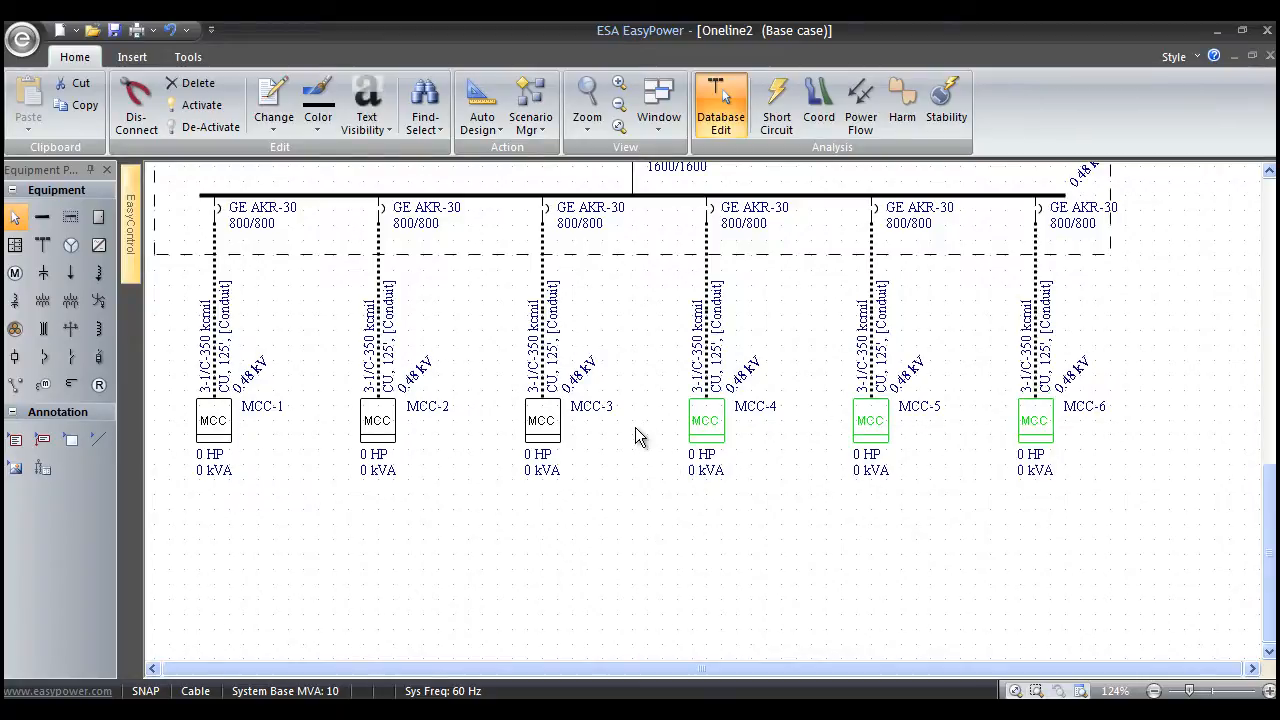
click(196, 83)
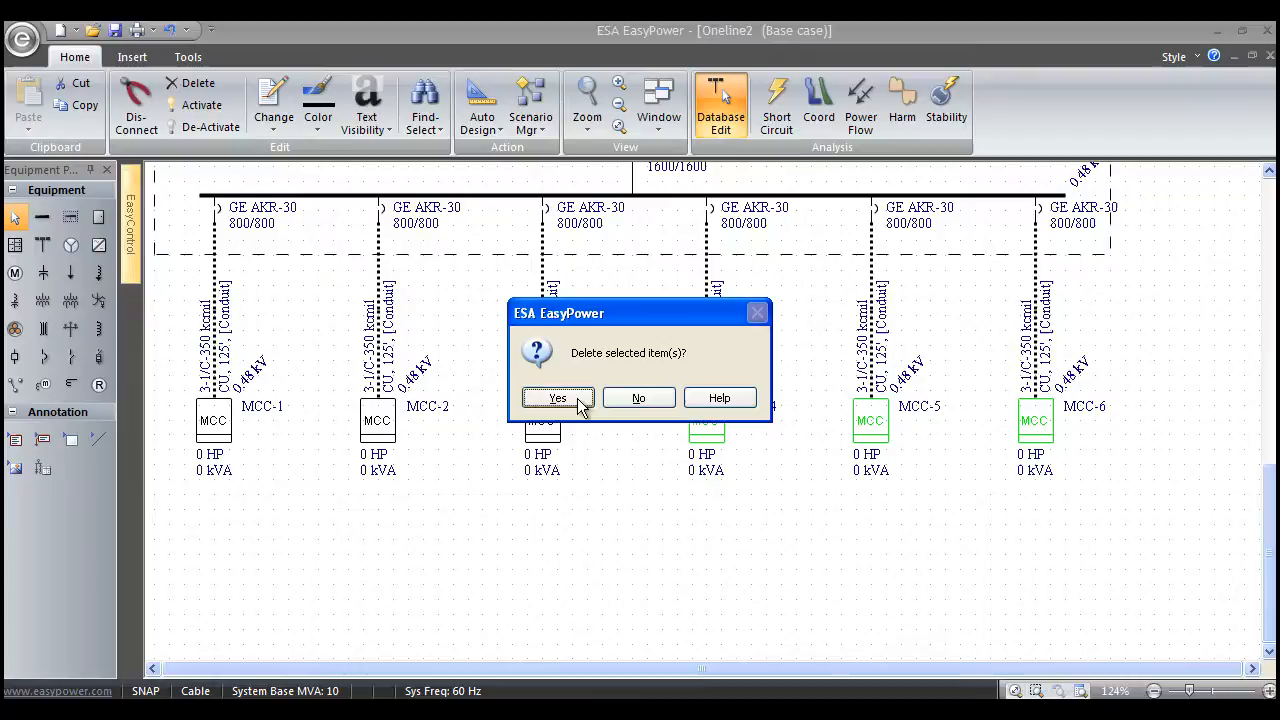
click(557, 397)
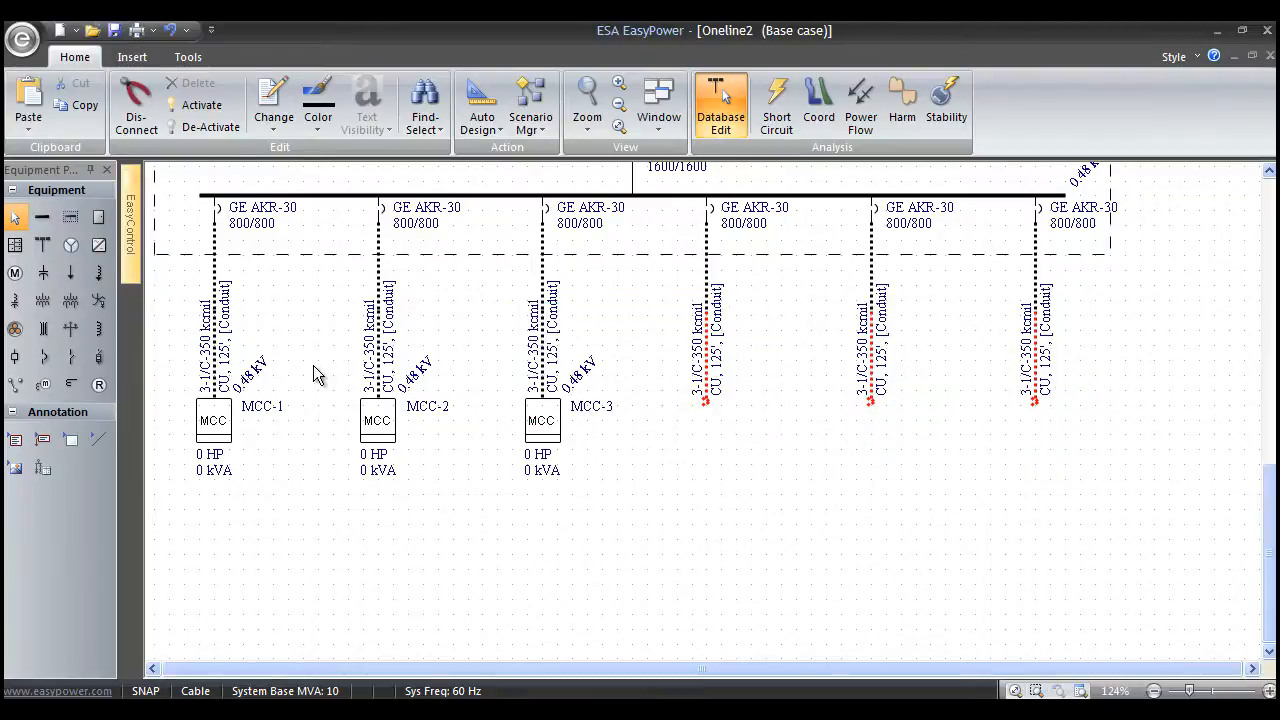
click(99, 217)
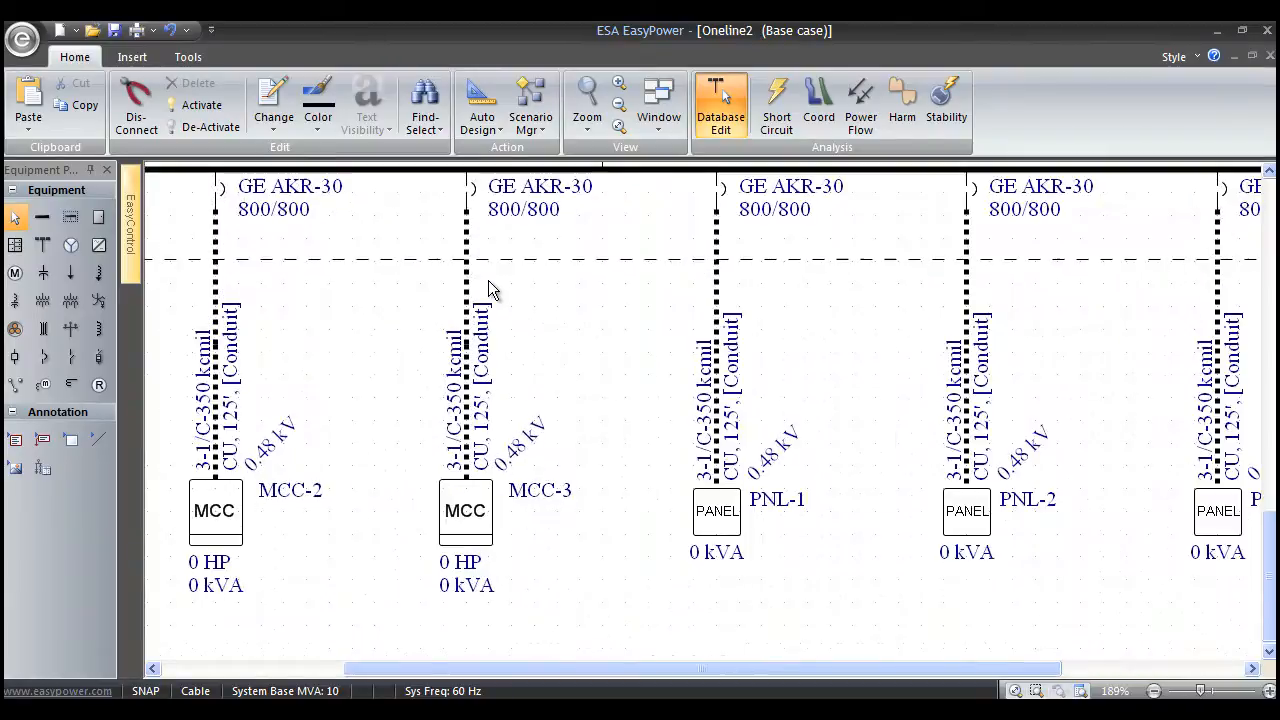
mouse_move(510, 505)
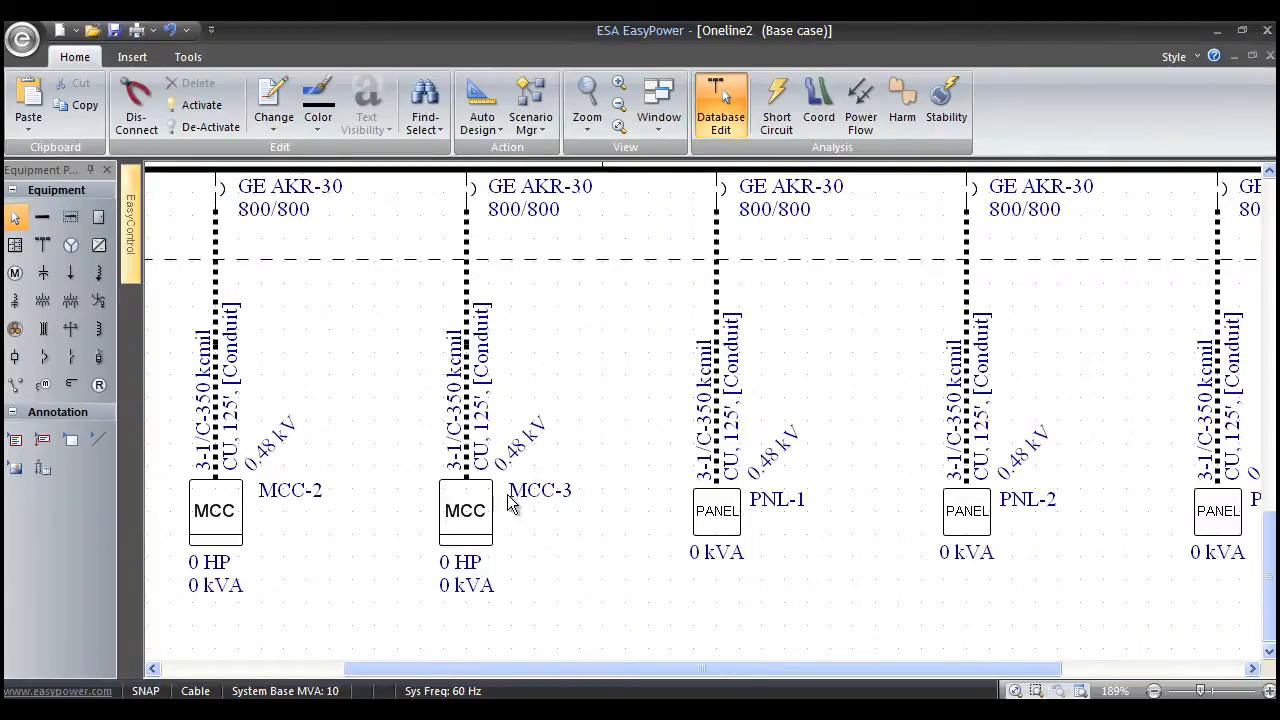
mouse_move(508, 512)
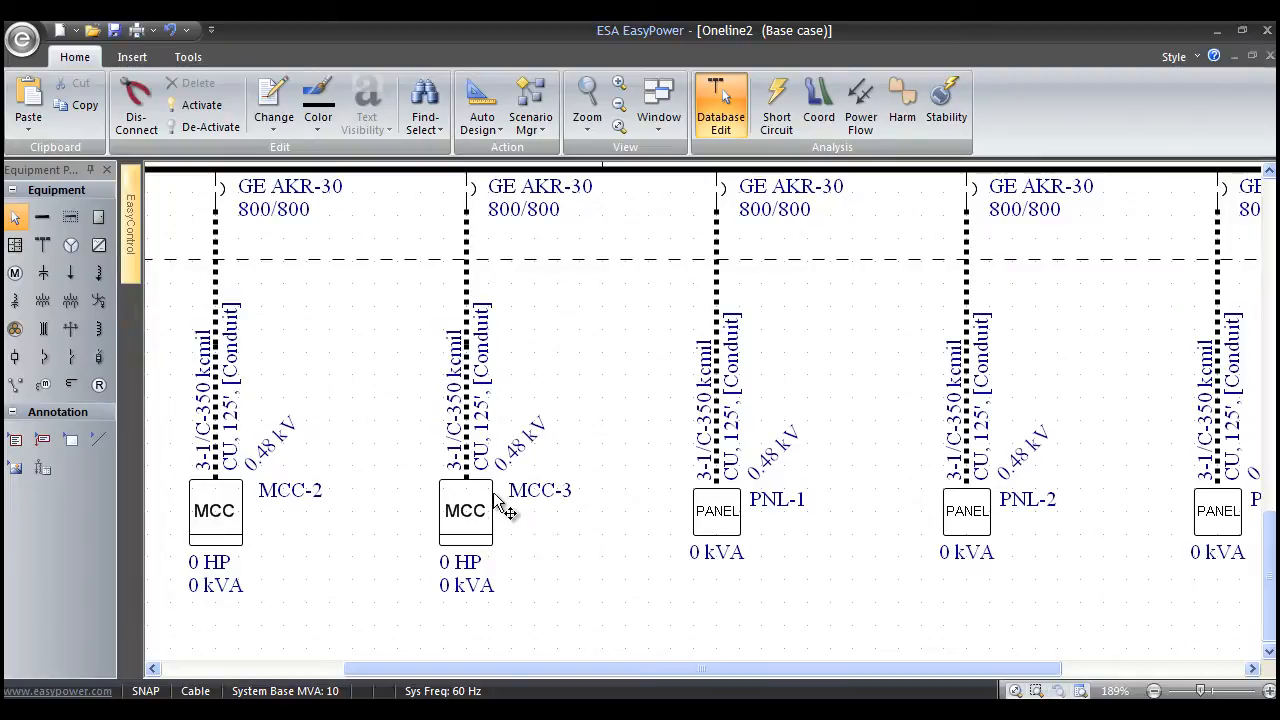
mouse_move(760, 518)
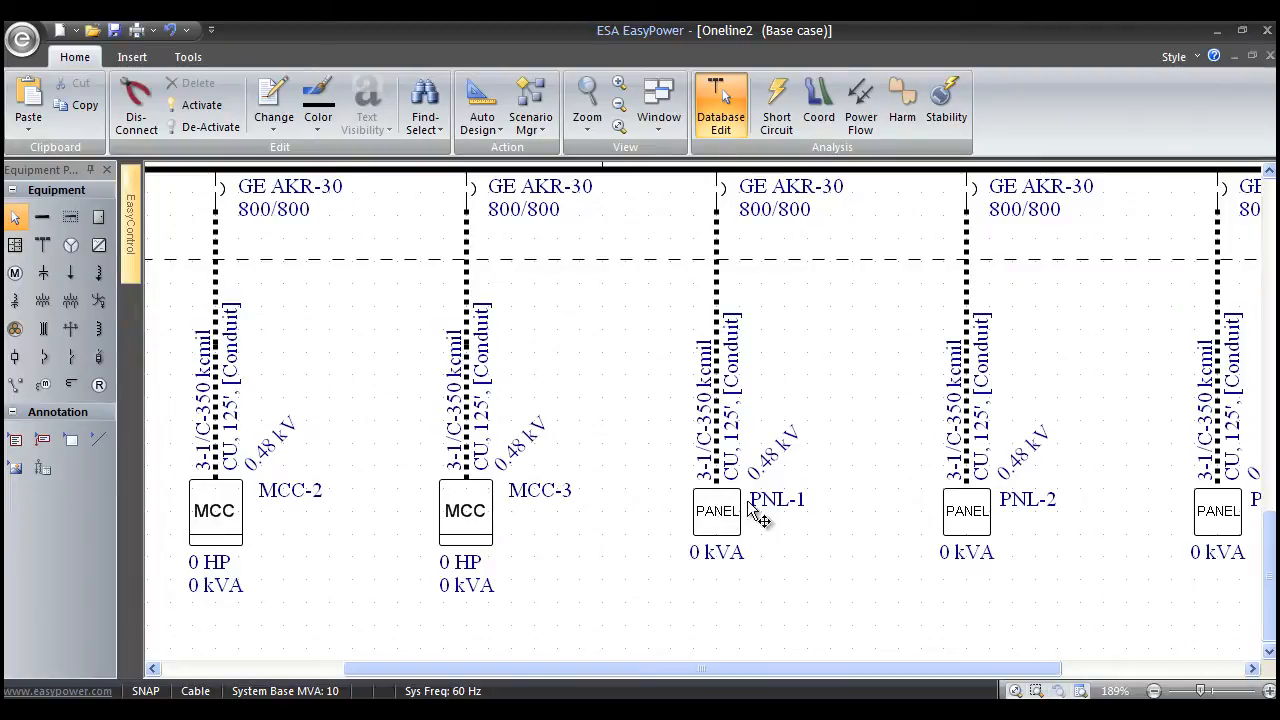
Step: Scroll the one-line to the new MCC-7 and PNL-4 fed from MCC-3 and PNL-1
scroll(down, 3)
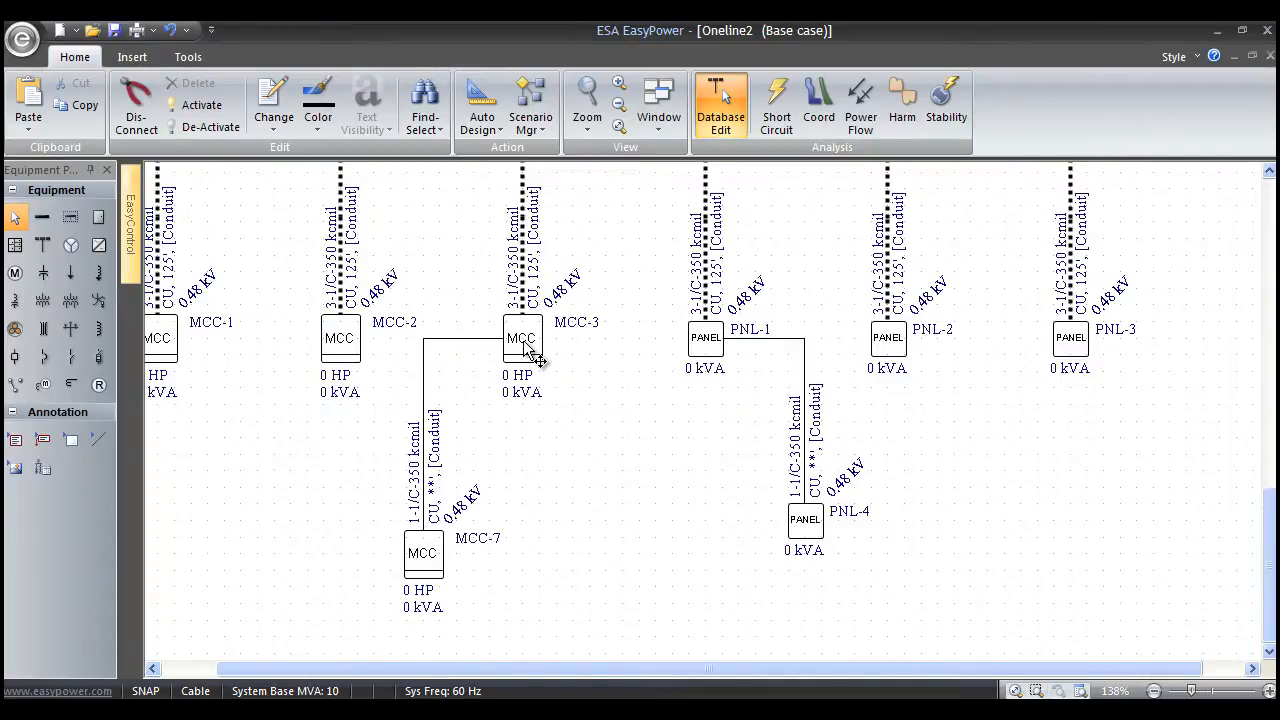
Step: In MCC-3's Description schedule, enter space 3A and name MCC-7 in row 4
double_click(521, 338)
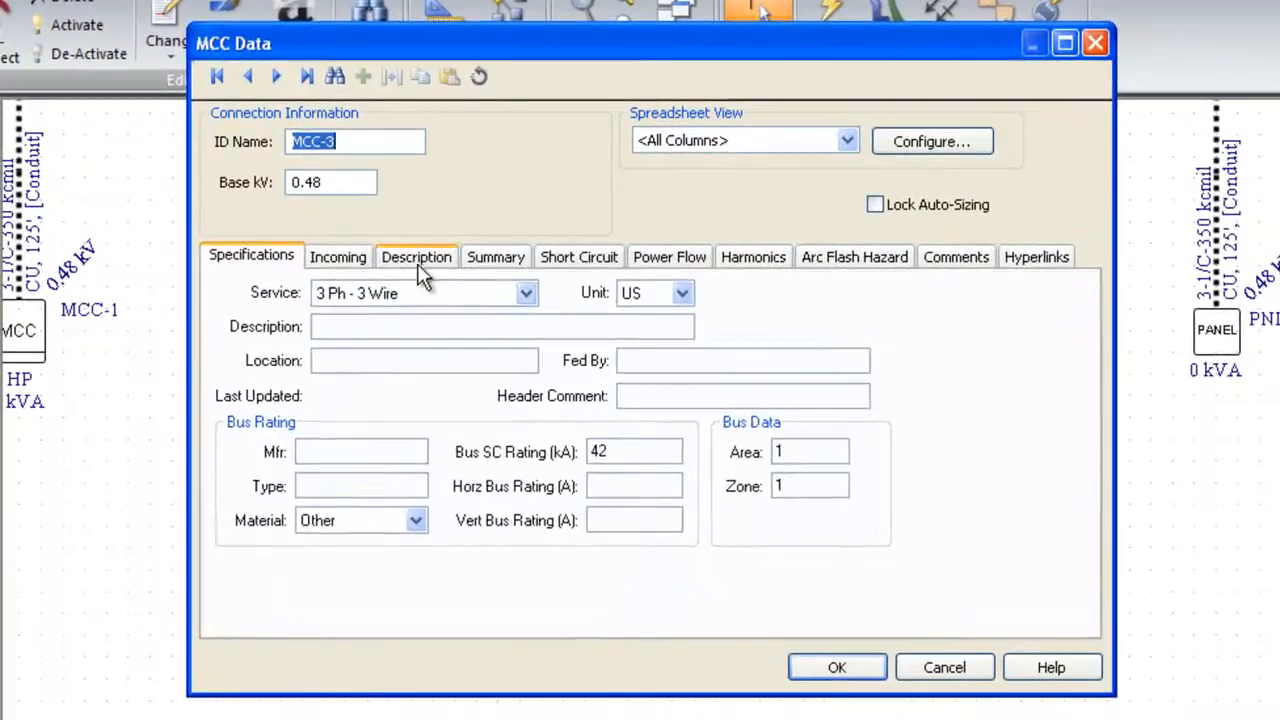
click(416, 257)
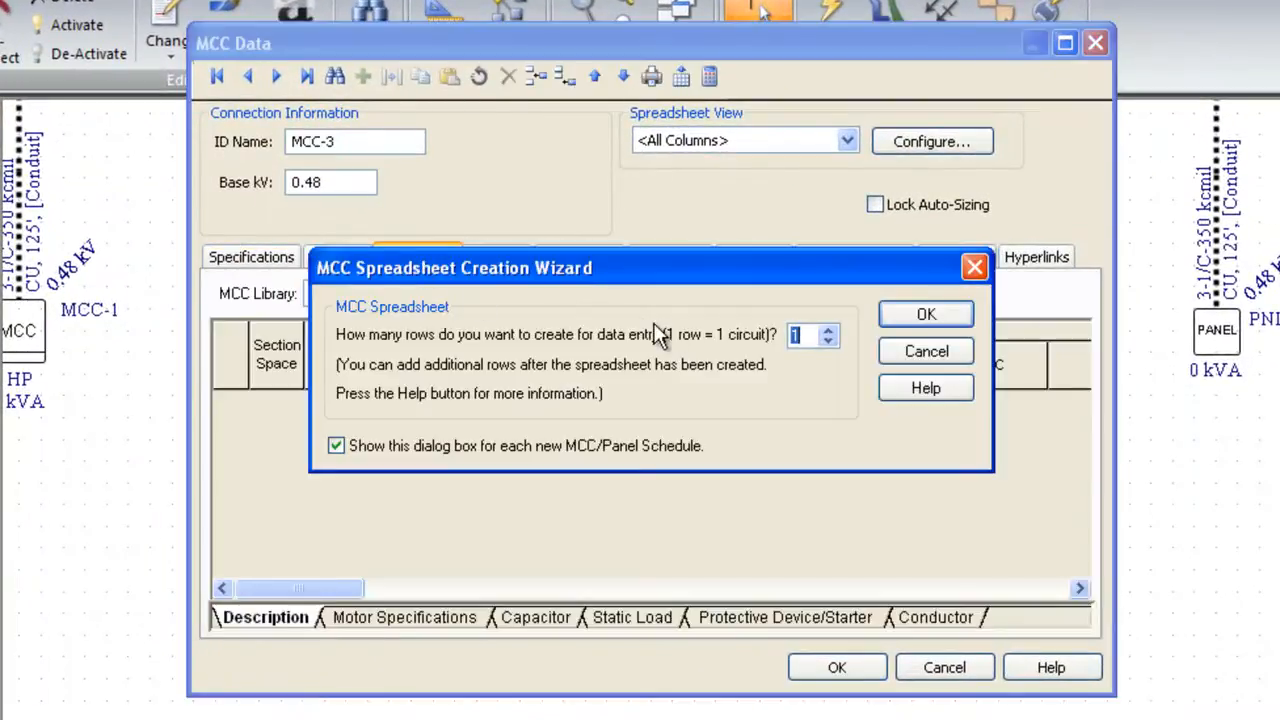
click(924, 313)
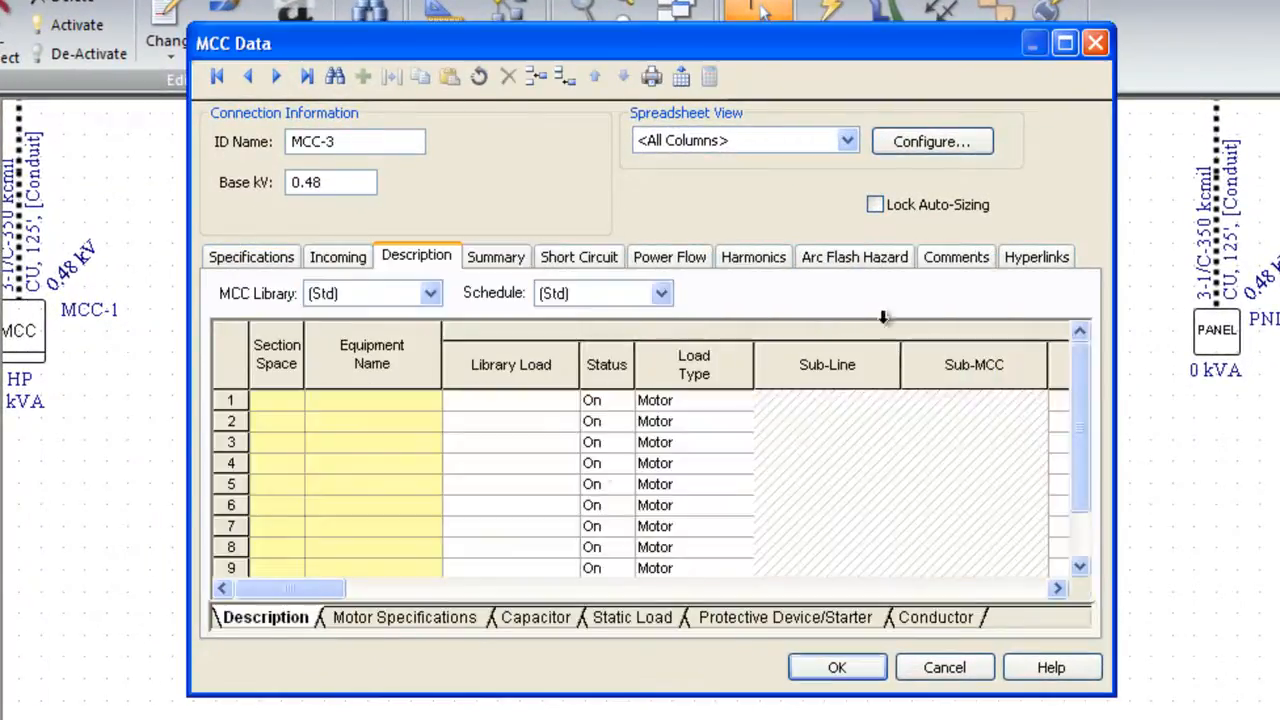
click(277, 463)
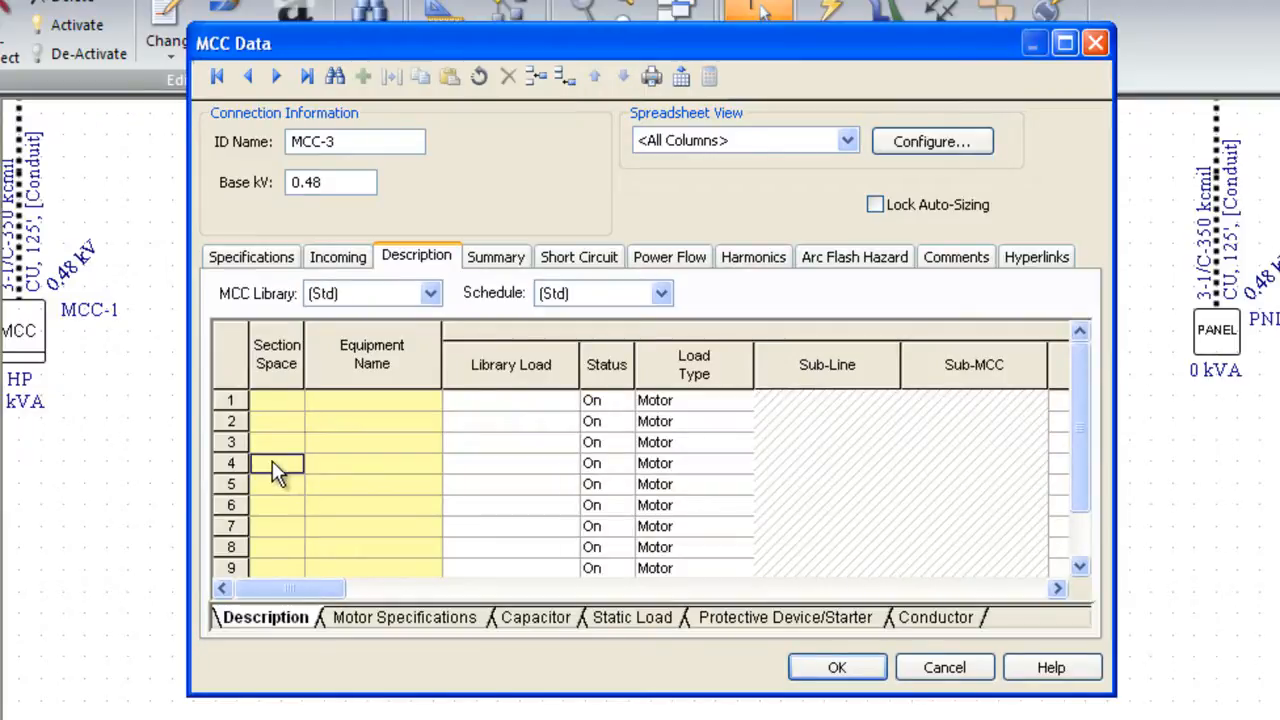
text(3A)
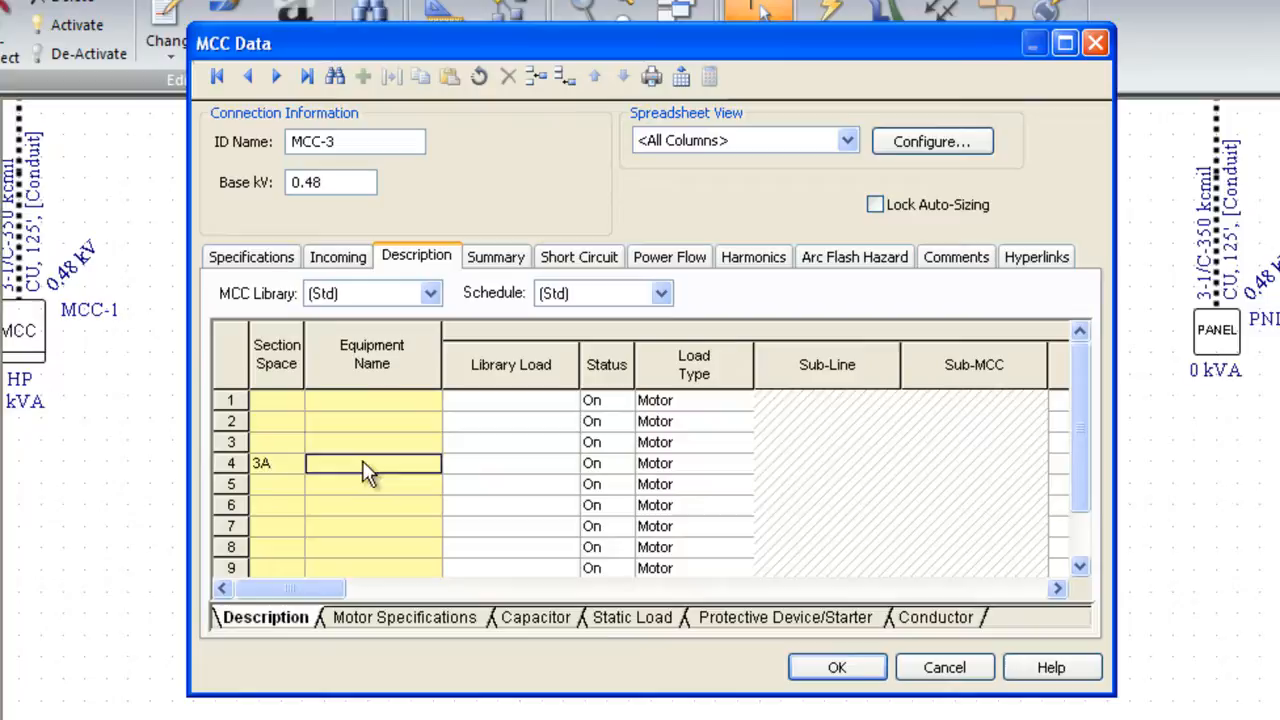
text(MCC-)
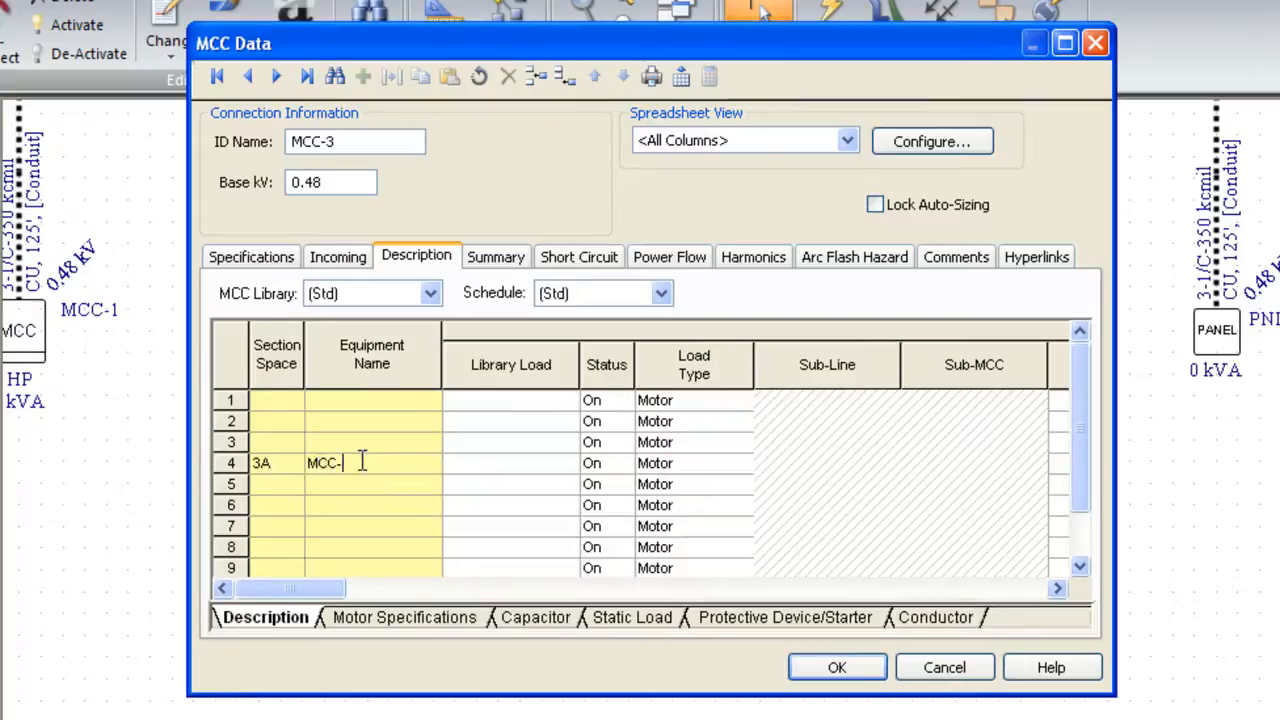
Step: Make row 4 a Sub-MCC load fed through cable C-8 and linked to MCC-7
click(693, 463)
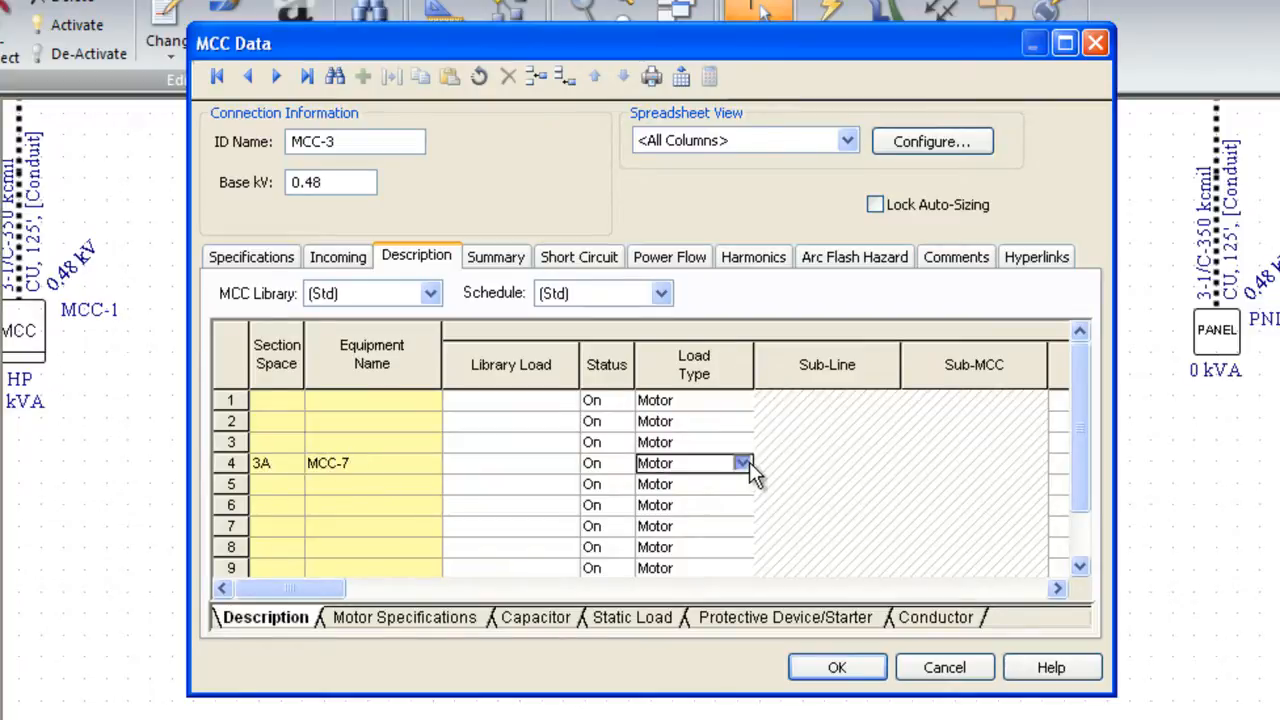
click(667, 463)
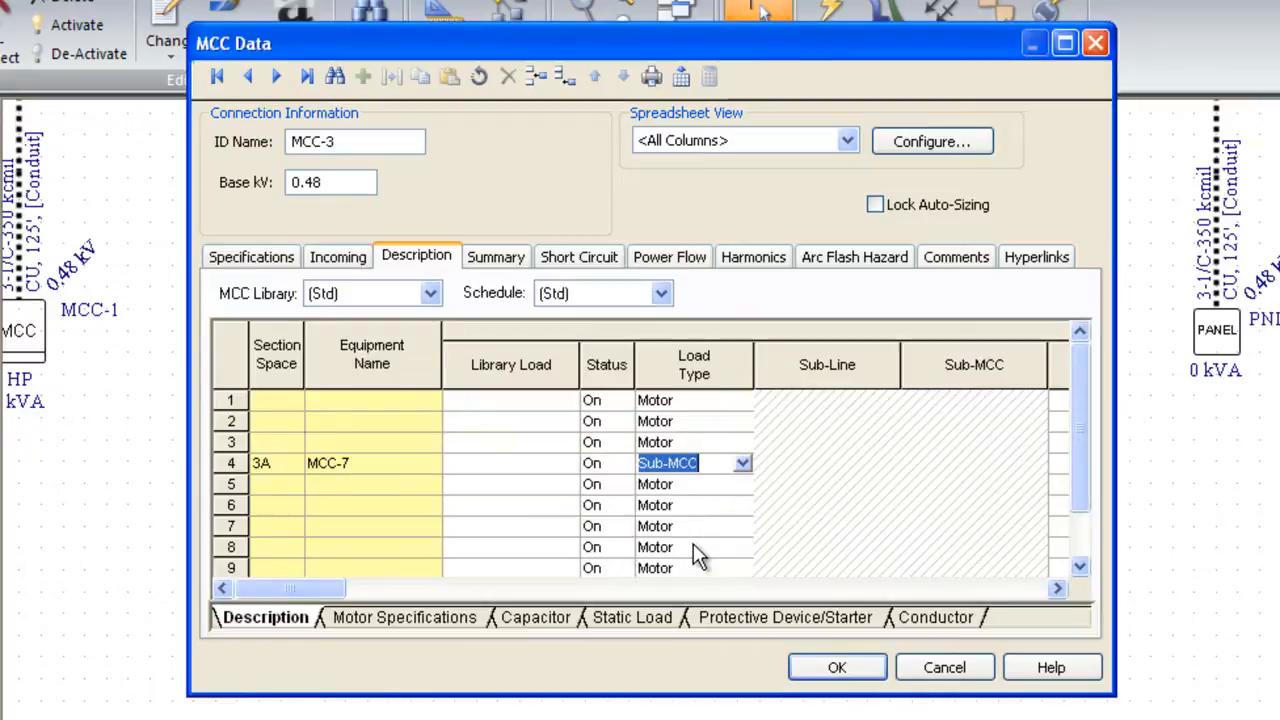
click(888, 463)
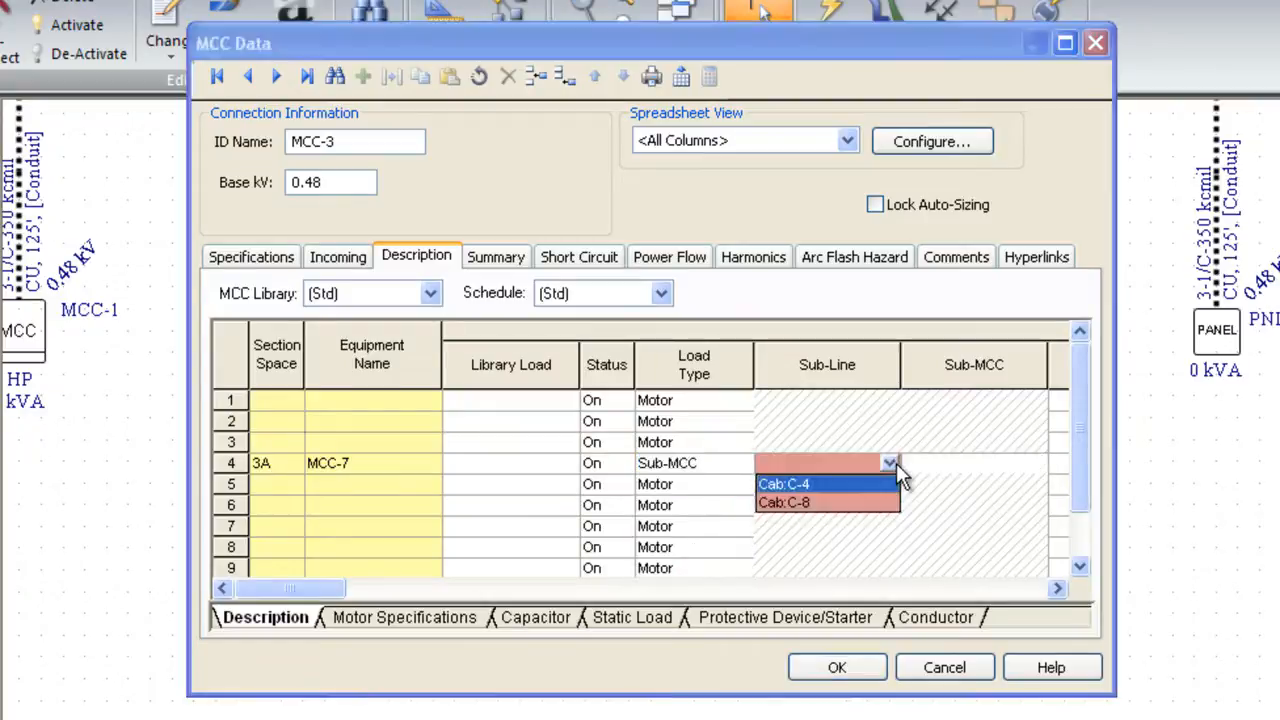
click(783, 502)
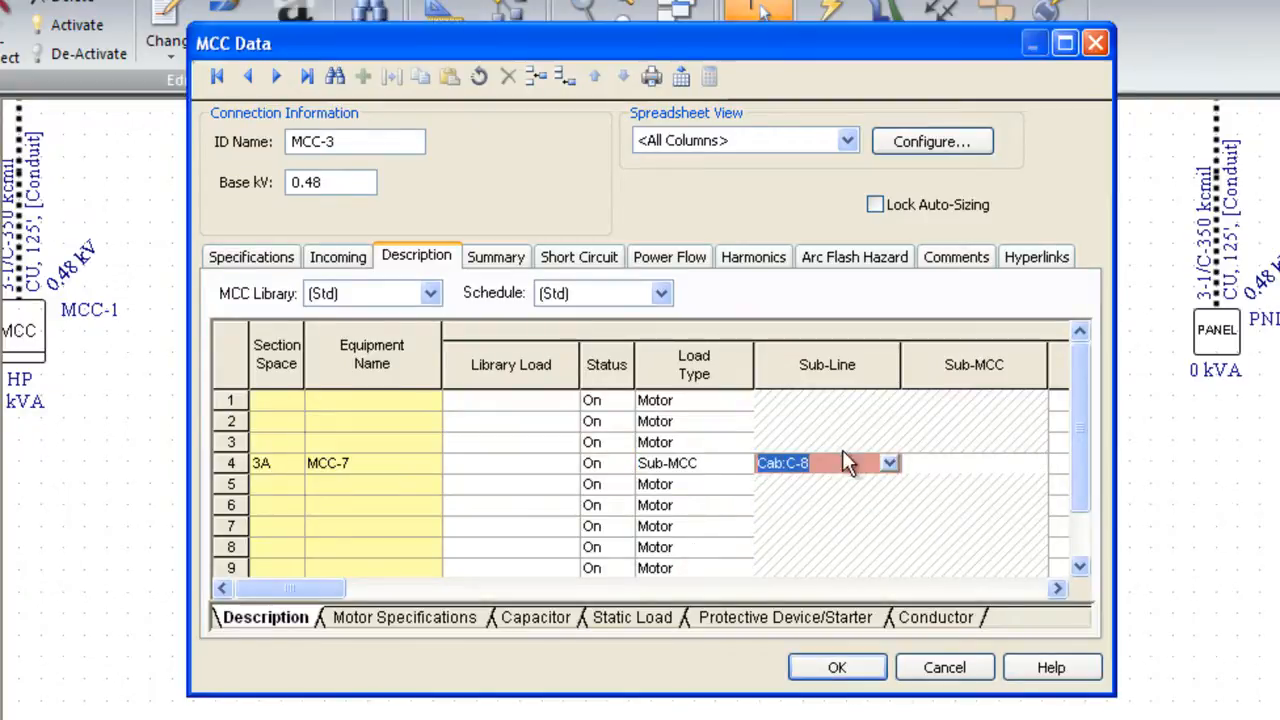
click(1037, 463)
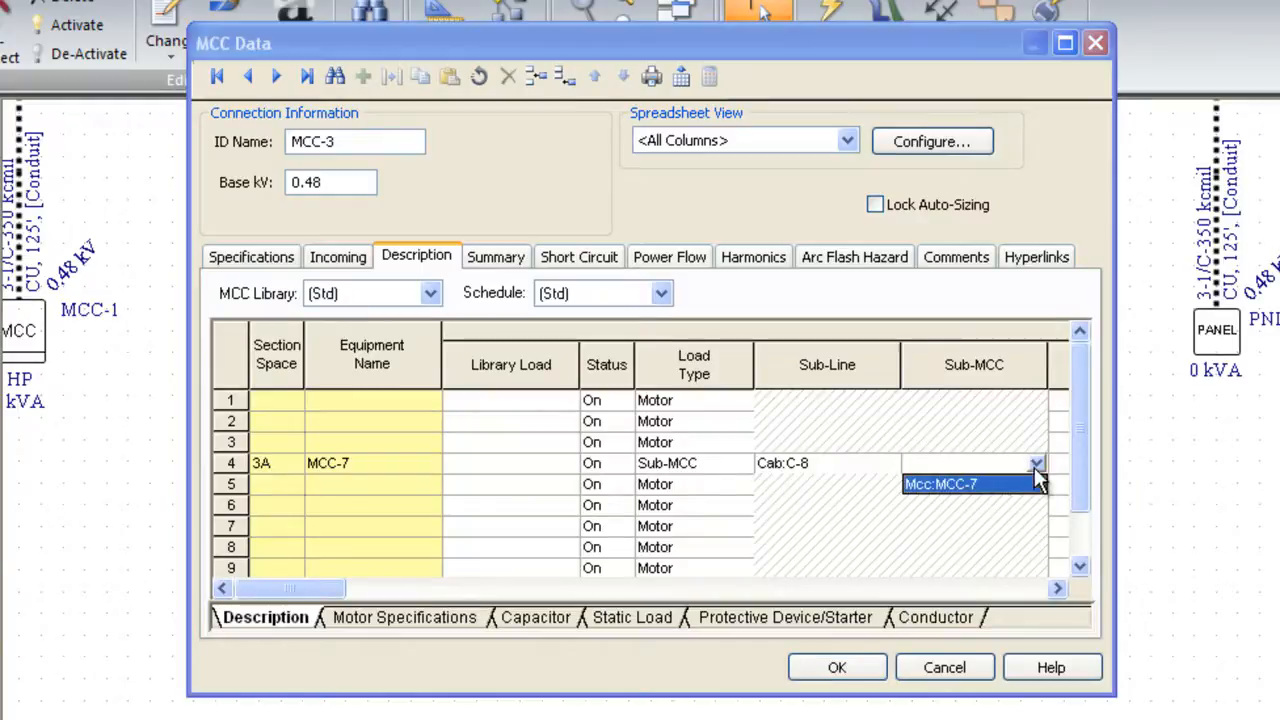
click(940, 483)
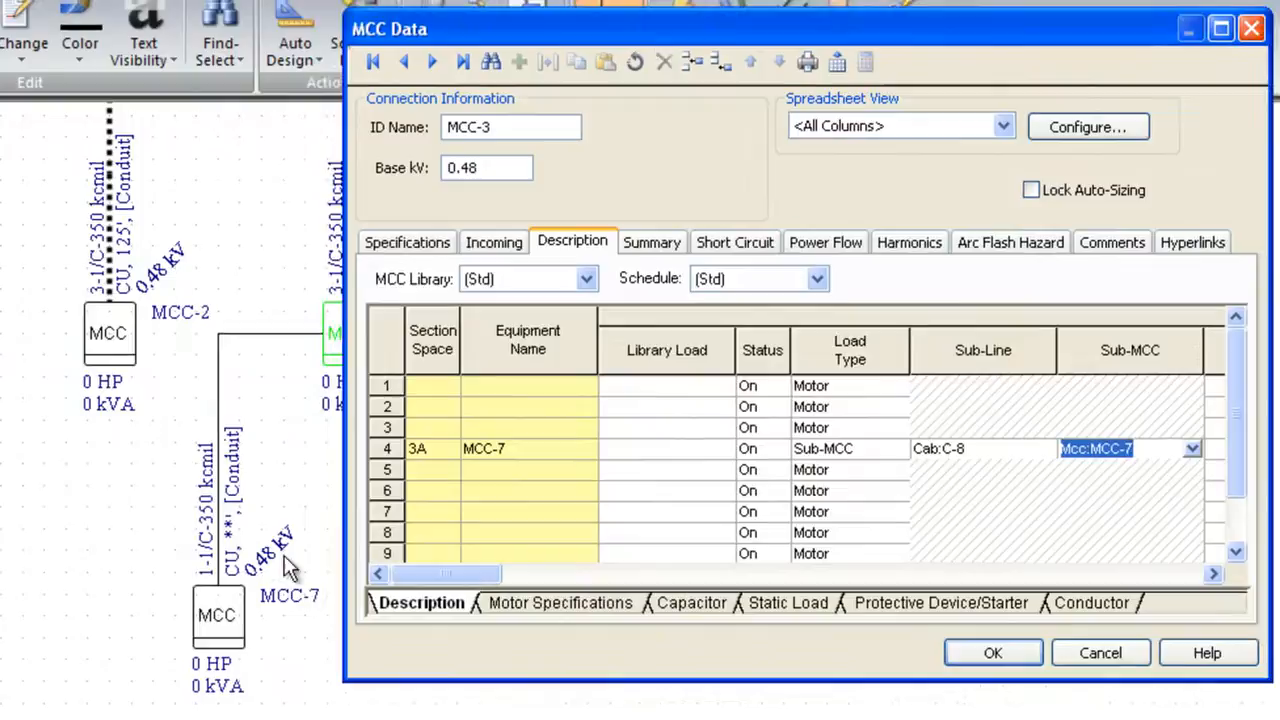
mouse_move(535, 460)
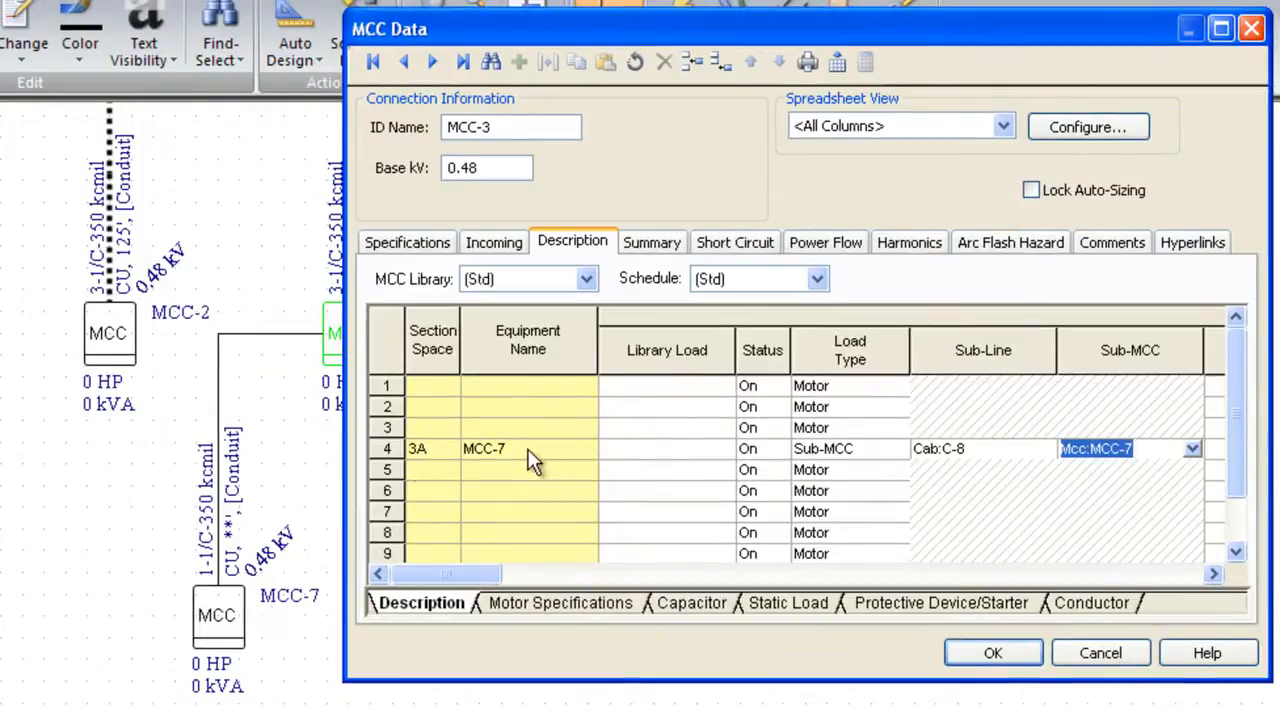
mouse_move(215, 605)
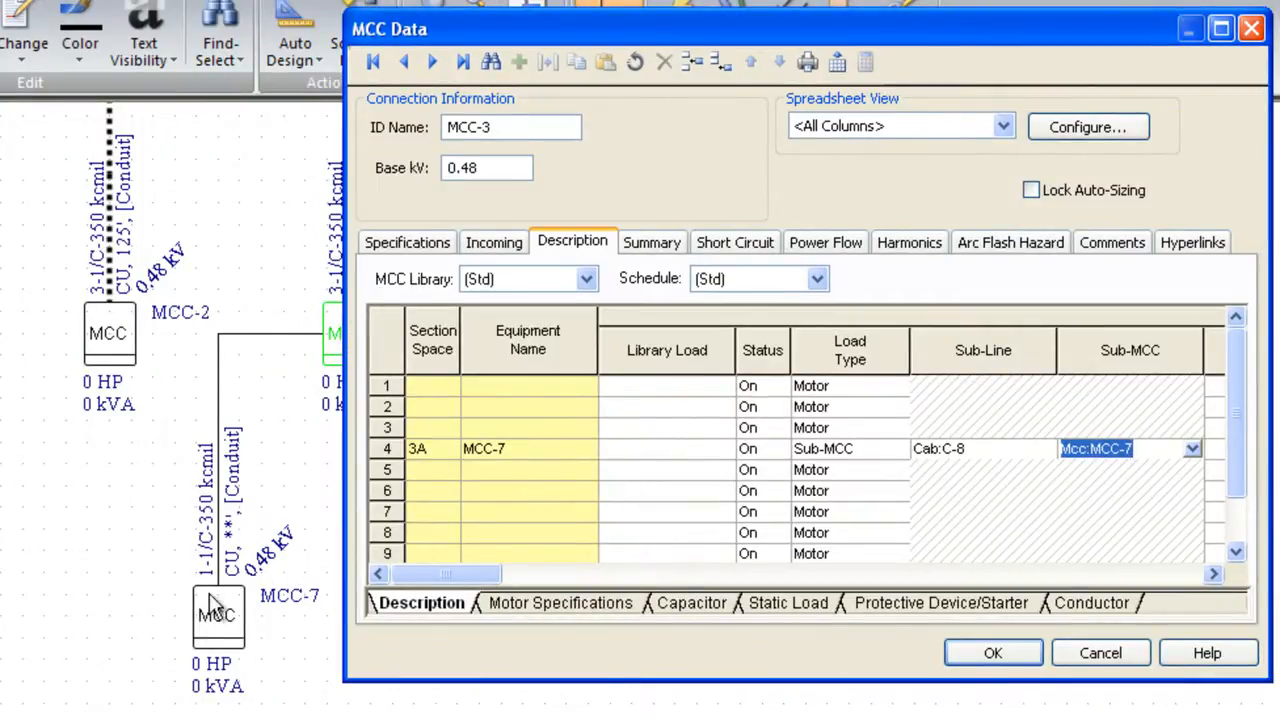
mouse_move(1000, 505)
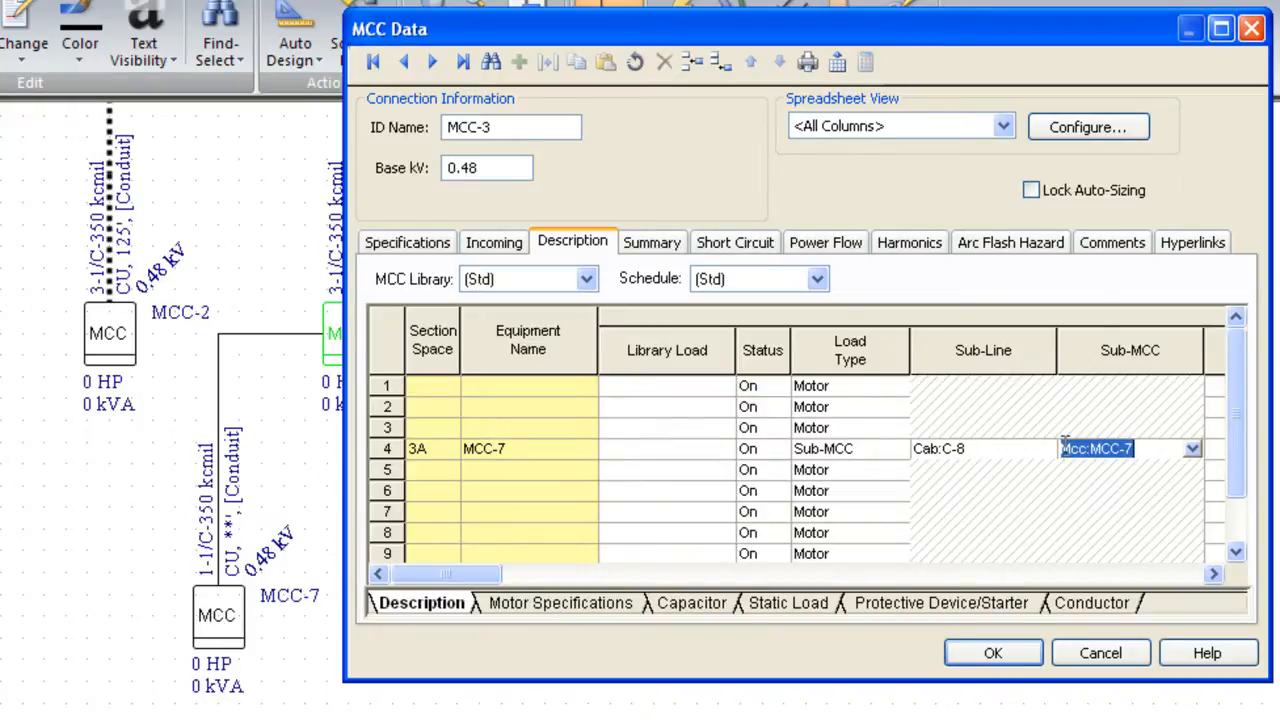
mouse_move(978, 488)
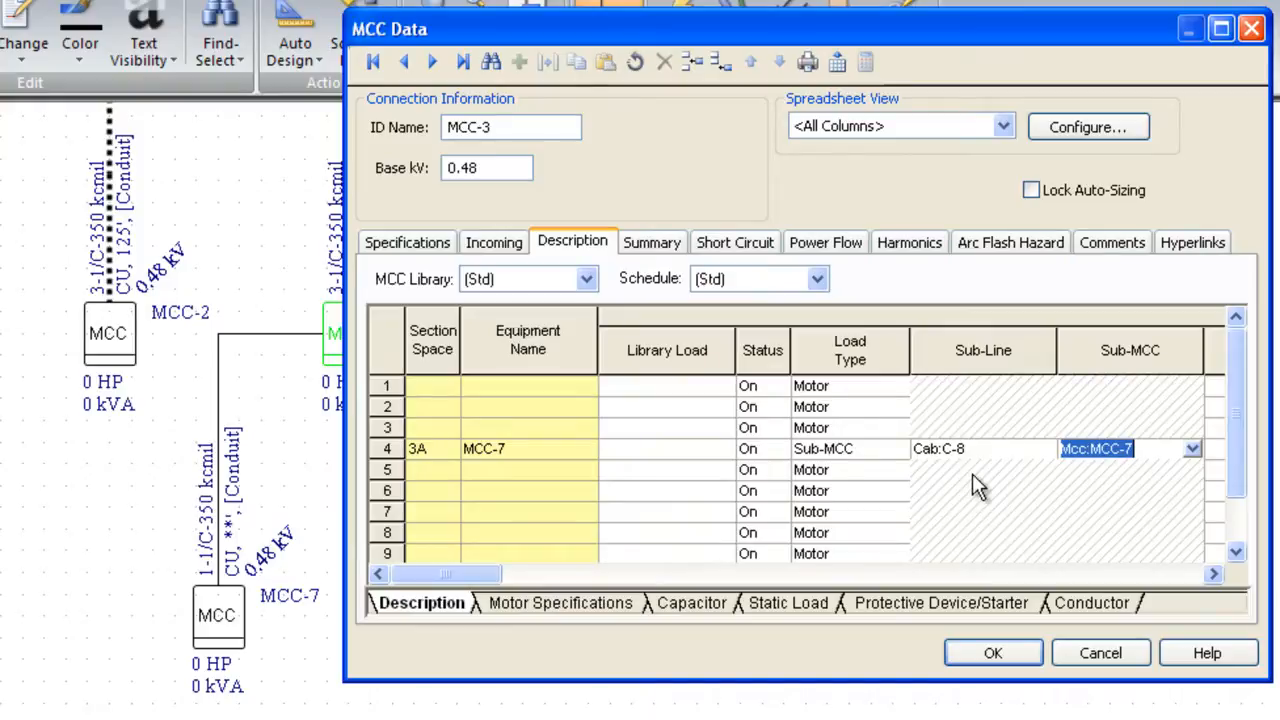
mouse_move(1043, 497)
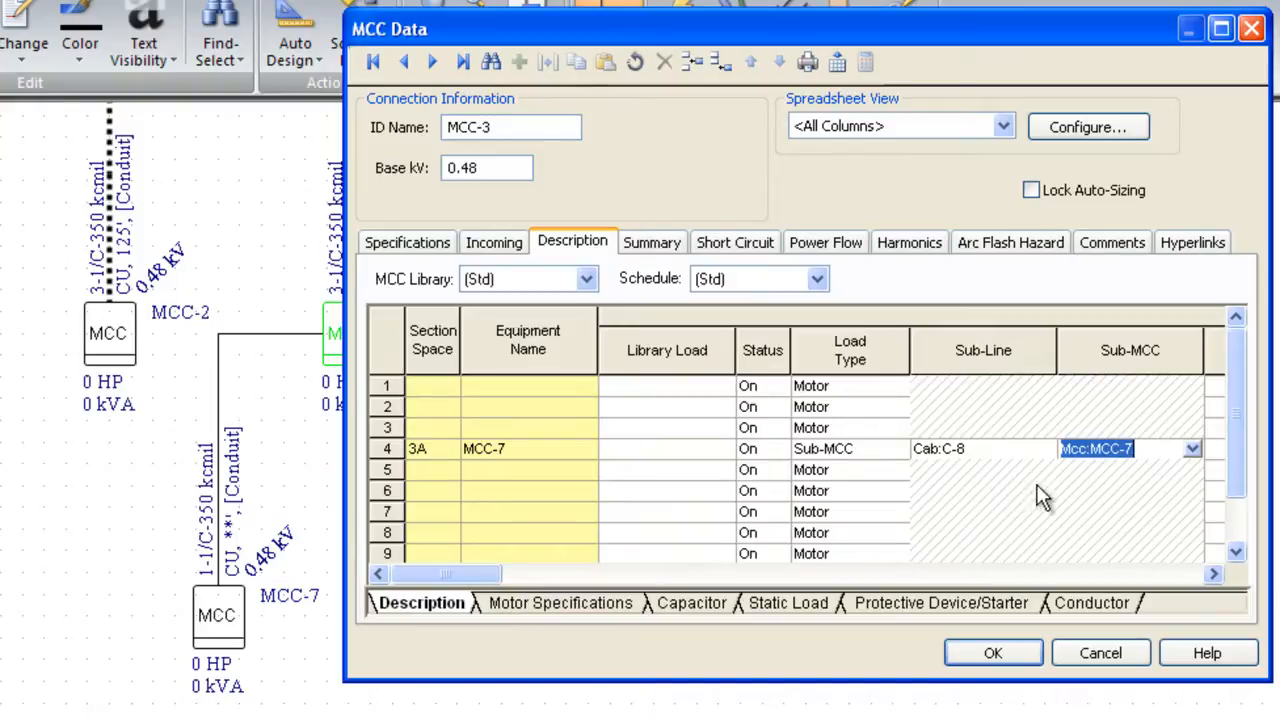
mouse_move(1088, 480)
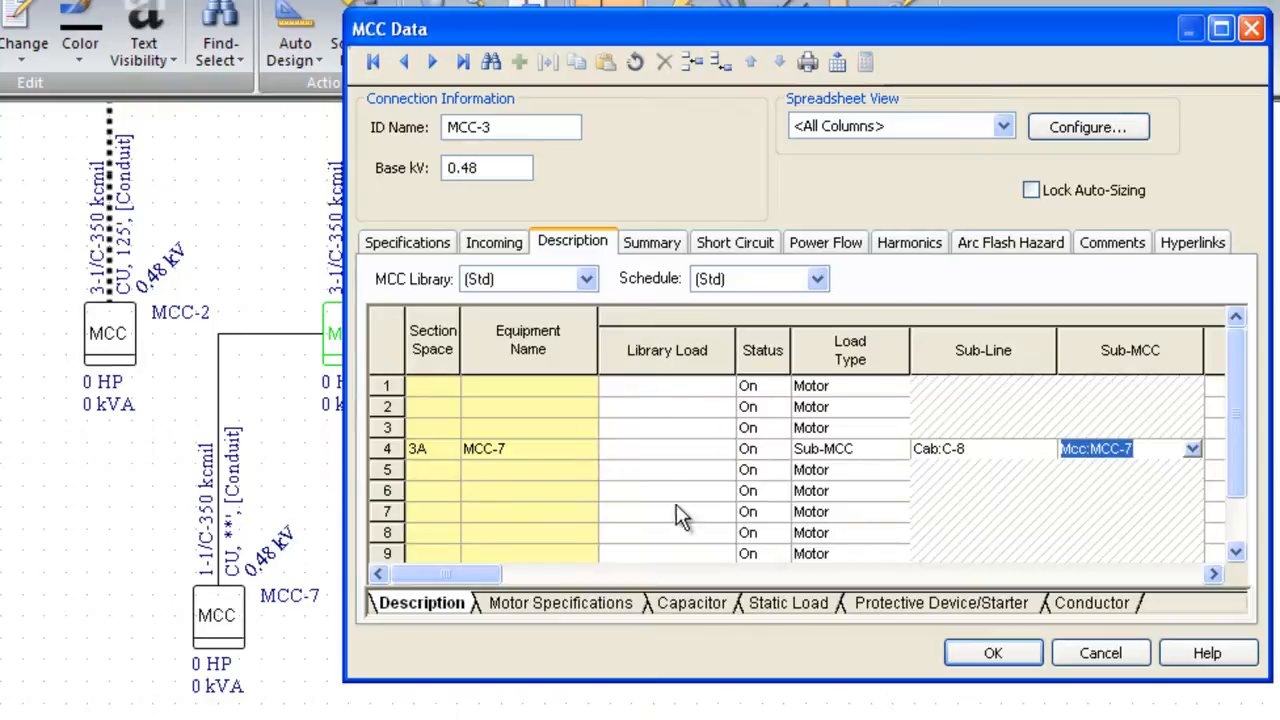
mouse_move(947, 537)
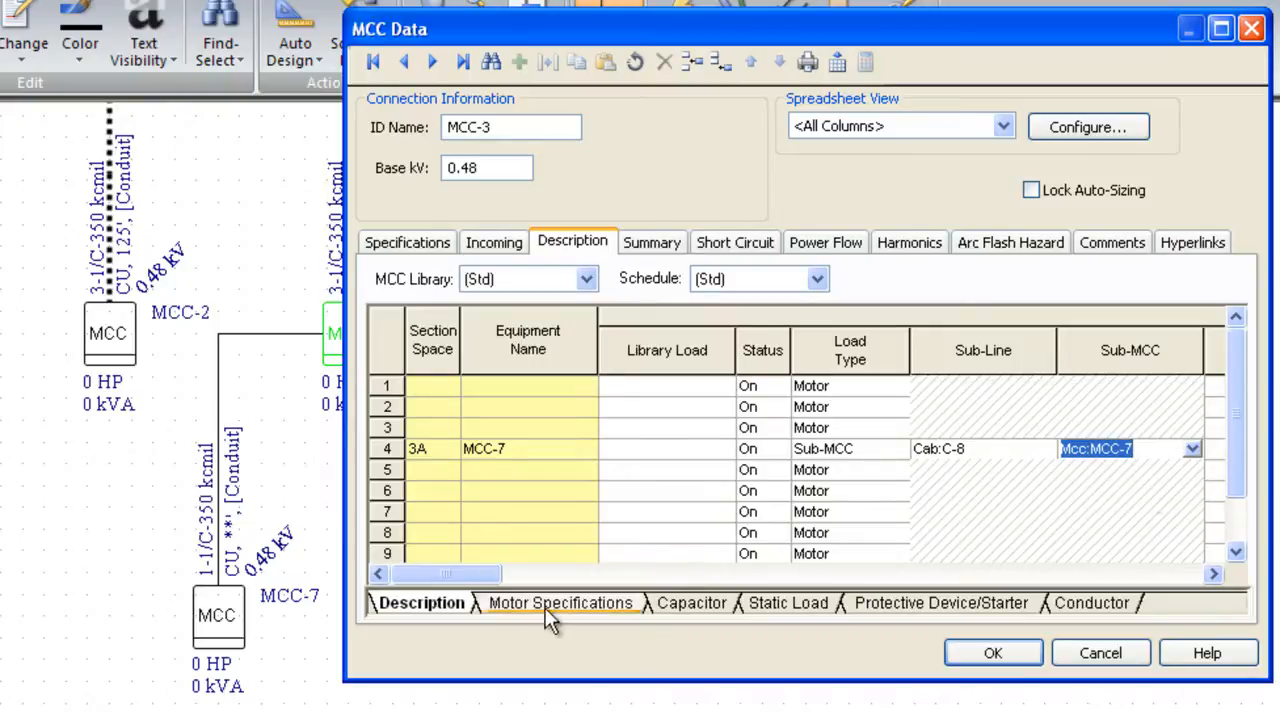
Step: Show the Motor Specifications then Protective Device/Starter columns, scrolled to Int kA and Data
click(560, 602)
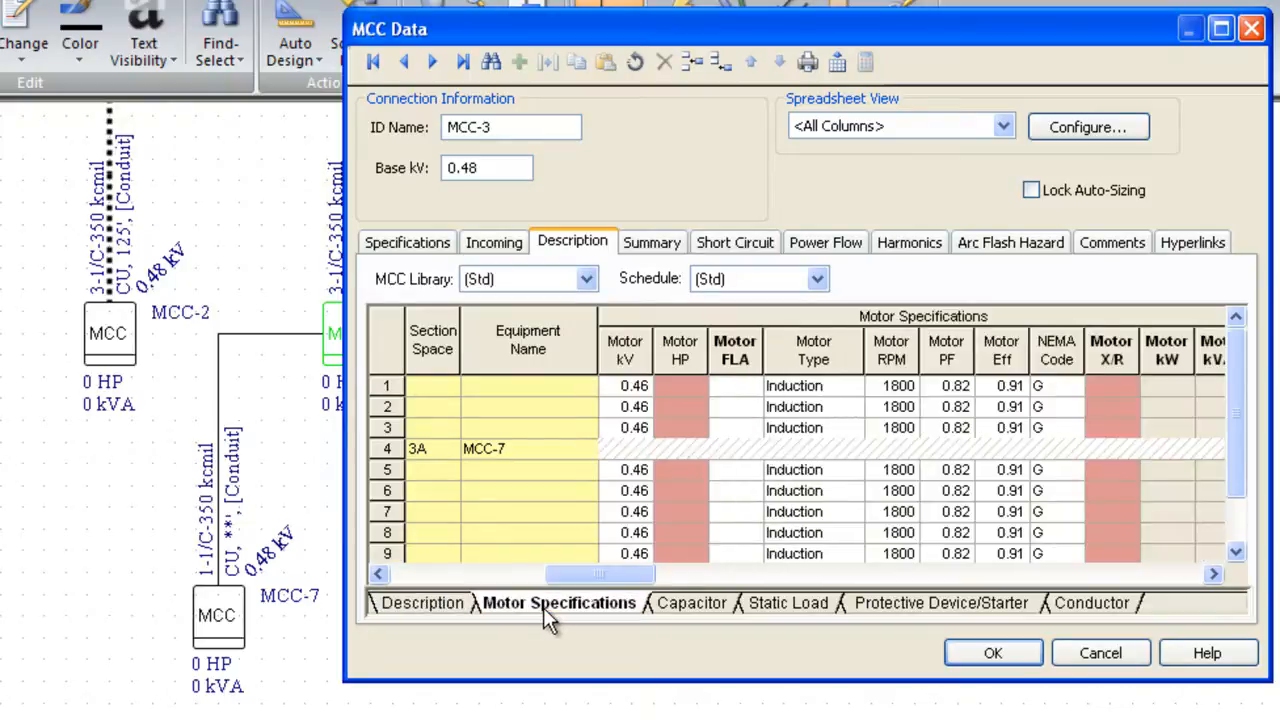
mouse_move(665, 465)
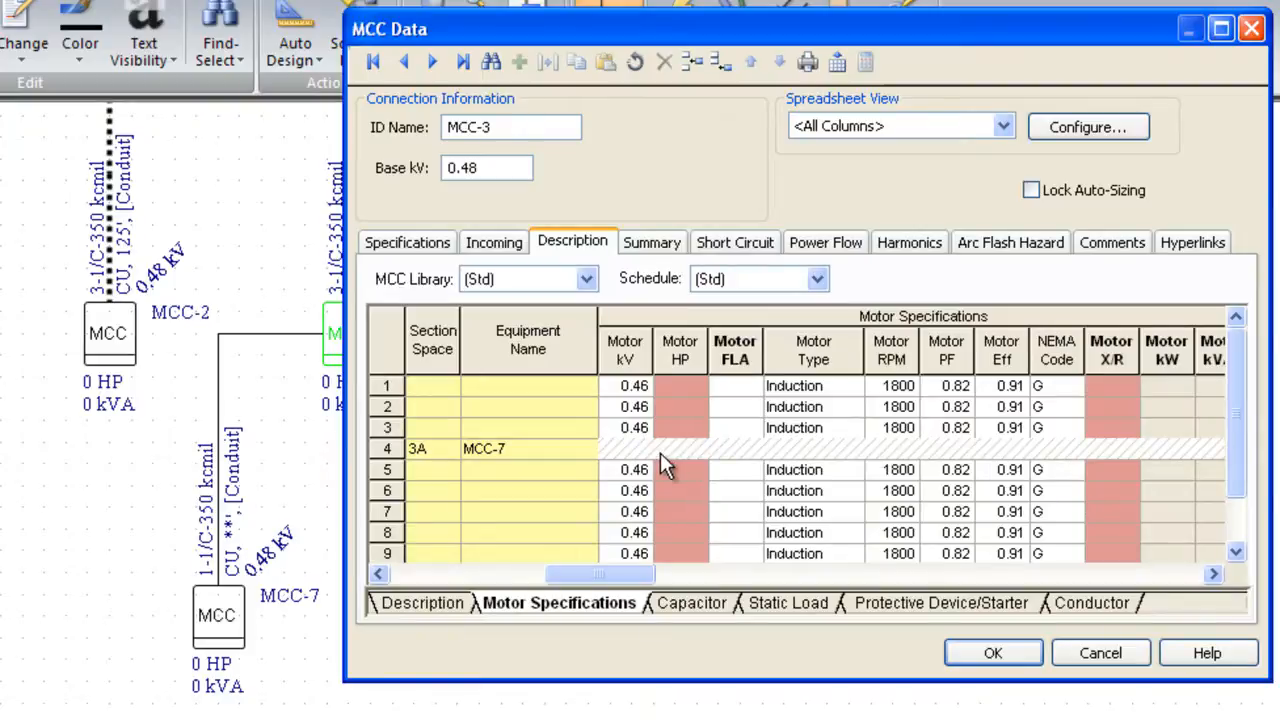
mouse_move(1125, 458)
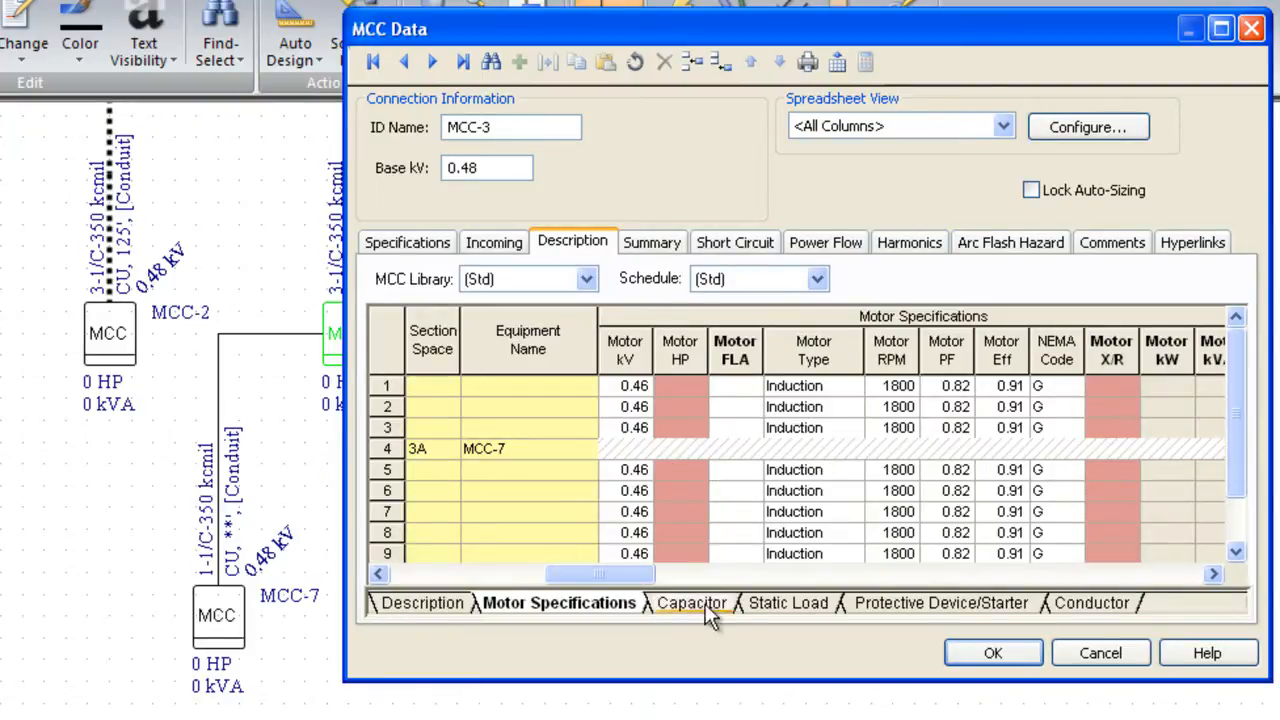
click(938, 602)
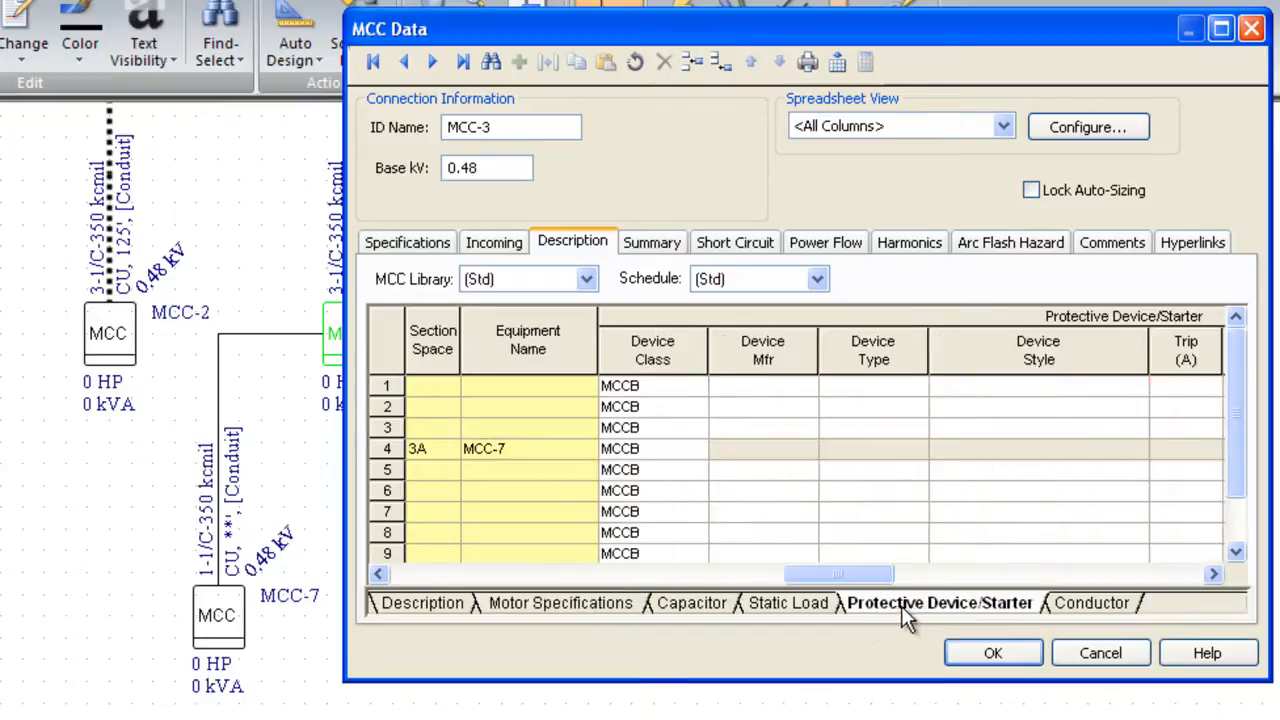
drag(838, 573, 862, 573)
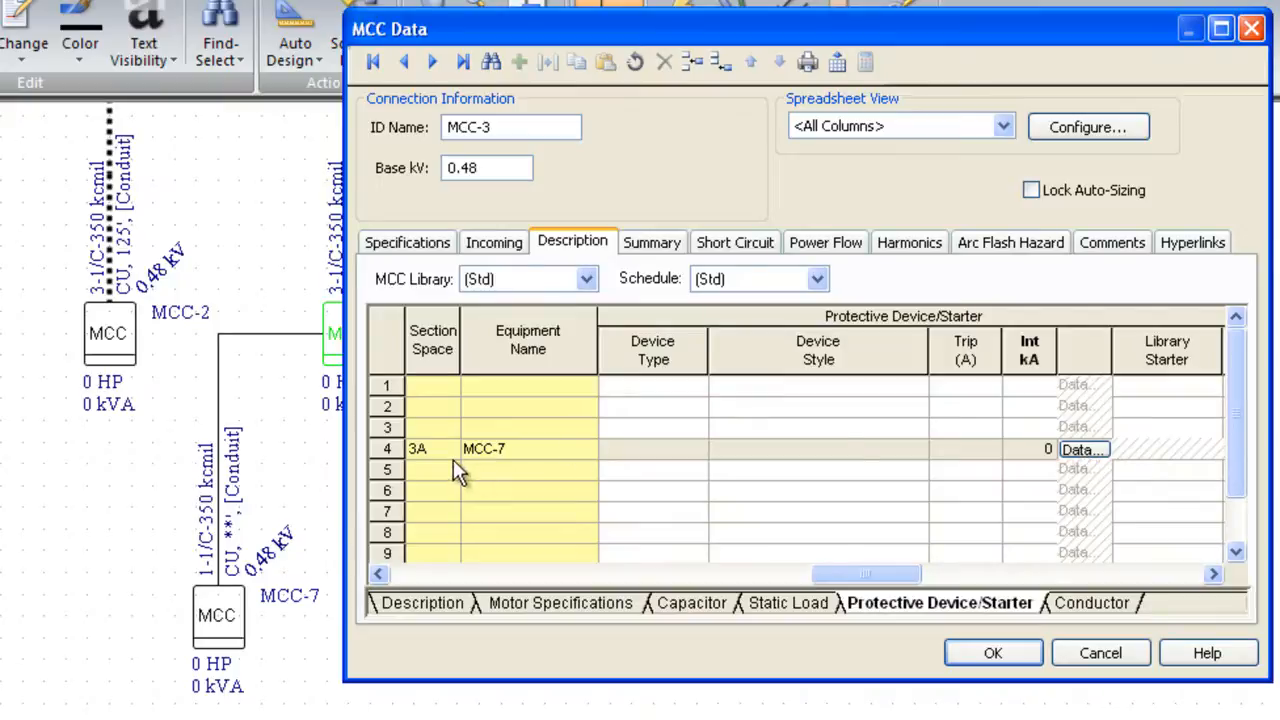
mouse_move(1080, 460)
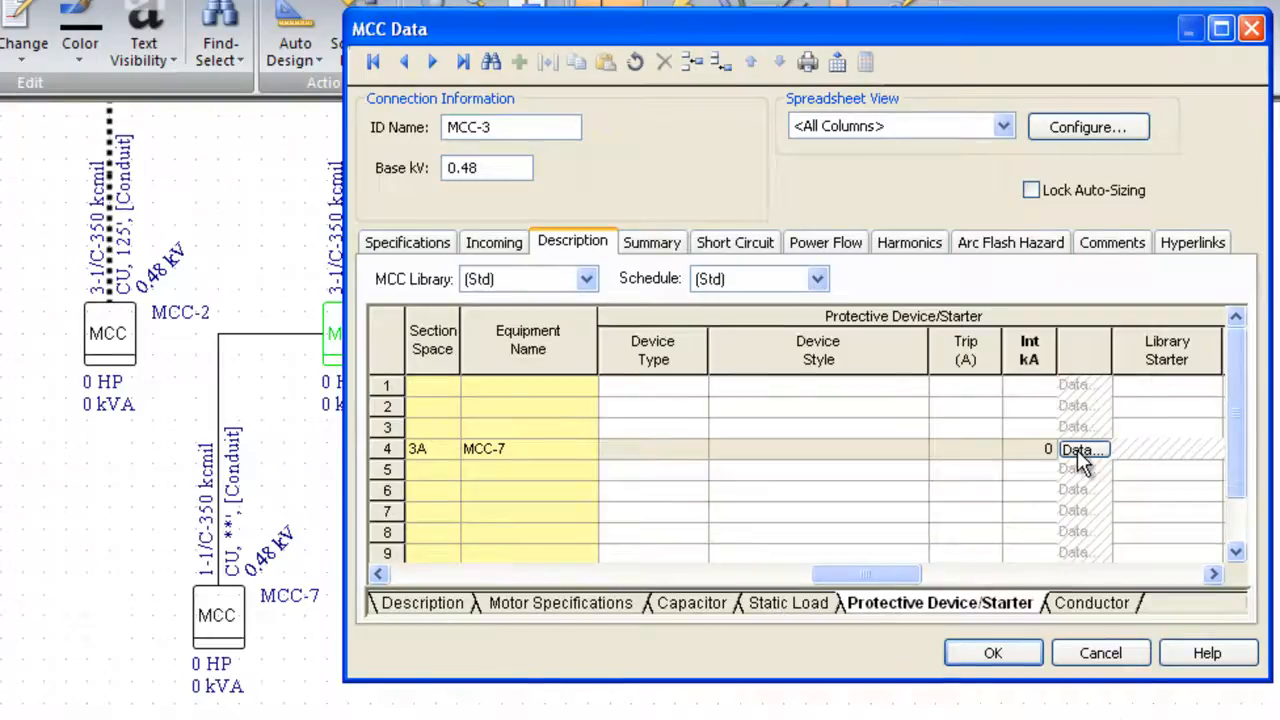
Step: Set MCC-7's GE feeder breaker to the 800A (800AT) frame, 800 A trip and 8000 A instantaneous
click(1082, 449)
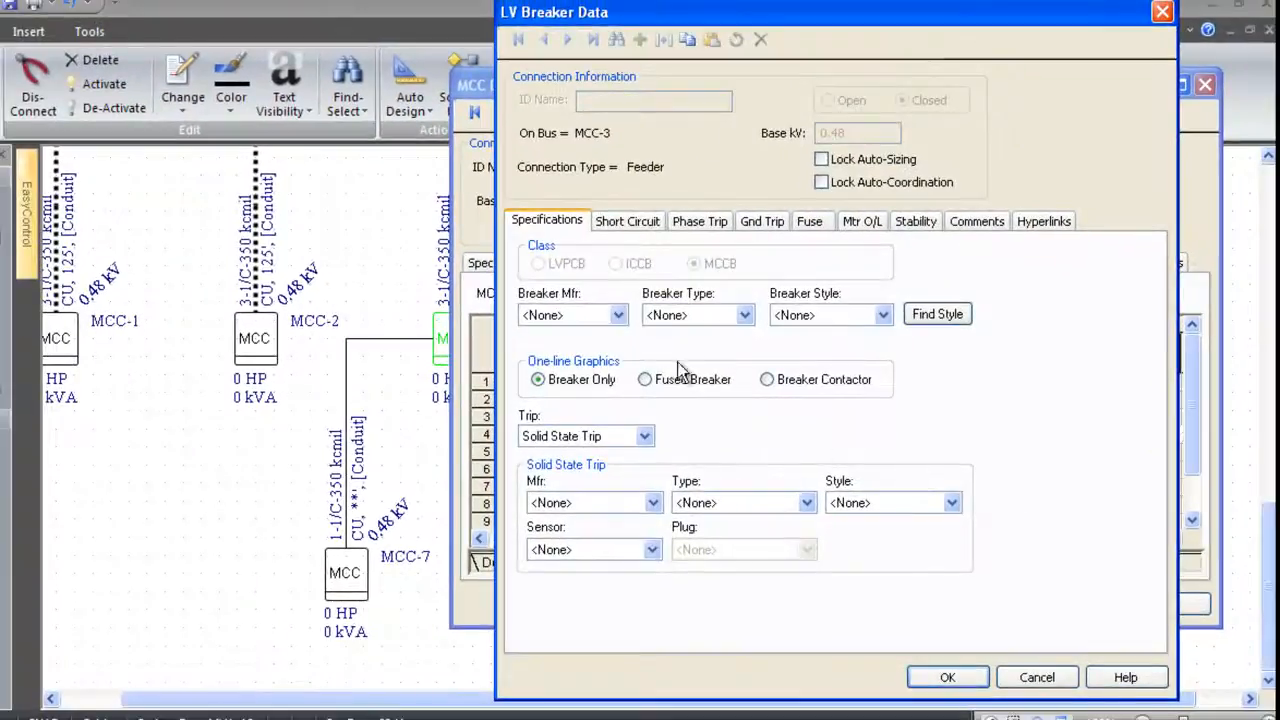
click(617, 315)
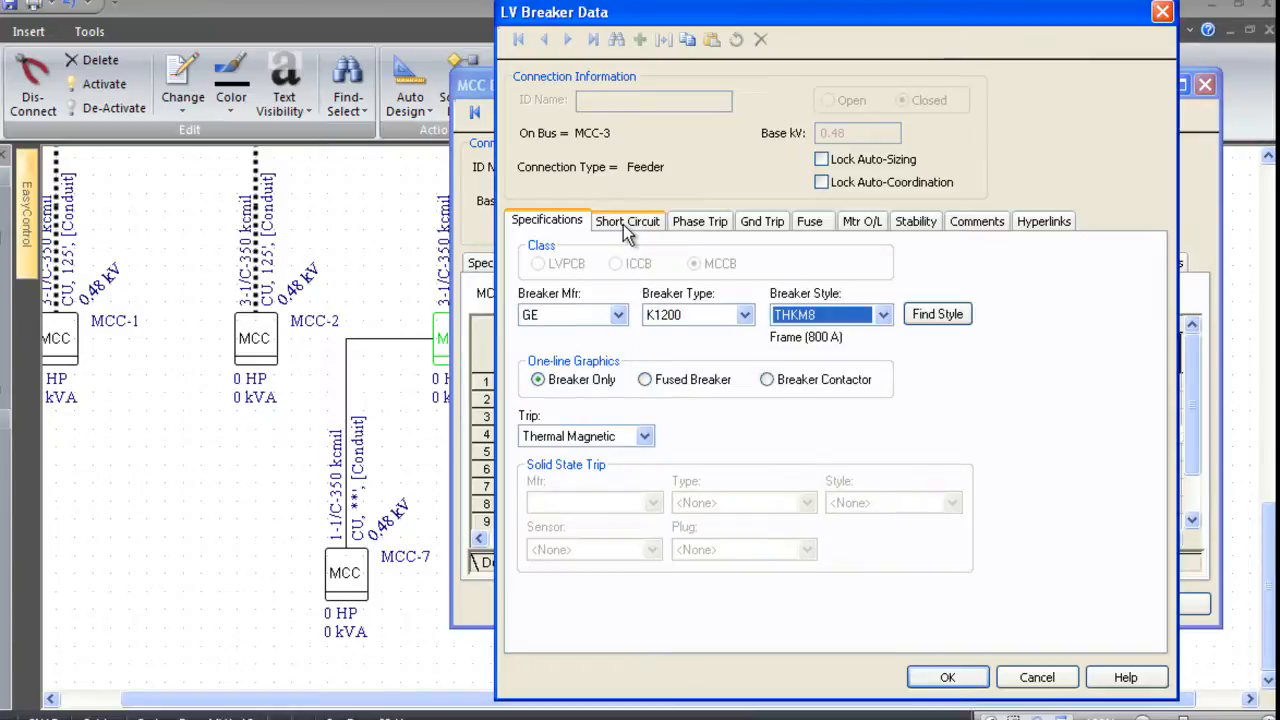
click(627, 221)
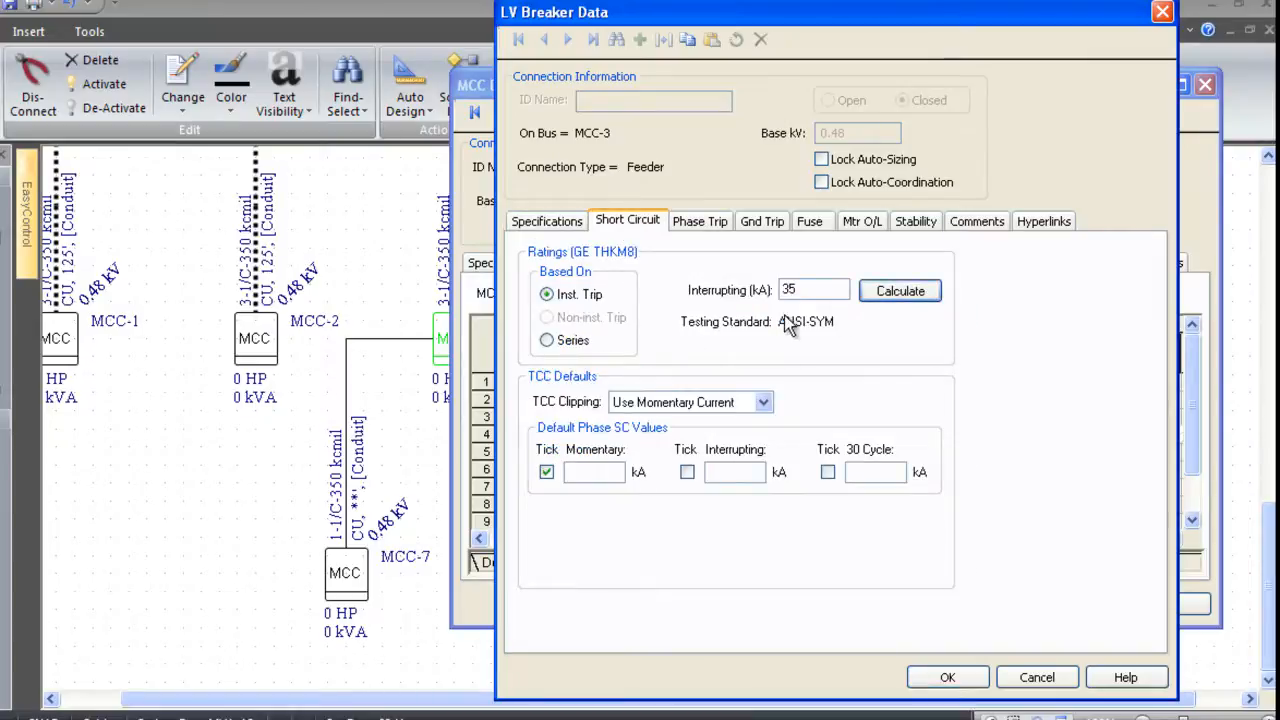
click(700, 221)
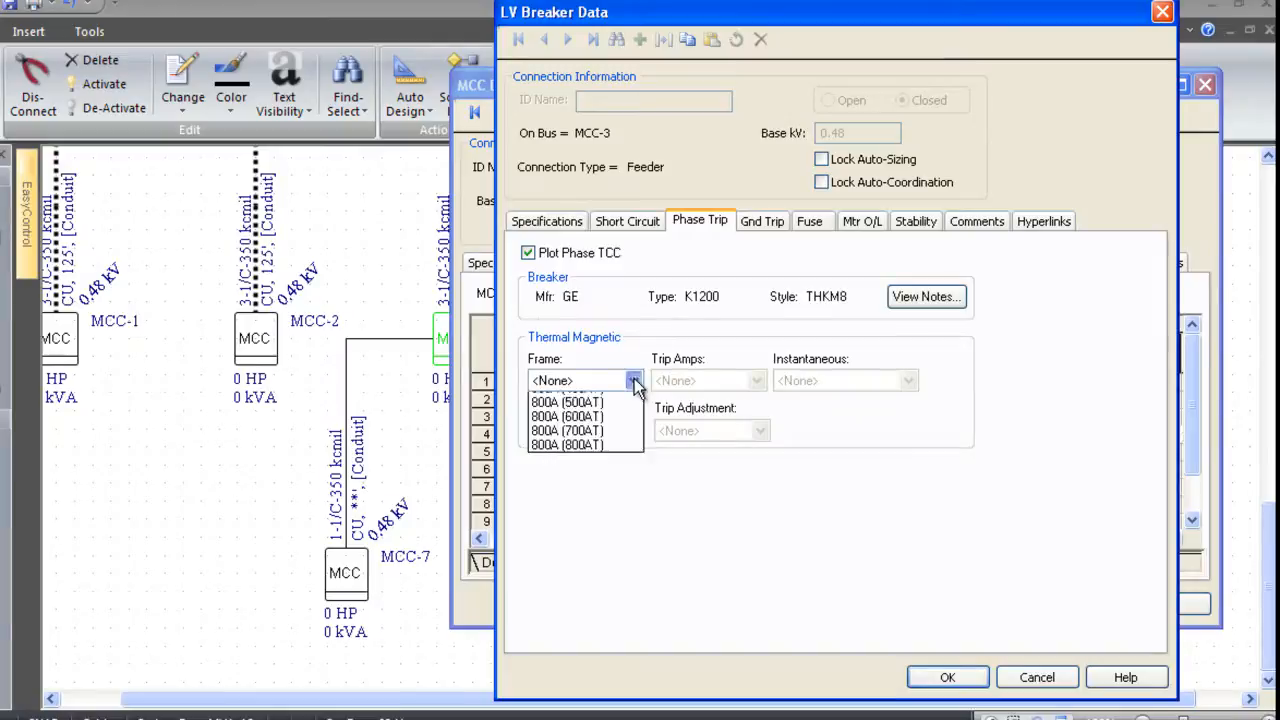
click(906, 380)
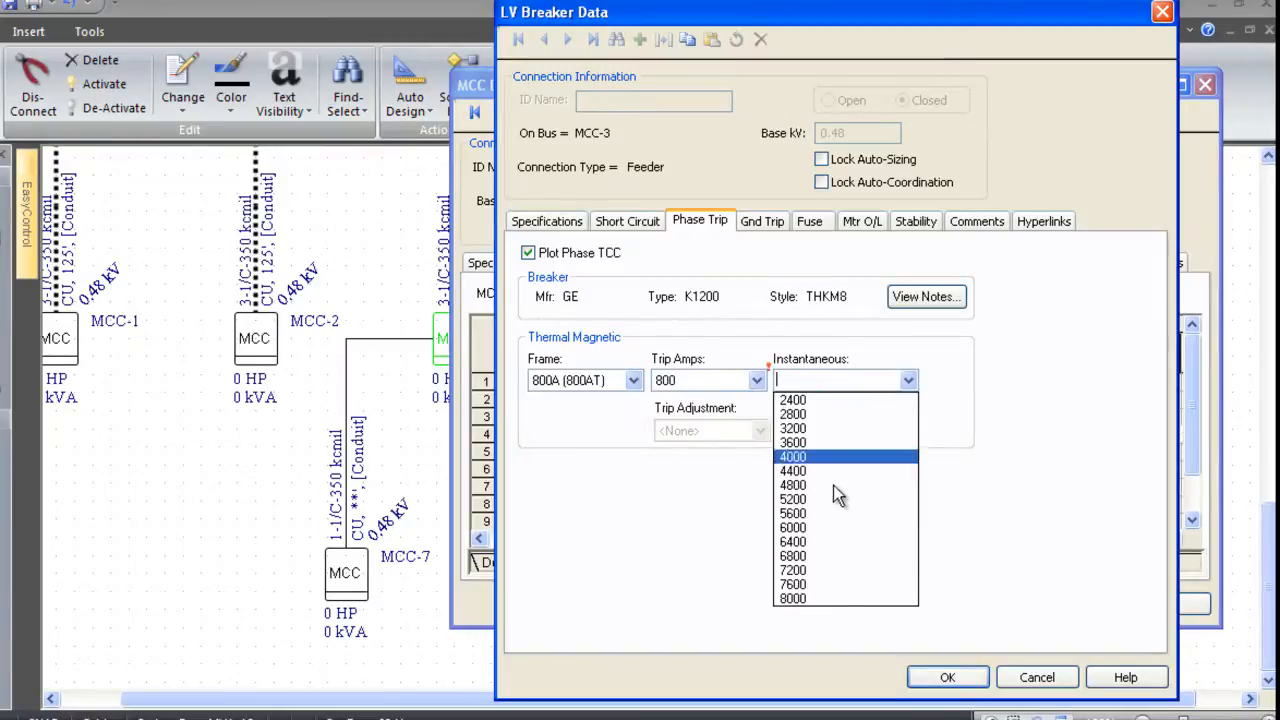
click(792, 598)
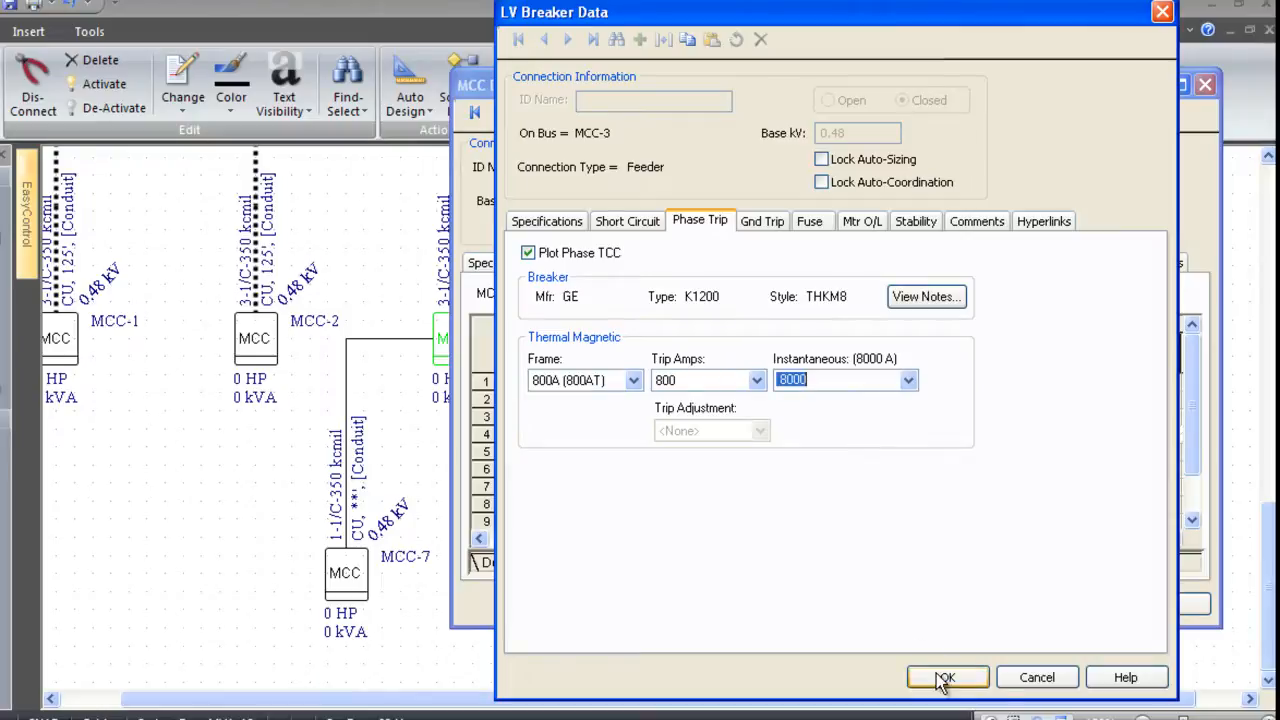
Step: Accept the breaker settings, check row 3A's GE K1200 800 A entry and close MCC-3 Data
click(946, 677)
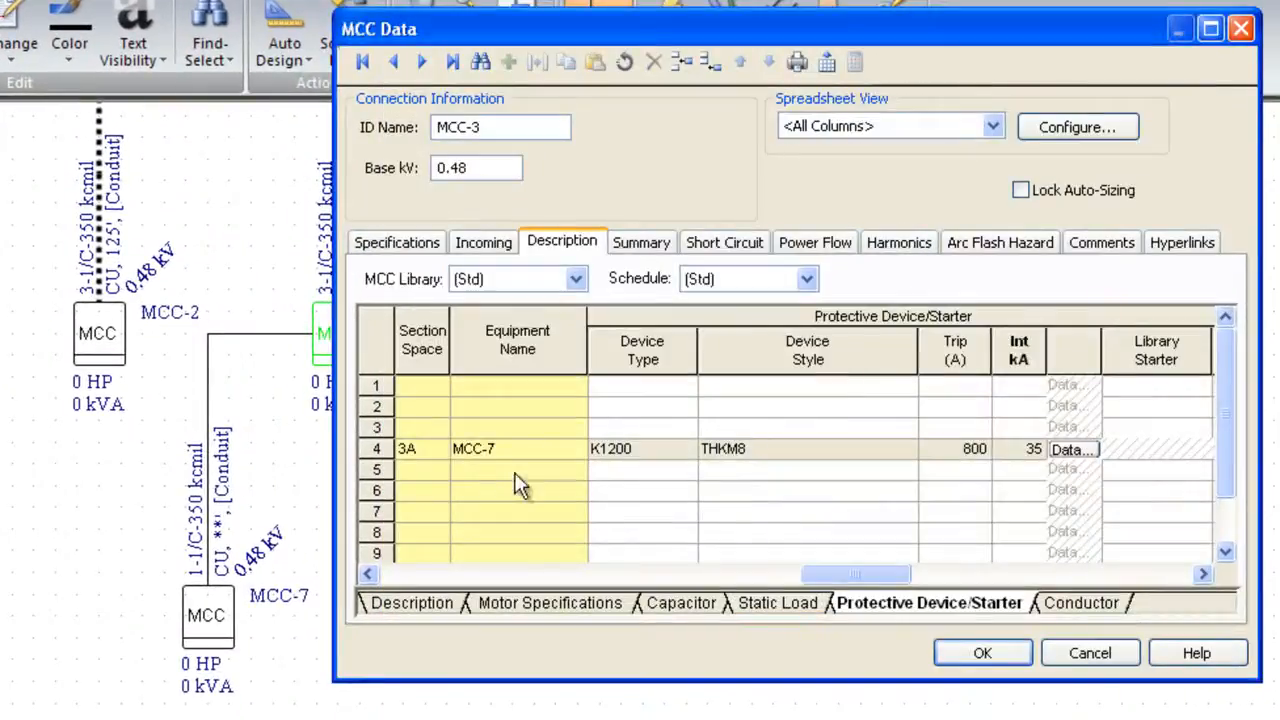
mouse_move(912, 560)
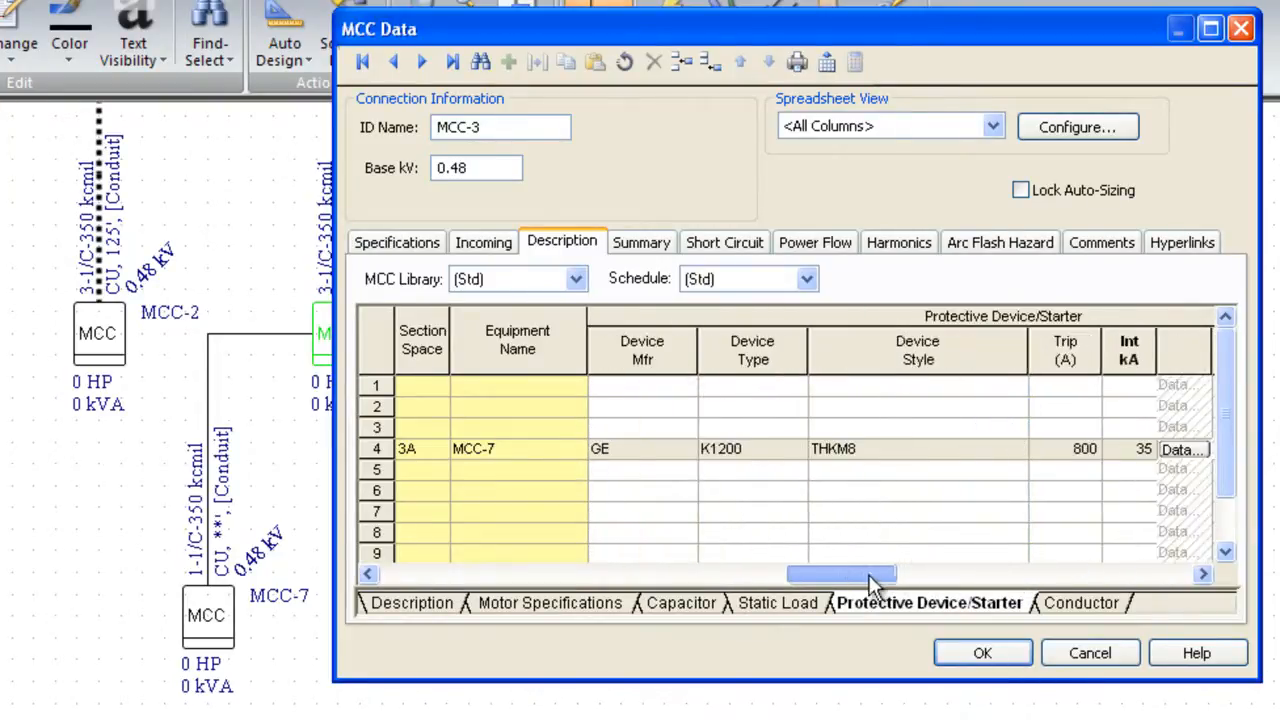
drag(855, 573, 813, 573)
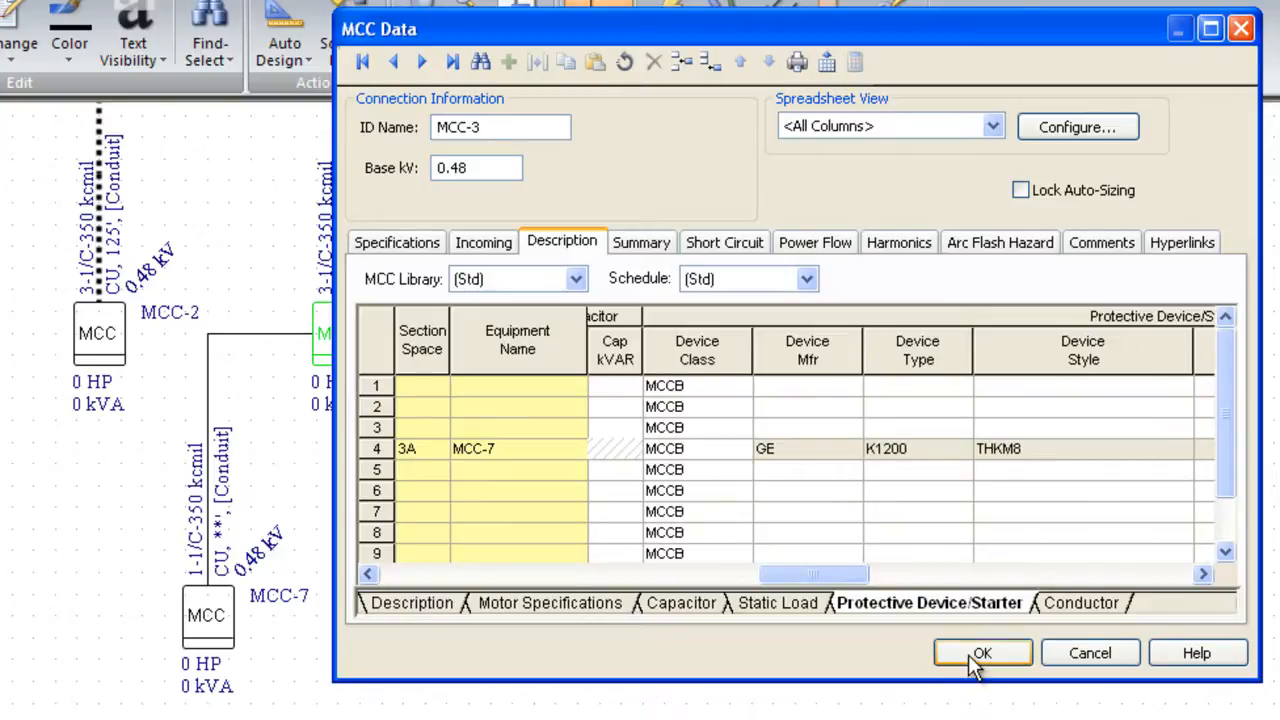
click(982, 652)
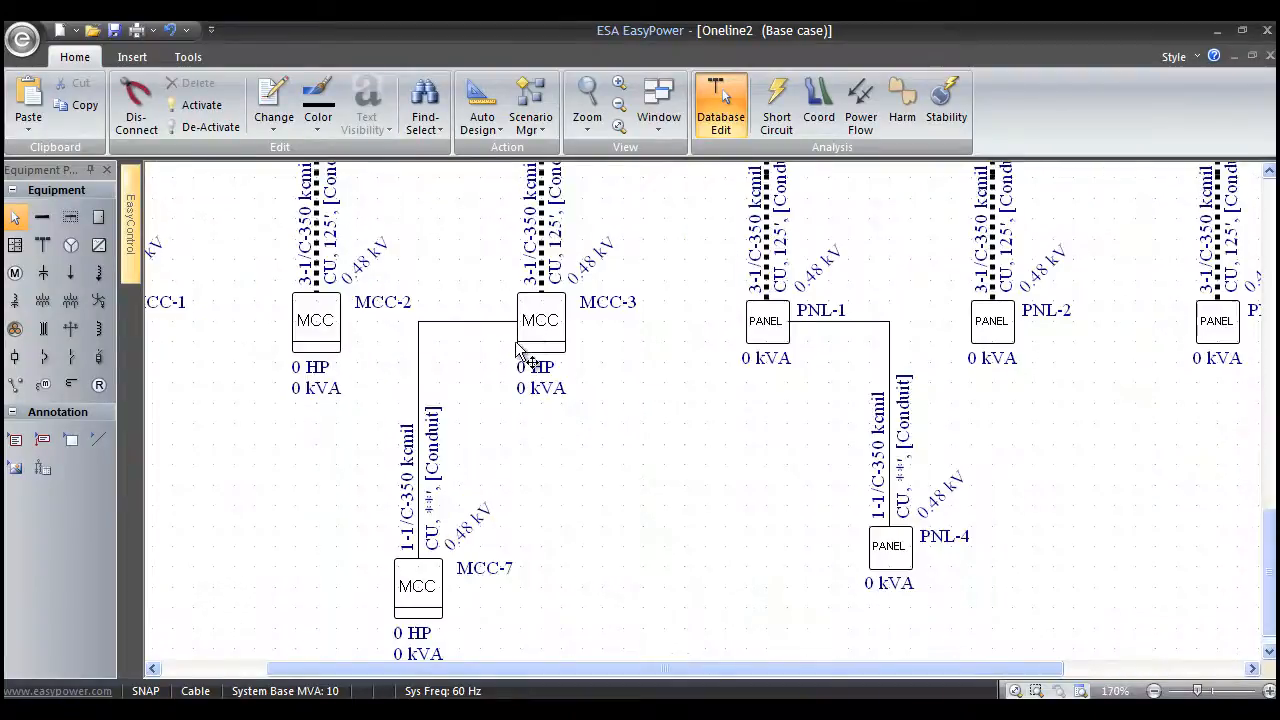
mouse_move(540, 330)
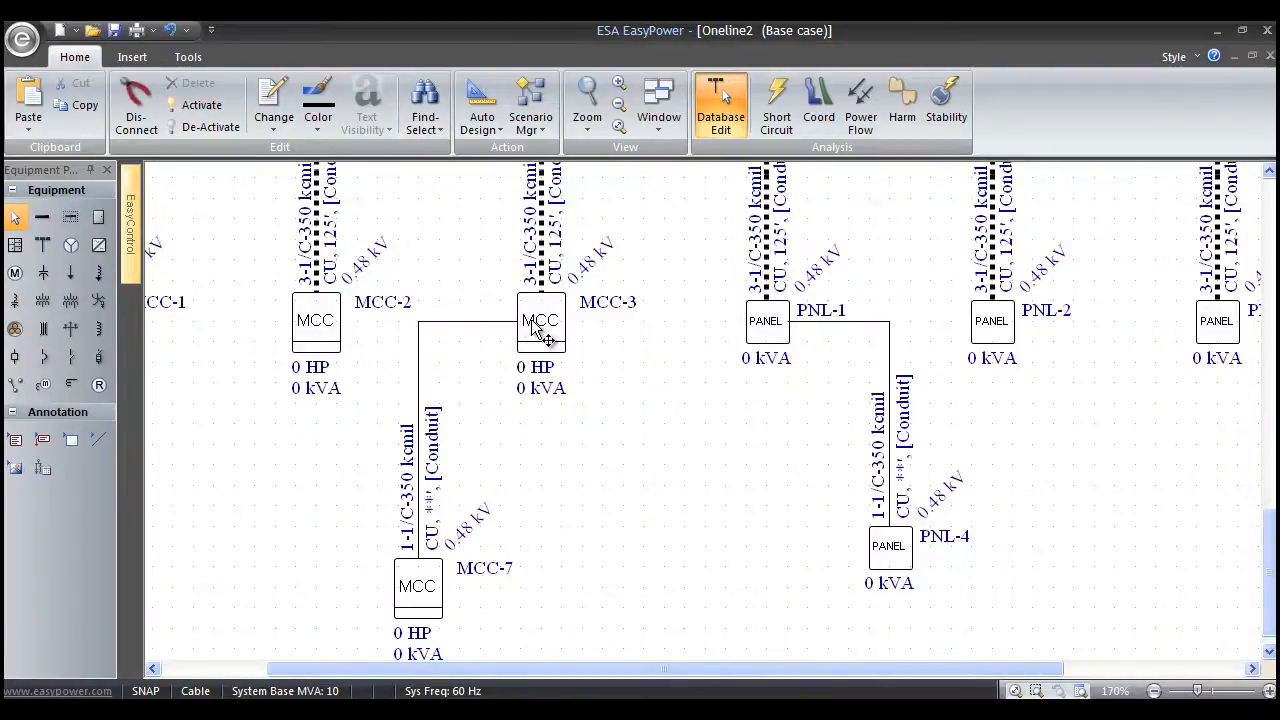
mouse_move(420, 455)
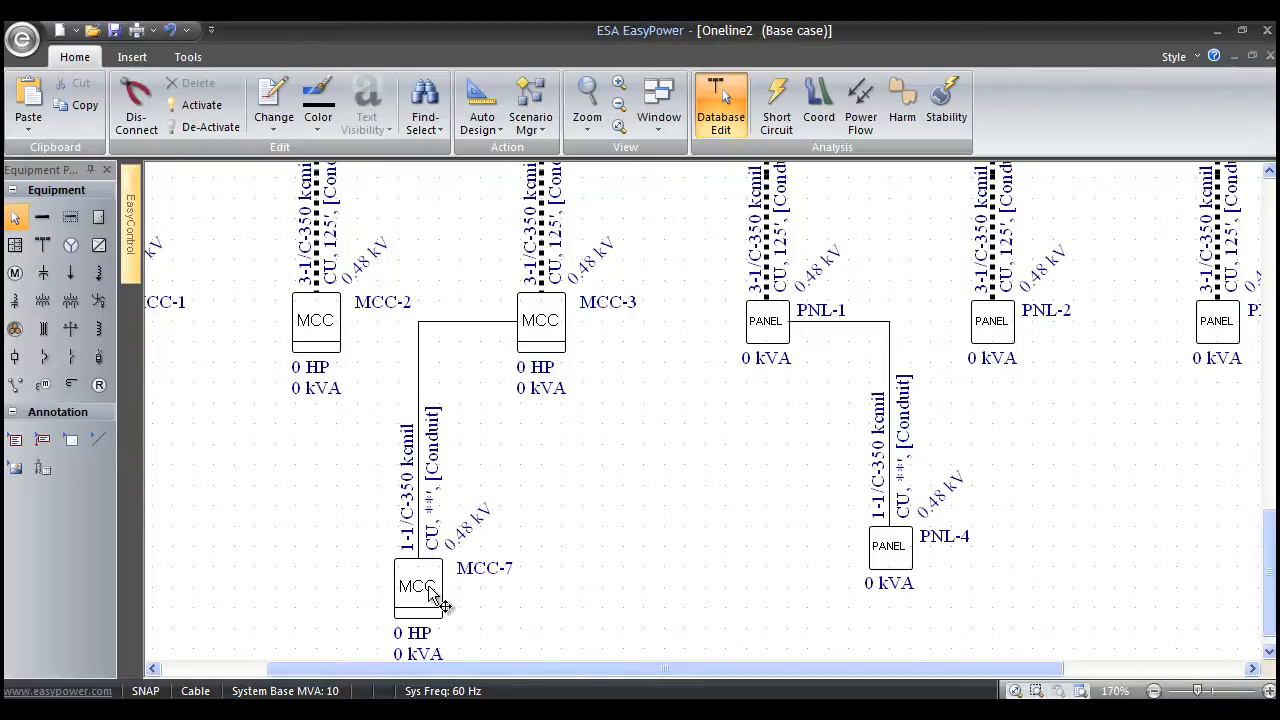
mouse_move(563, 365)
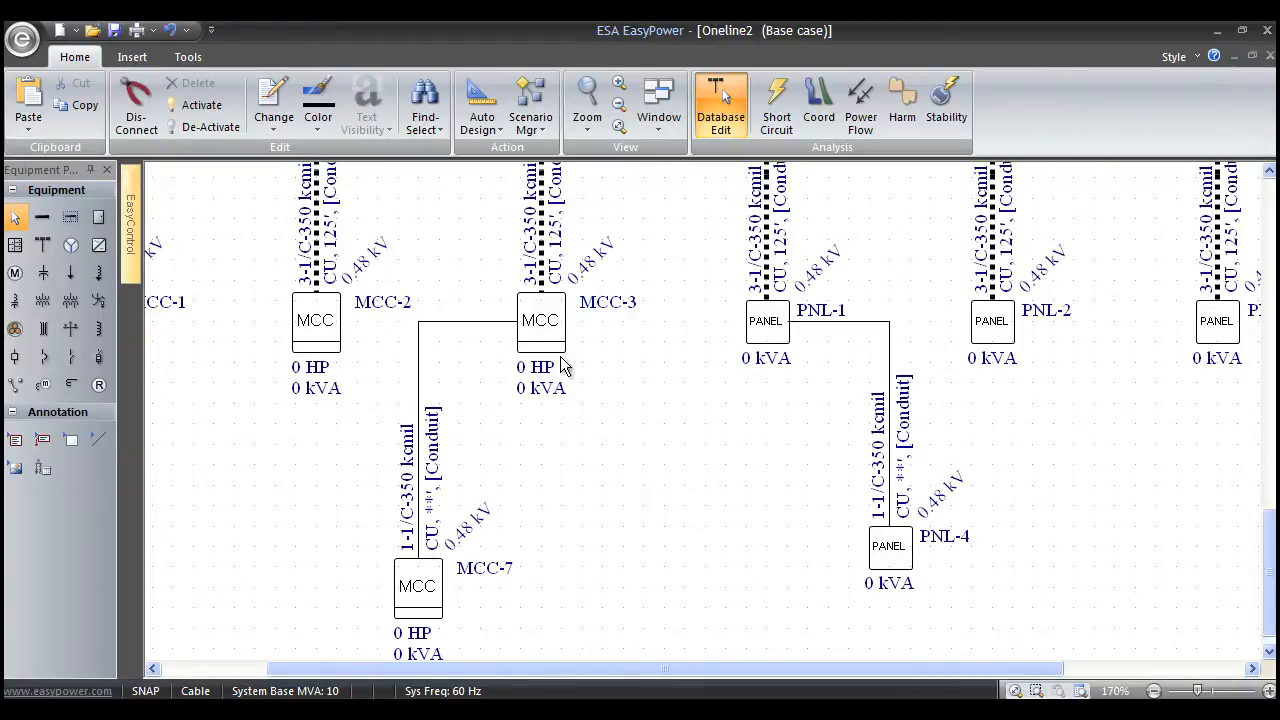
mouse_move(408, 350)
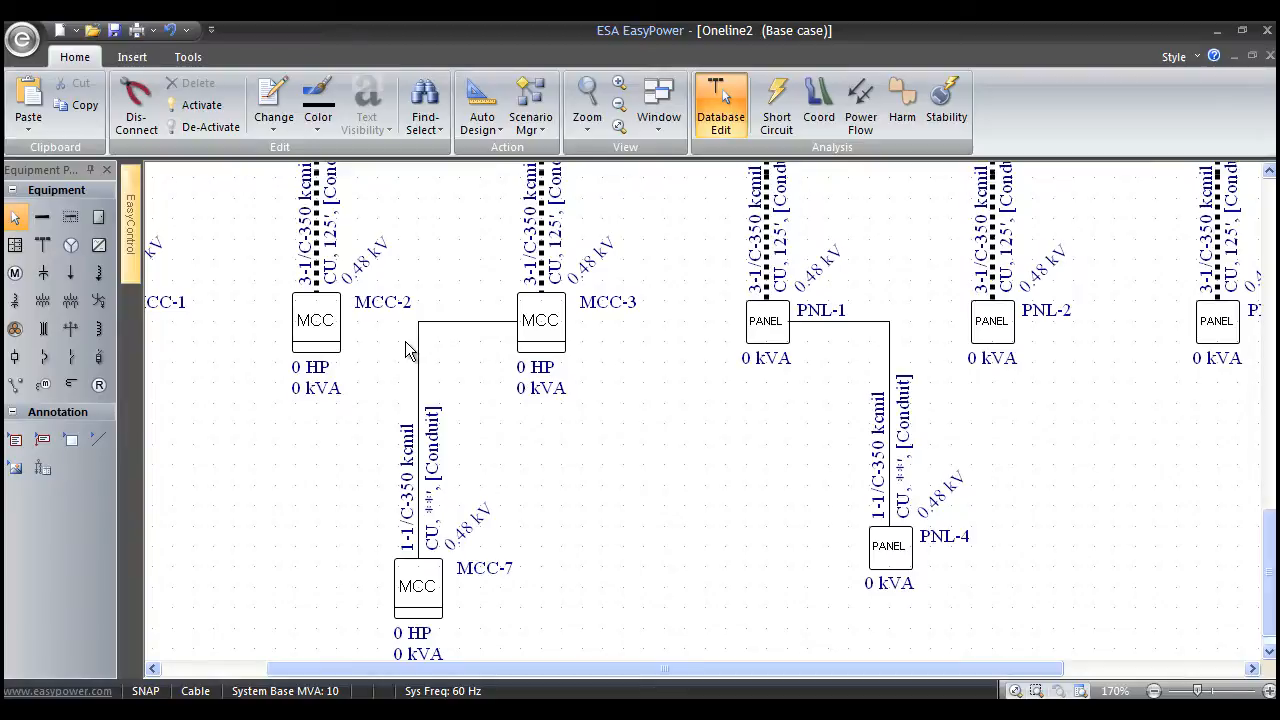
mouse_move(380, 420)
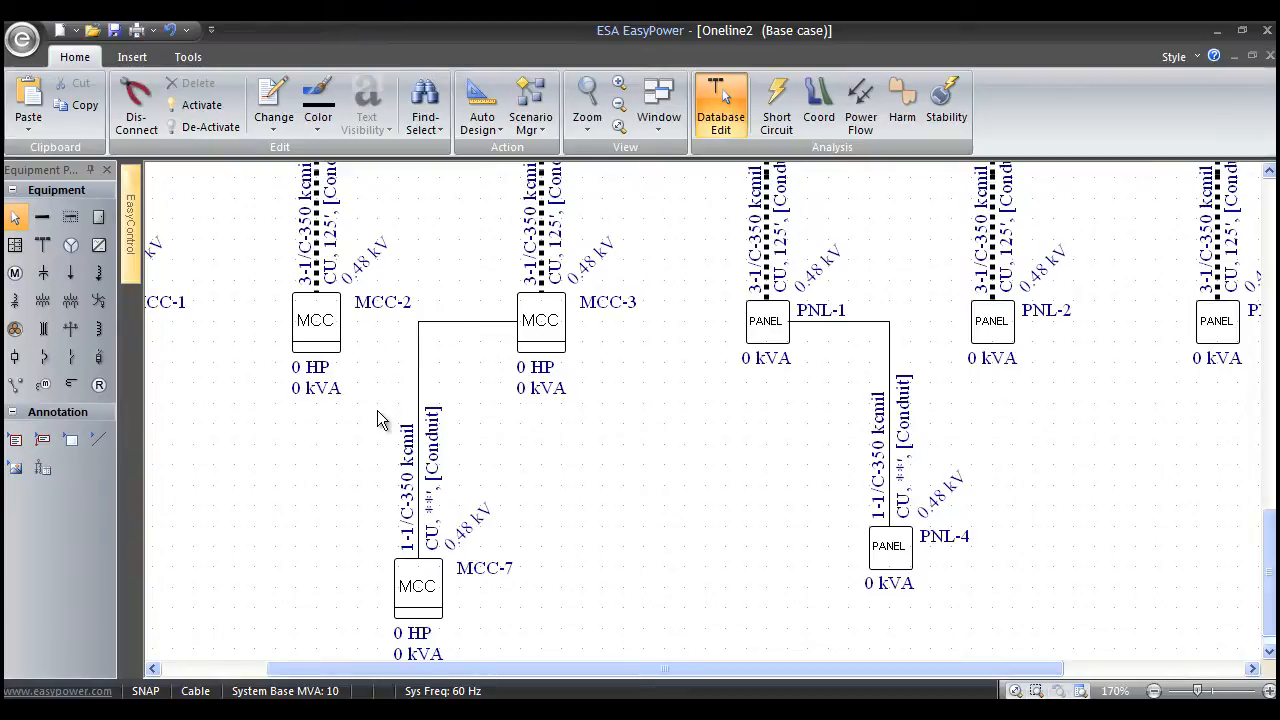
mouse_move(405, 343)
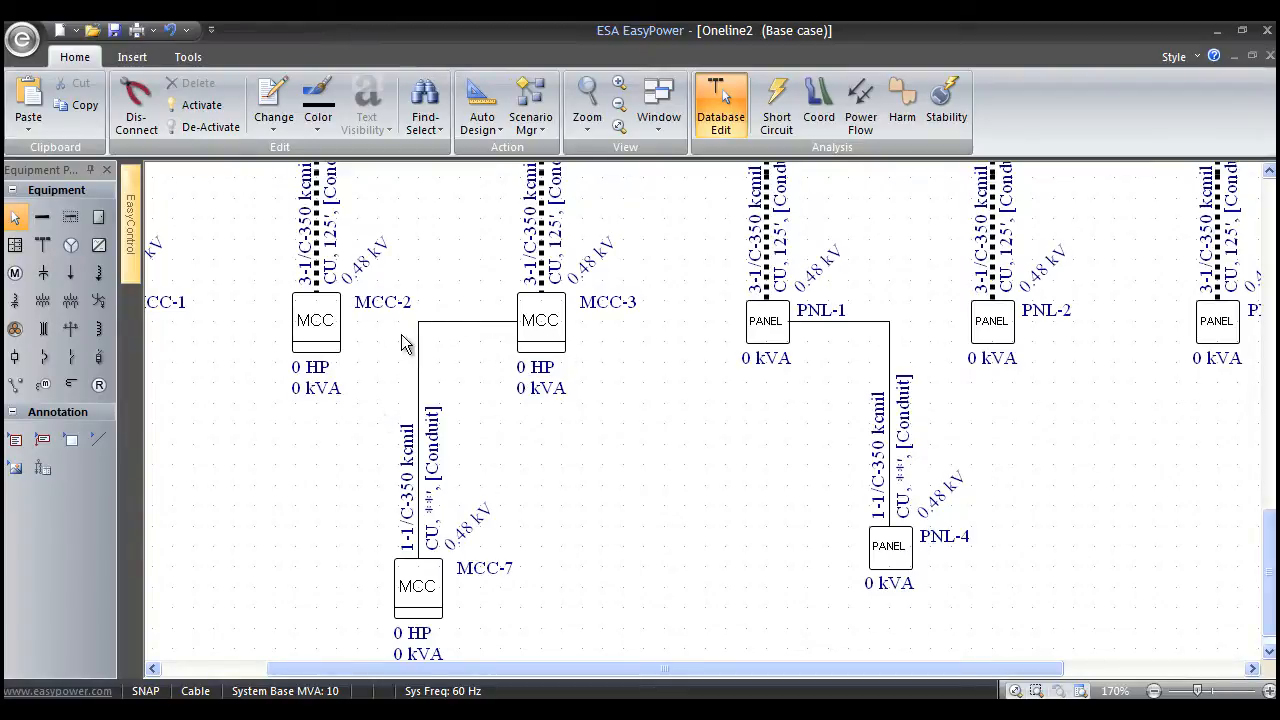
mouse_move(420, 490)
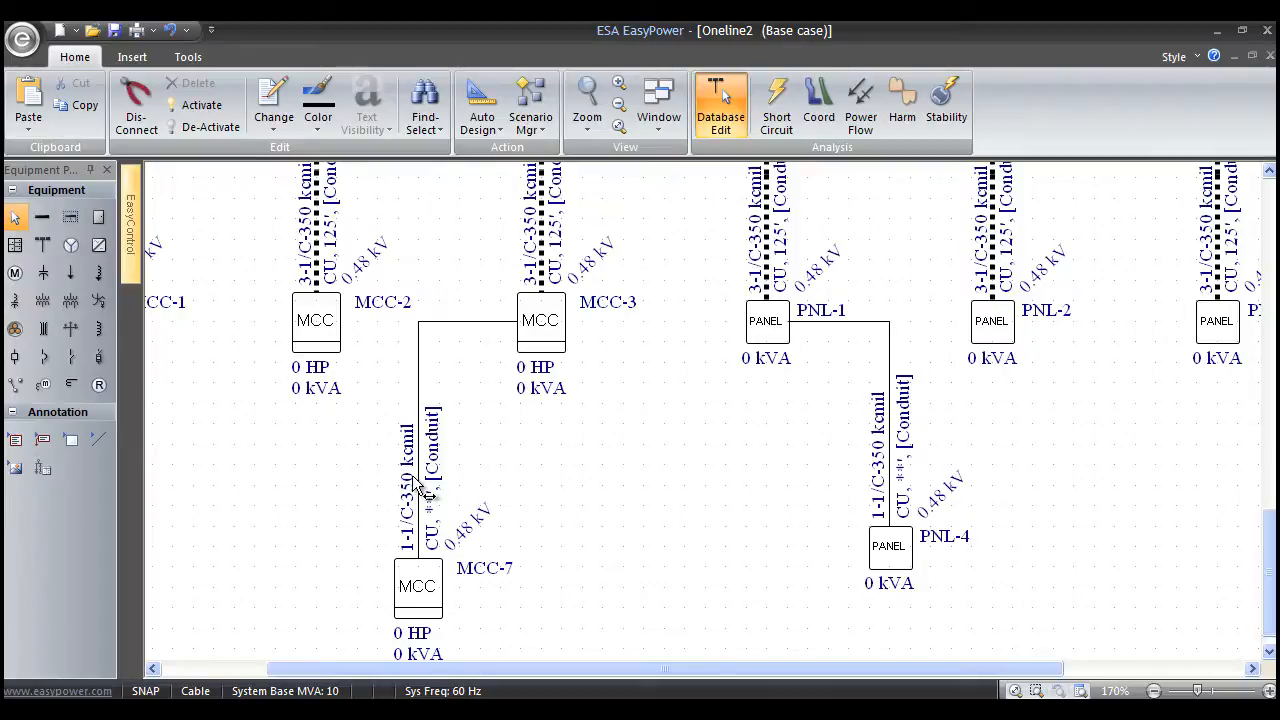
mouse_move(470, 380)
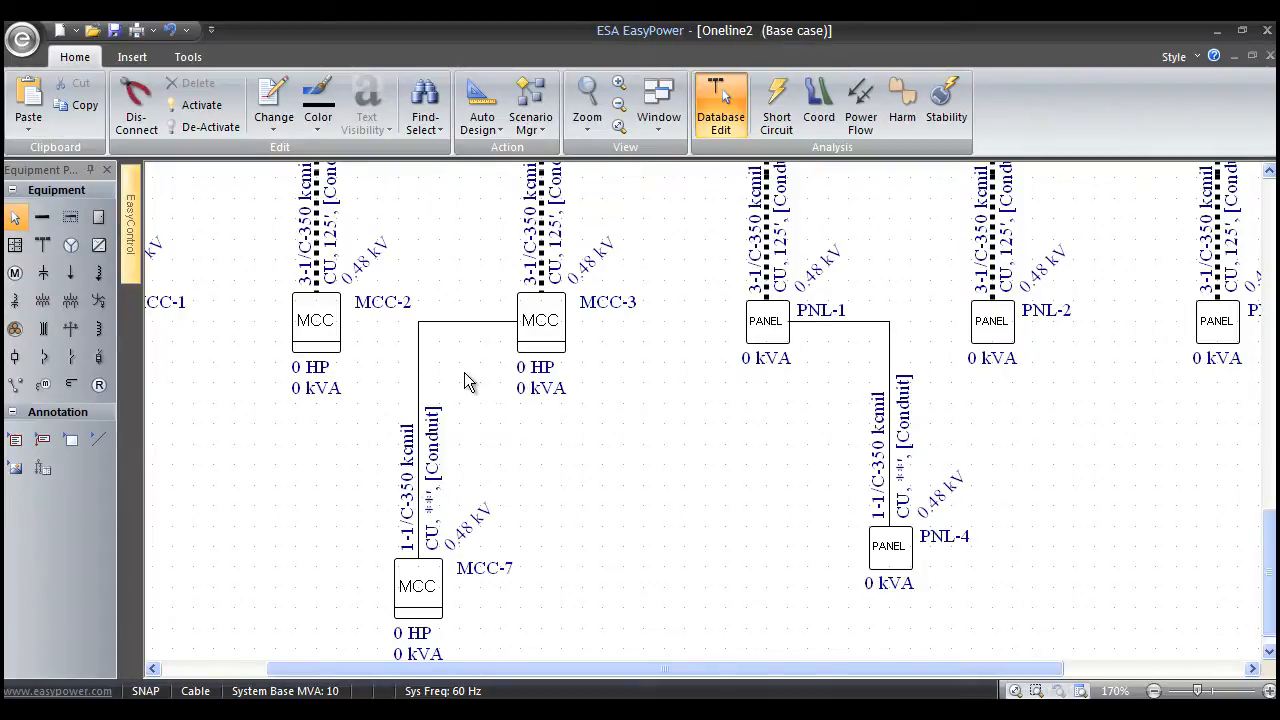
mouse_move(402, 357)
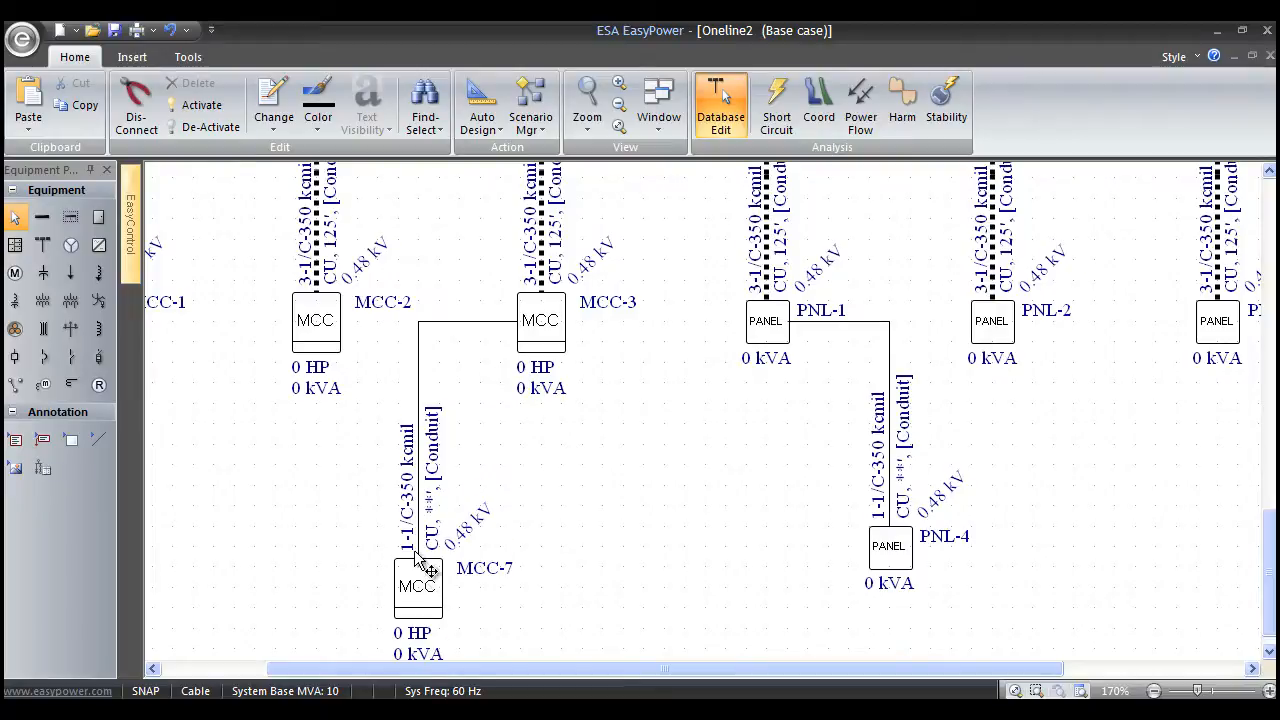
drag(418, 587, 398, 545)
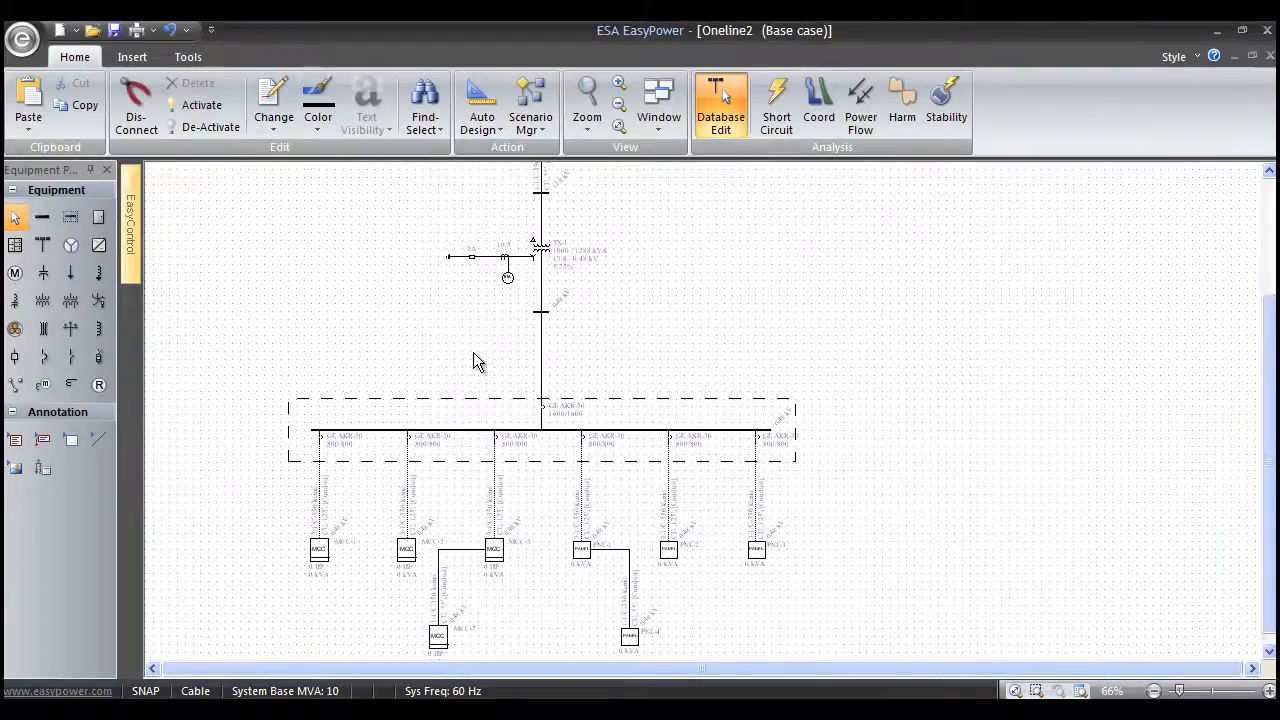
mouse_move(455, 388)
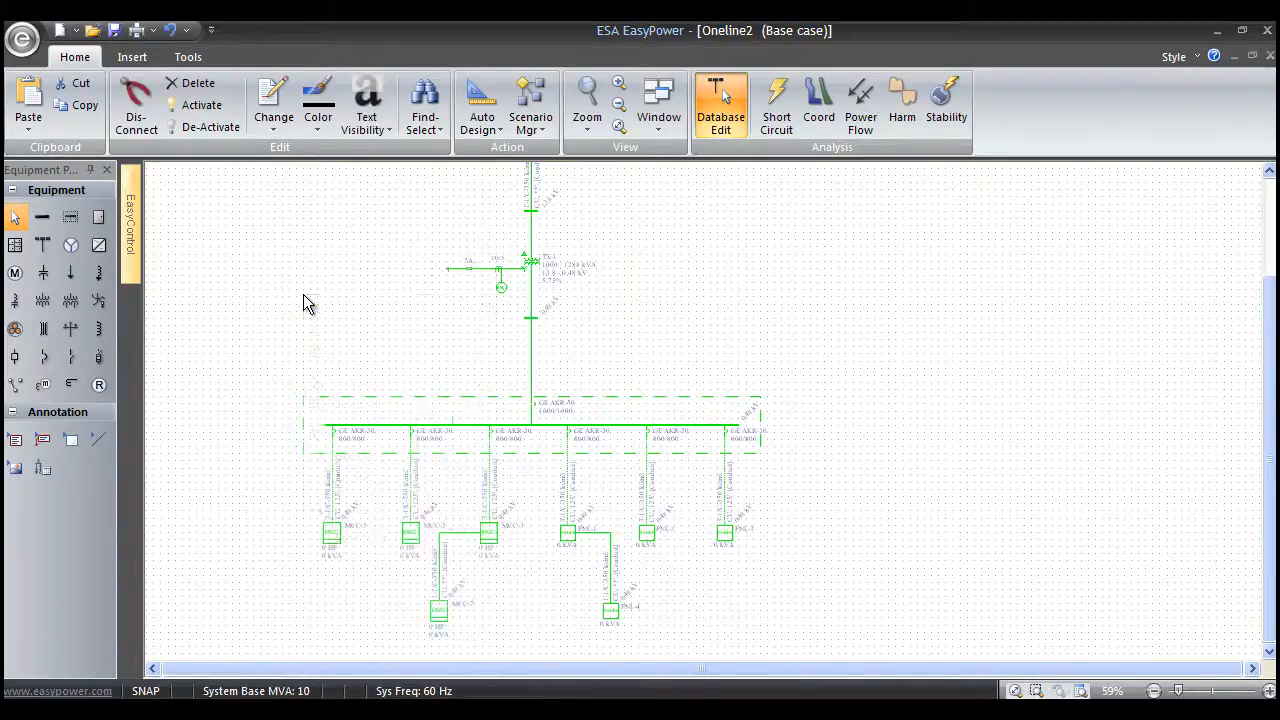
Step: Copy the selected 0.48 kV substation from its right-click menu for pasting beside the original
right_click(308, 303)
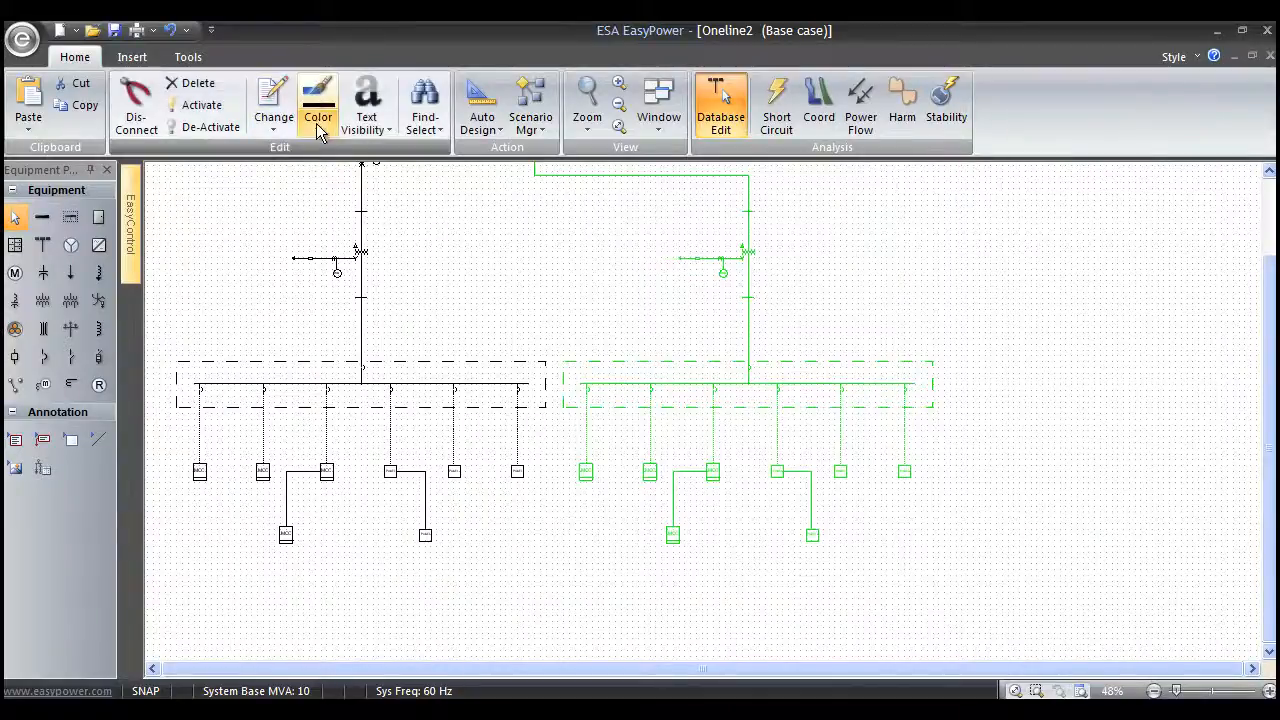
Step: Recolour the pasted _A substation copy via Color on the Home ribbon
click(318, 105)
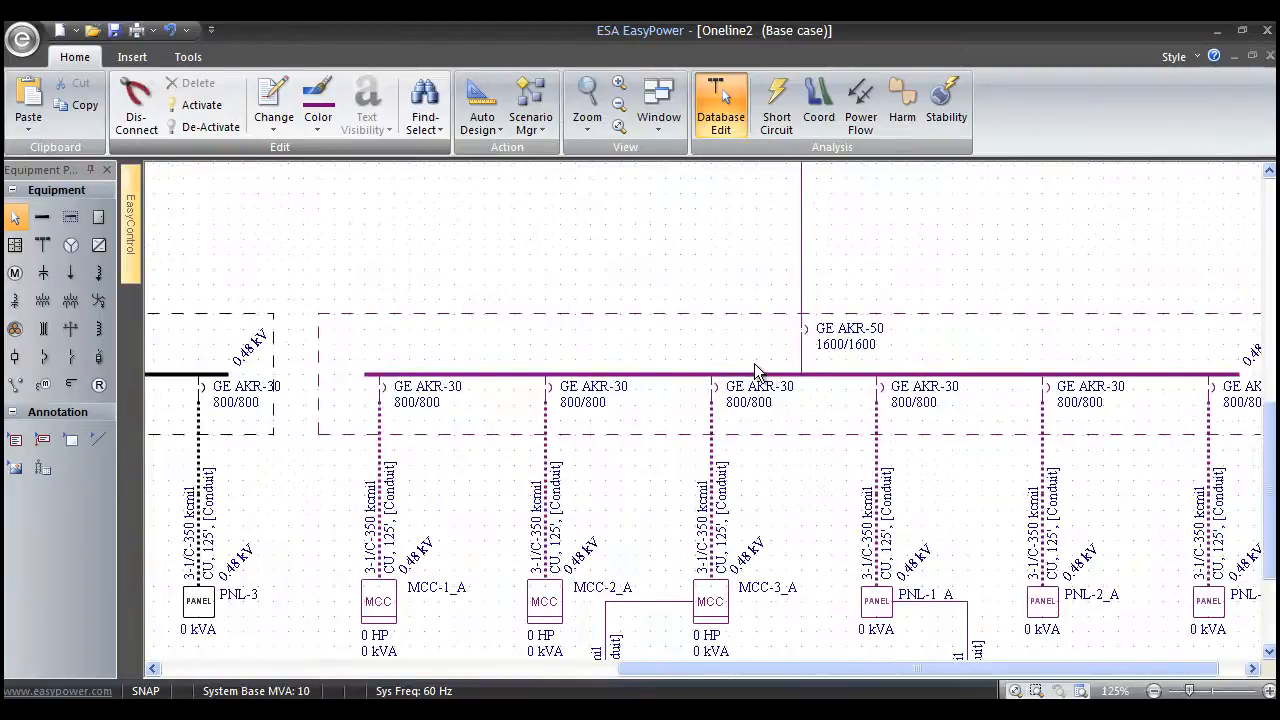
mouse_move(670, 347)
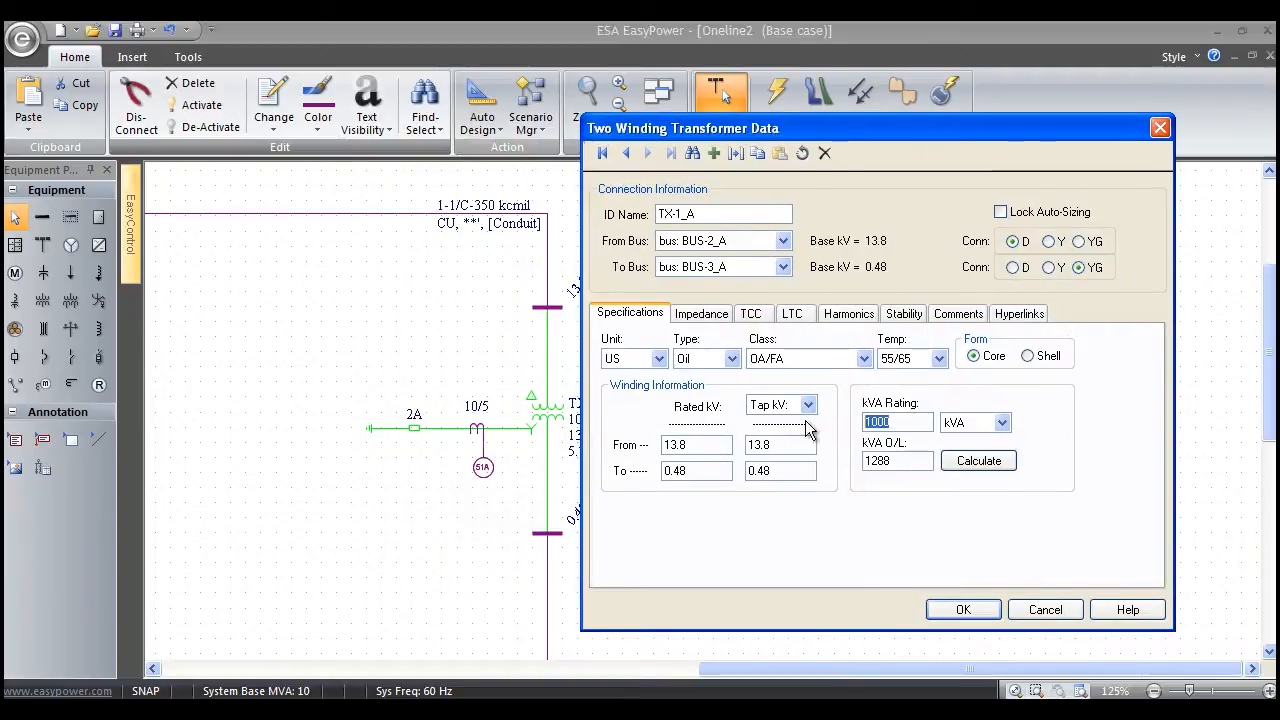
Step: Rate TX-1_A at 2000 kVA, review its 6% impedance, and accept the 2000/2576 kVA data
text(200)
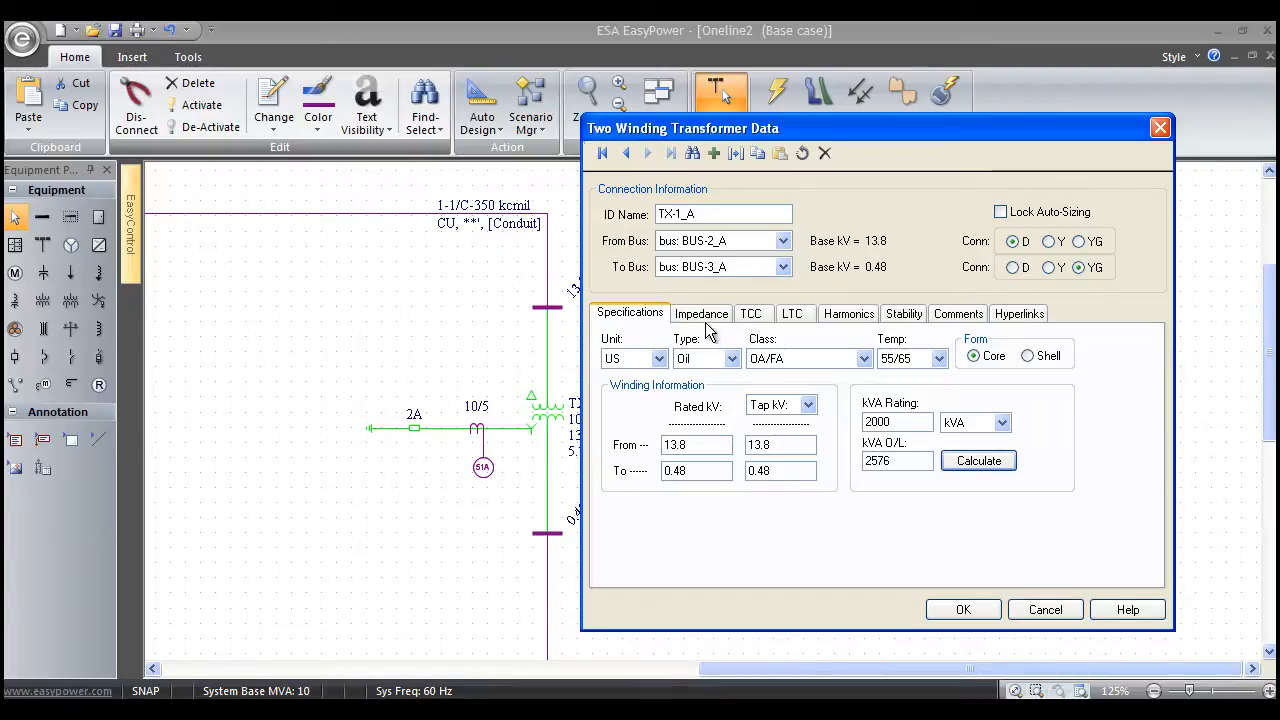
click(701, 313)
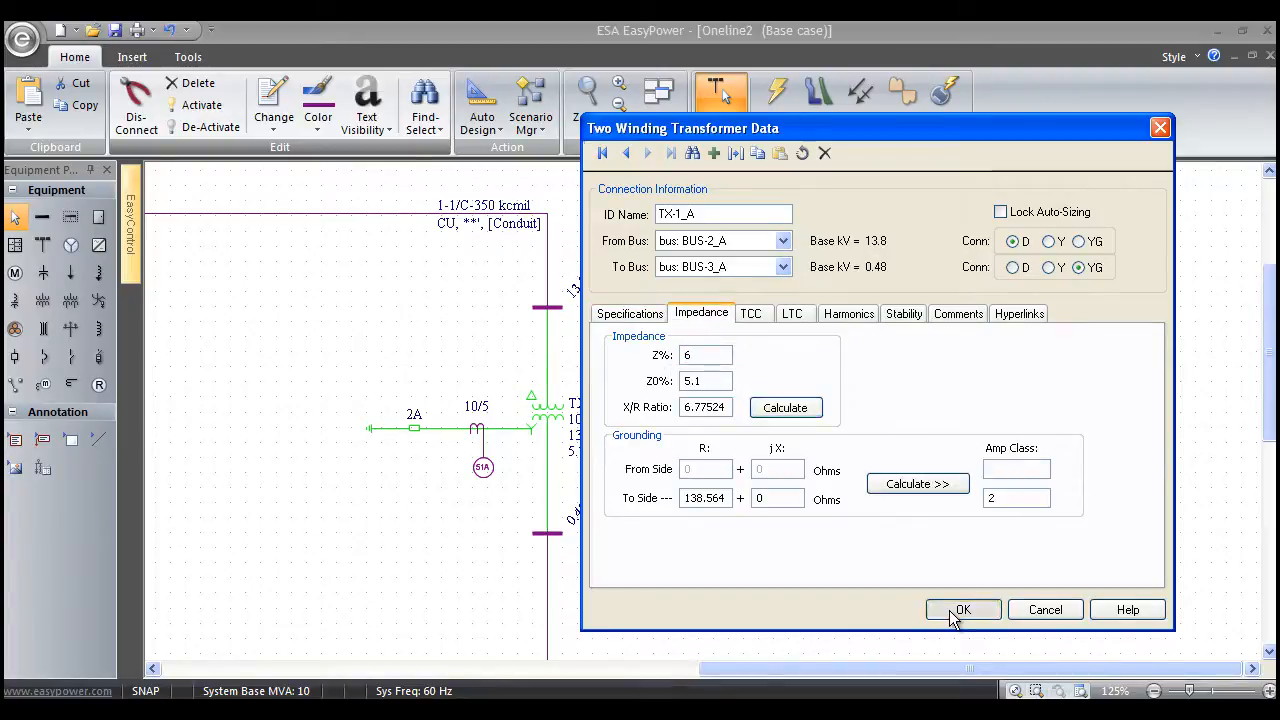
click(962, 609)
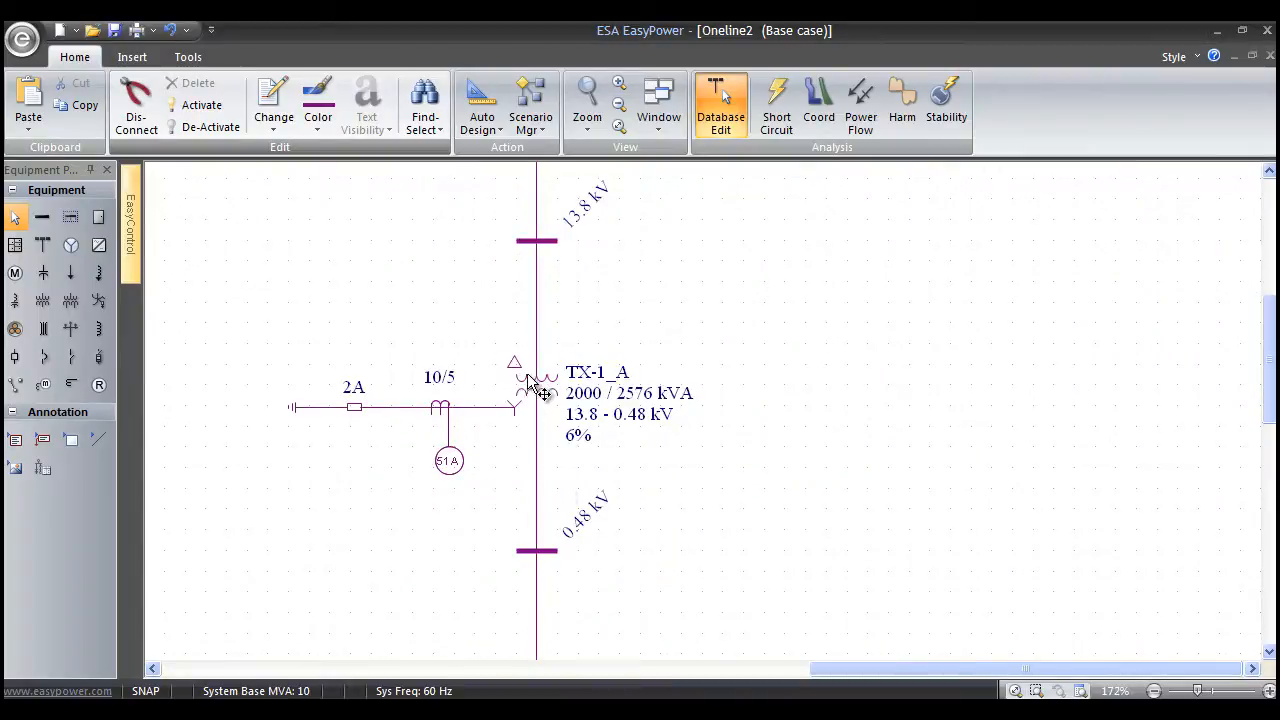
Step: Colour transformer TX-1_A and its side branch black instead of purple
click(318, 105)
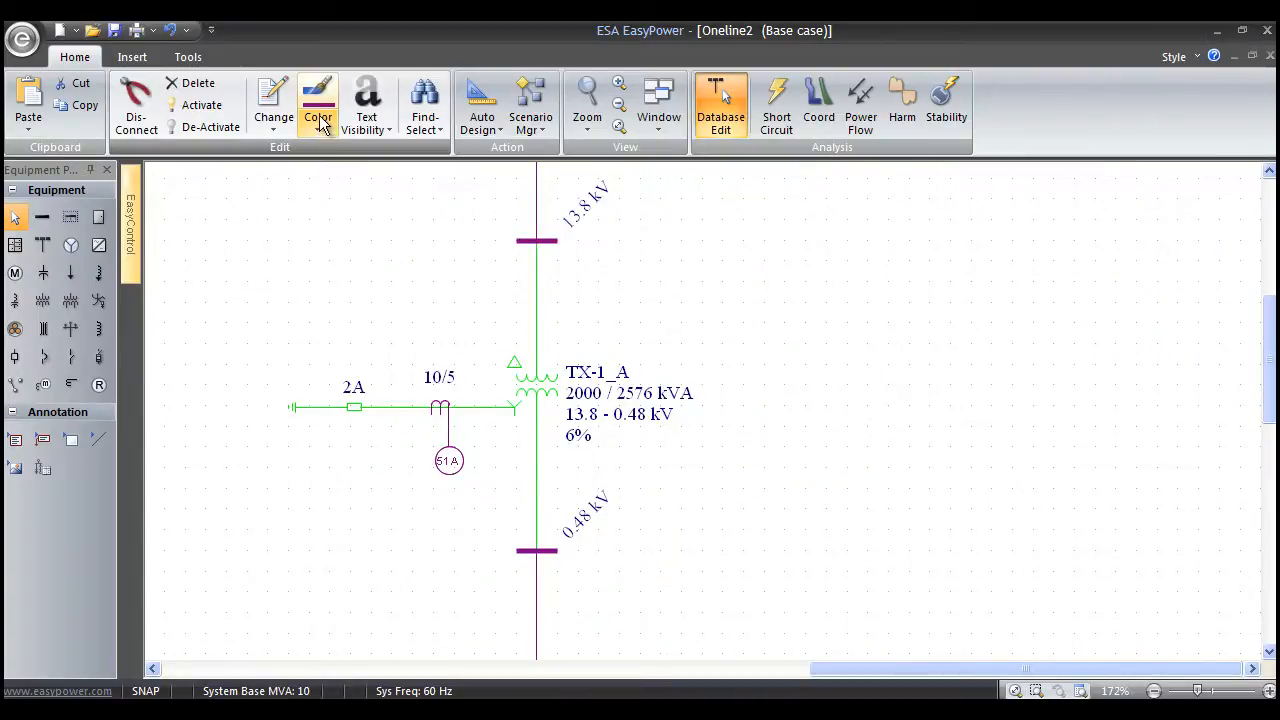
click(317, 105)
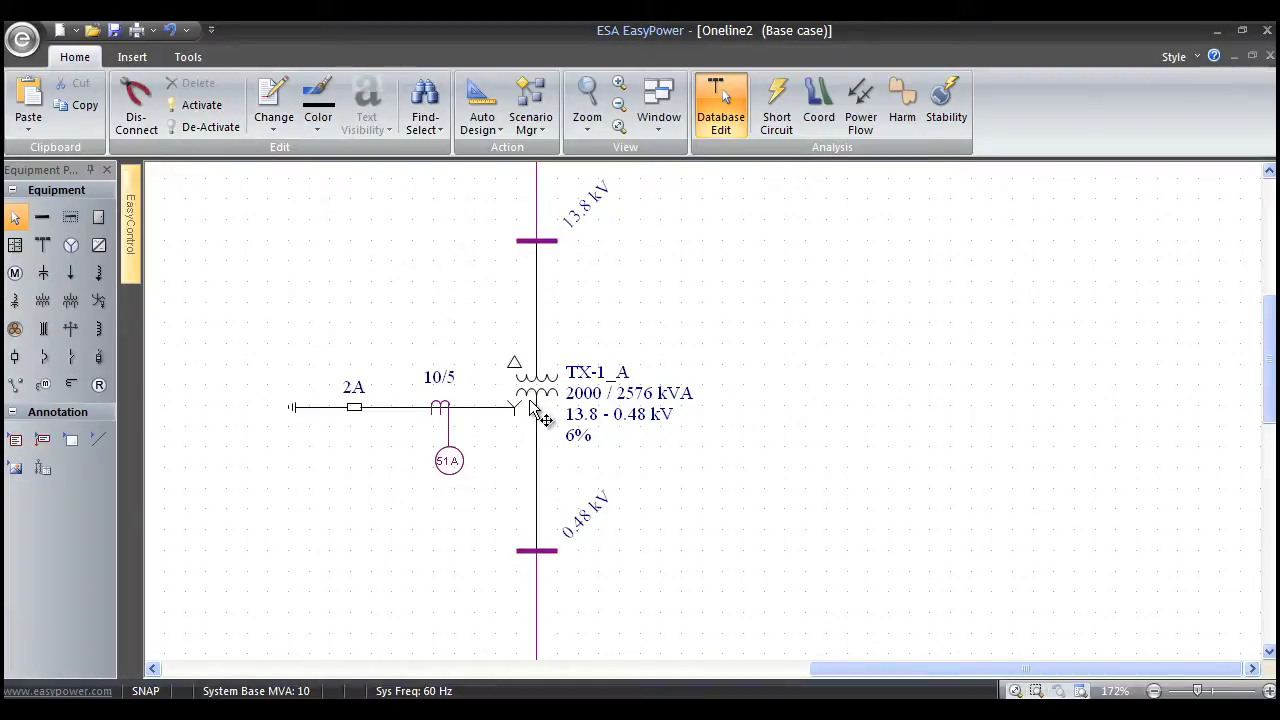
mouse_move(535, 425)
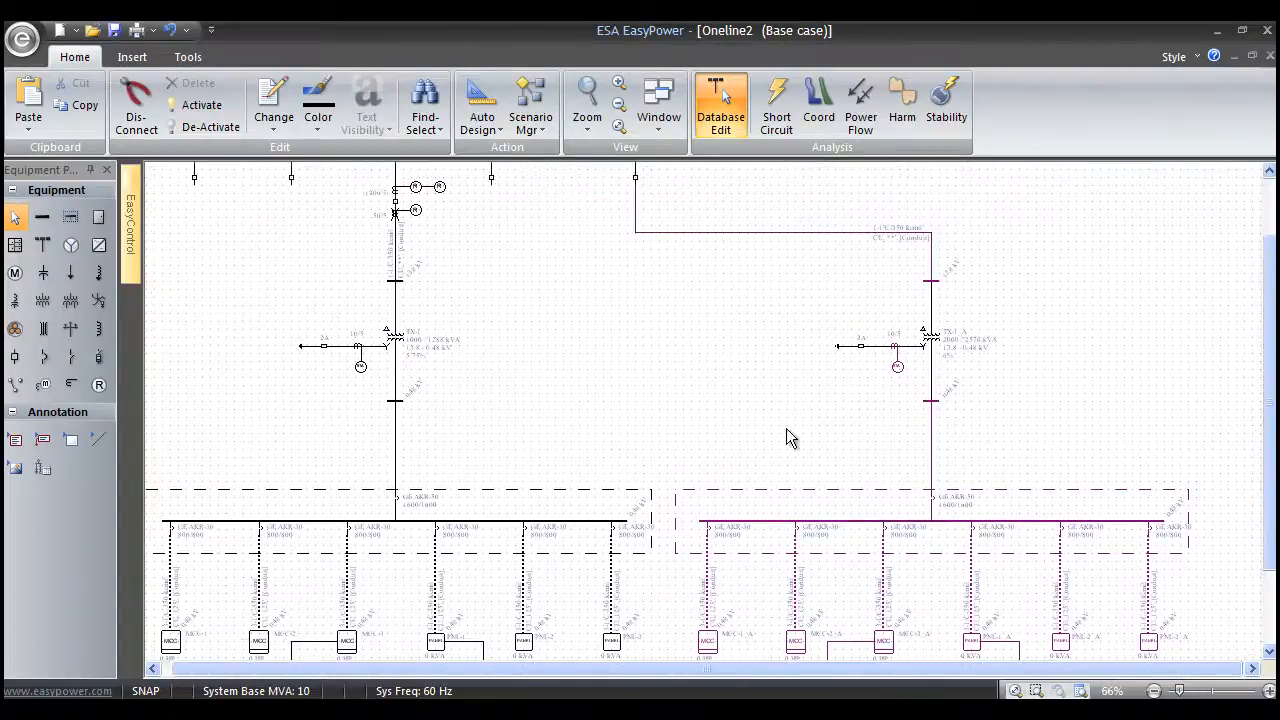
mouse_move(675, 412)
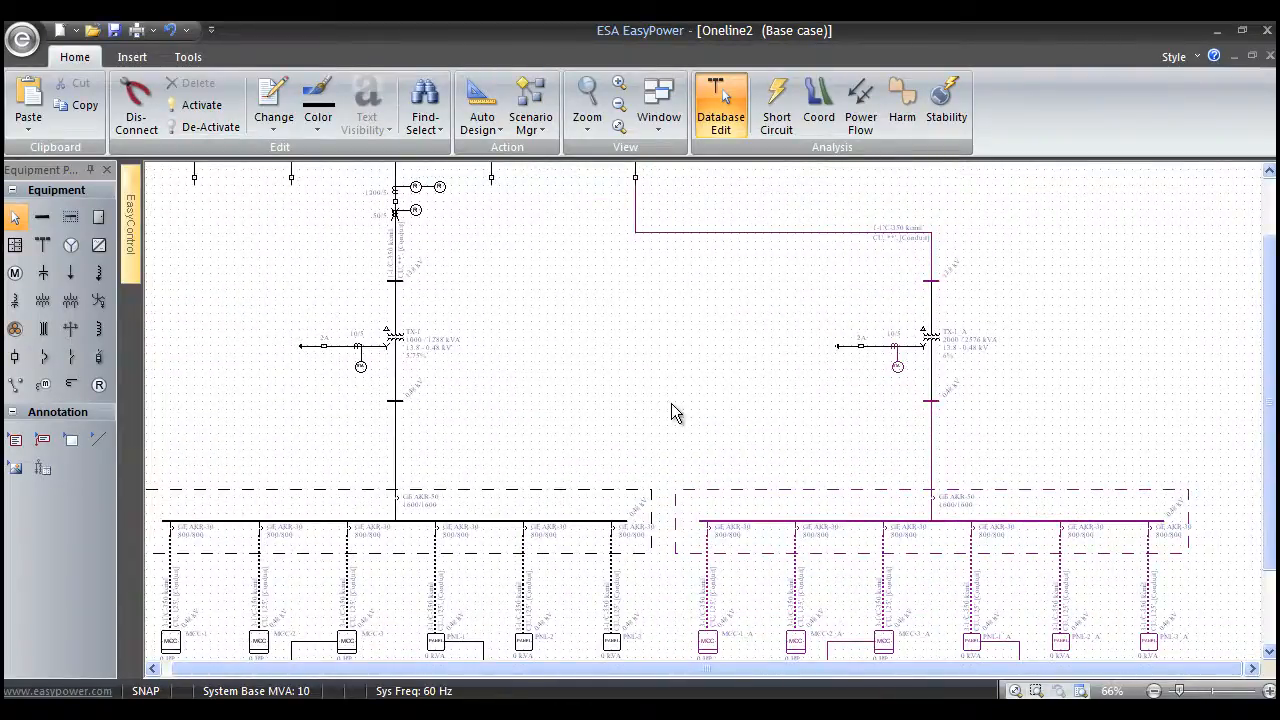